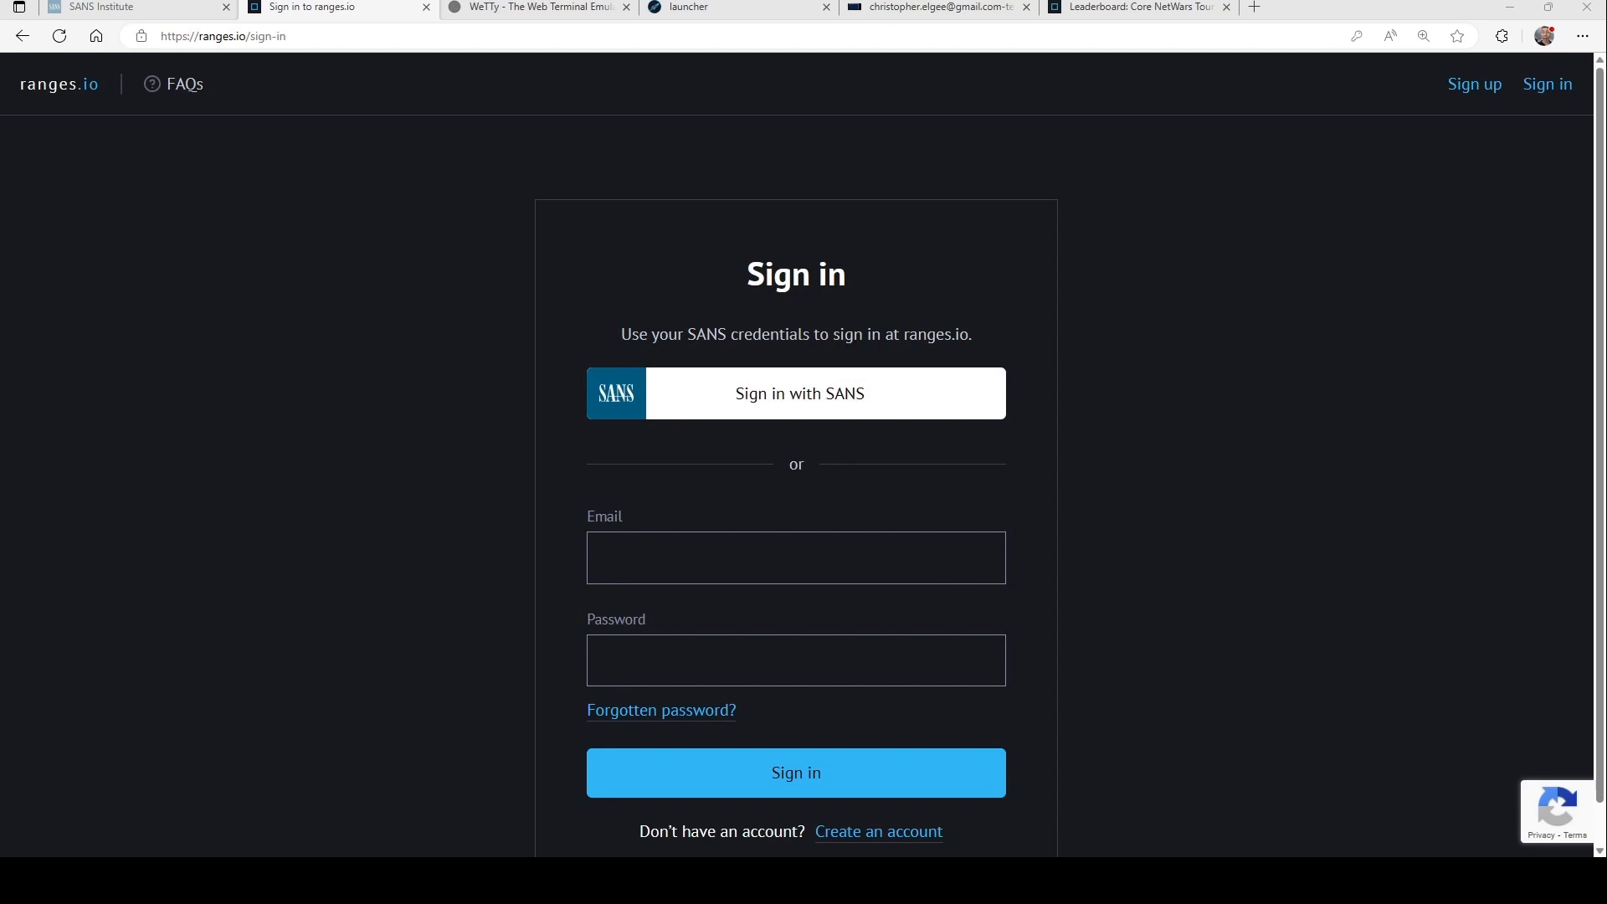
Sign in to ranges.io with SANS credentials and open the Core NetWars Tournament 9 event.
left_click(795, 392)
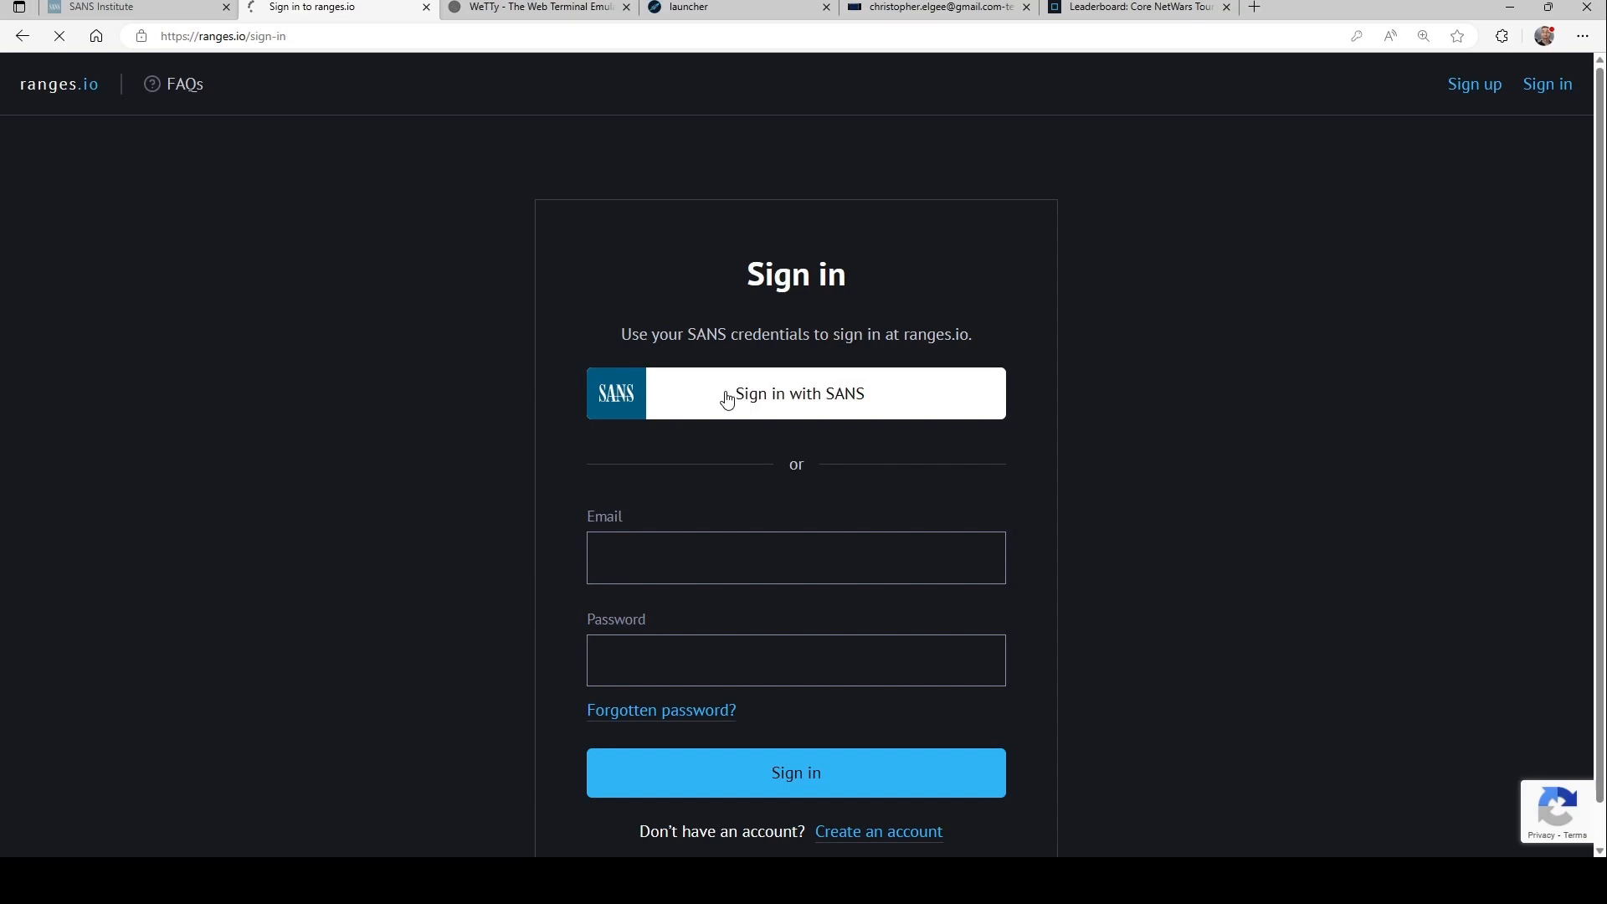
left_click(795, 392)
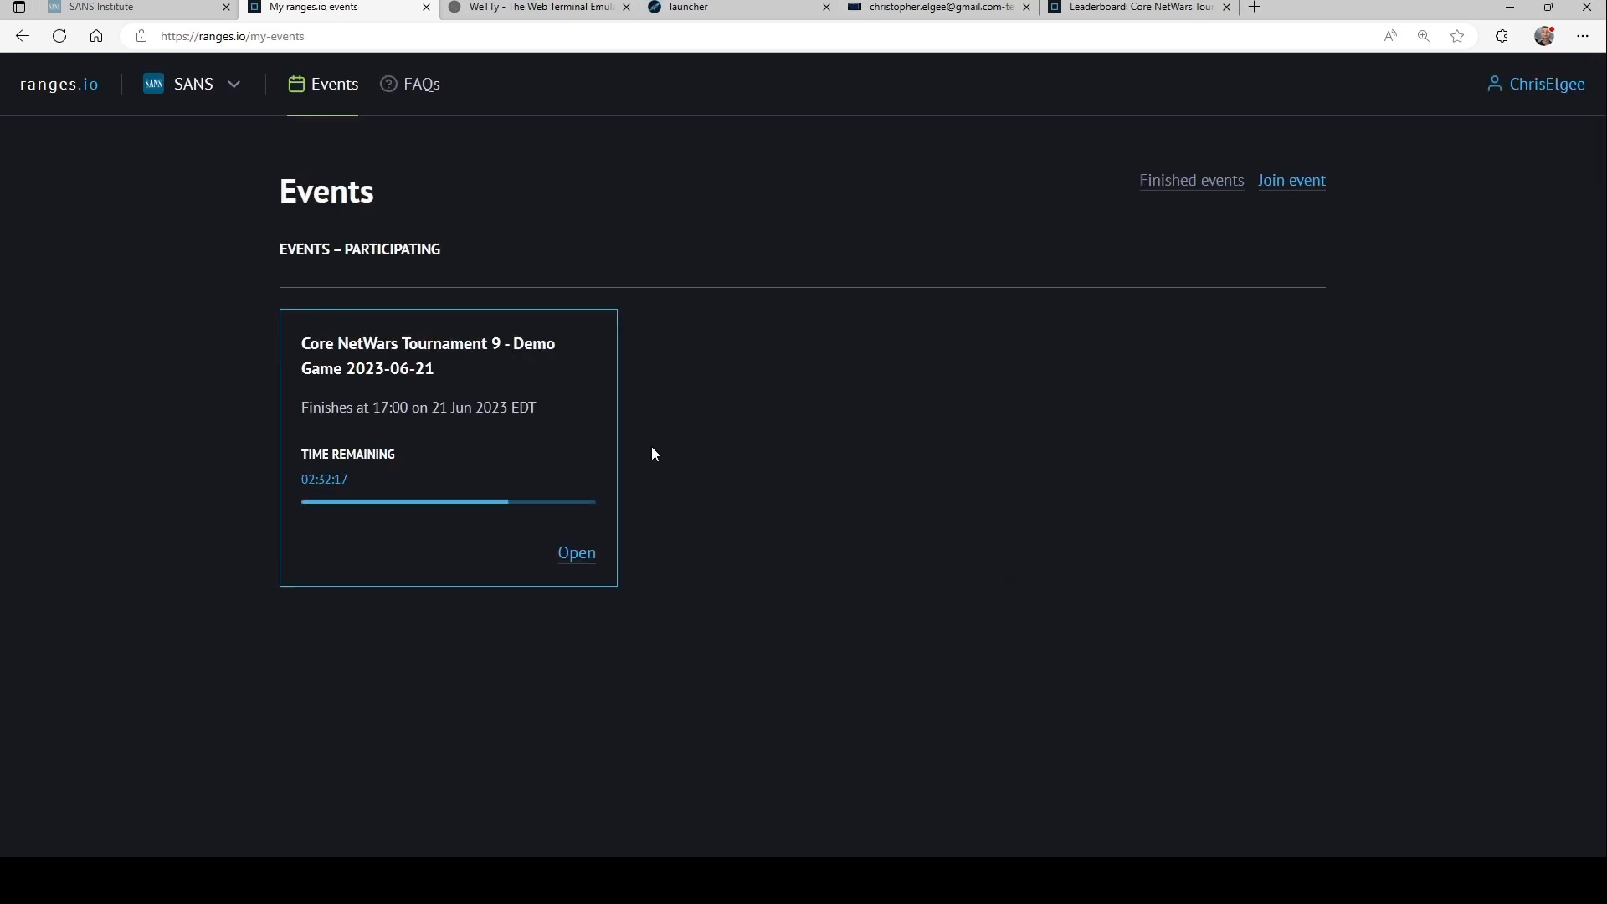
mouse_move(576, 553)
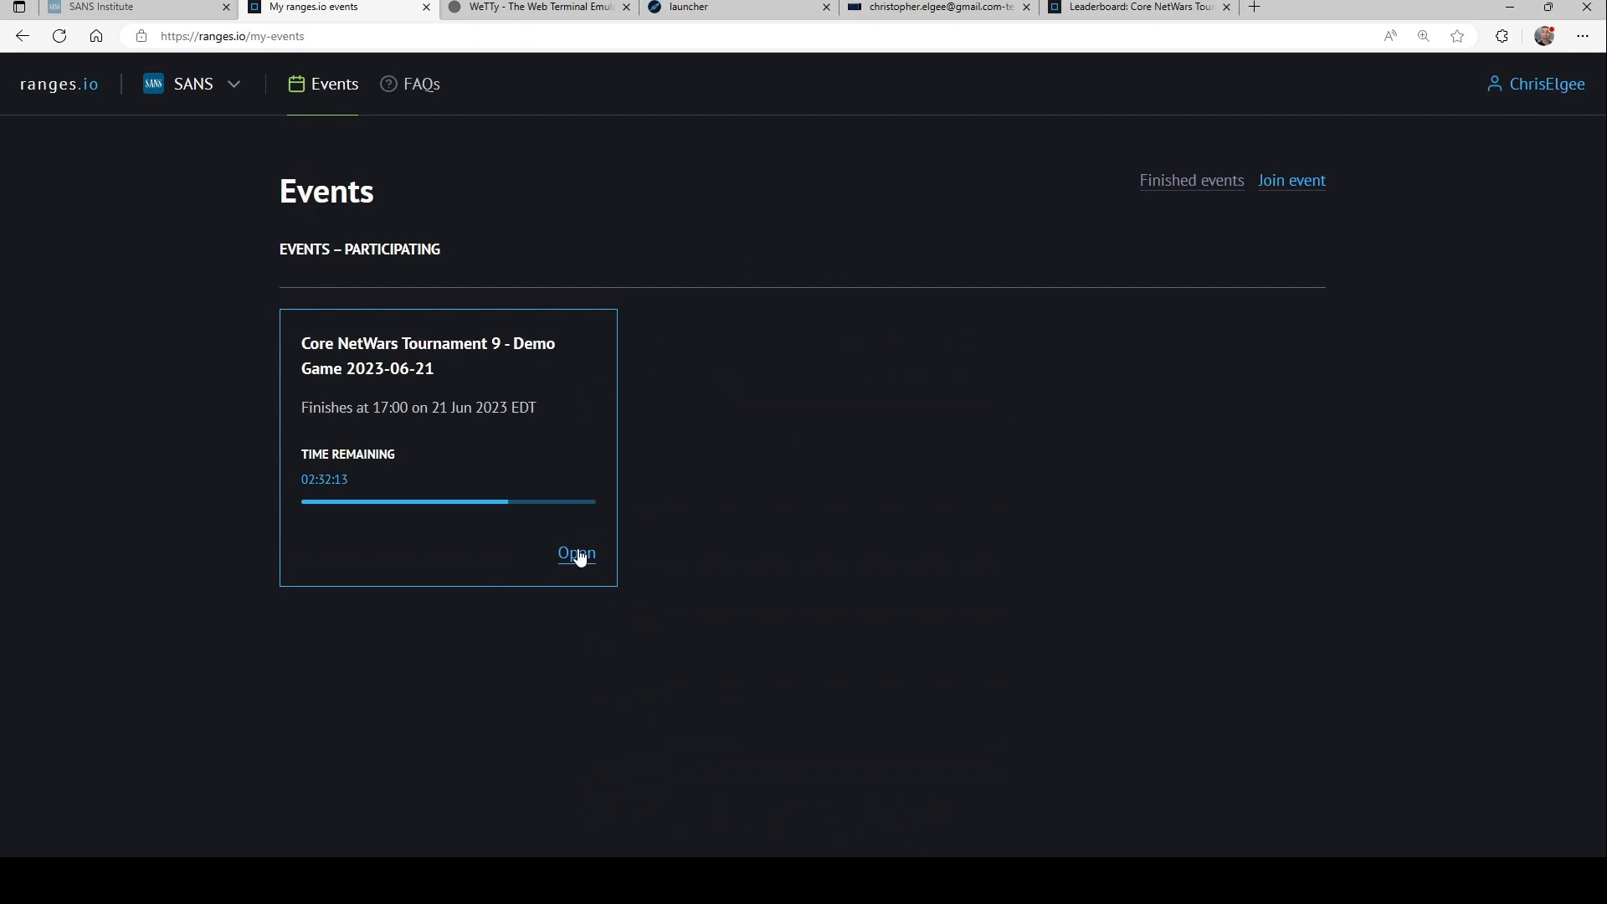
left_click(576, 552)
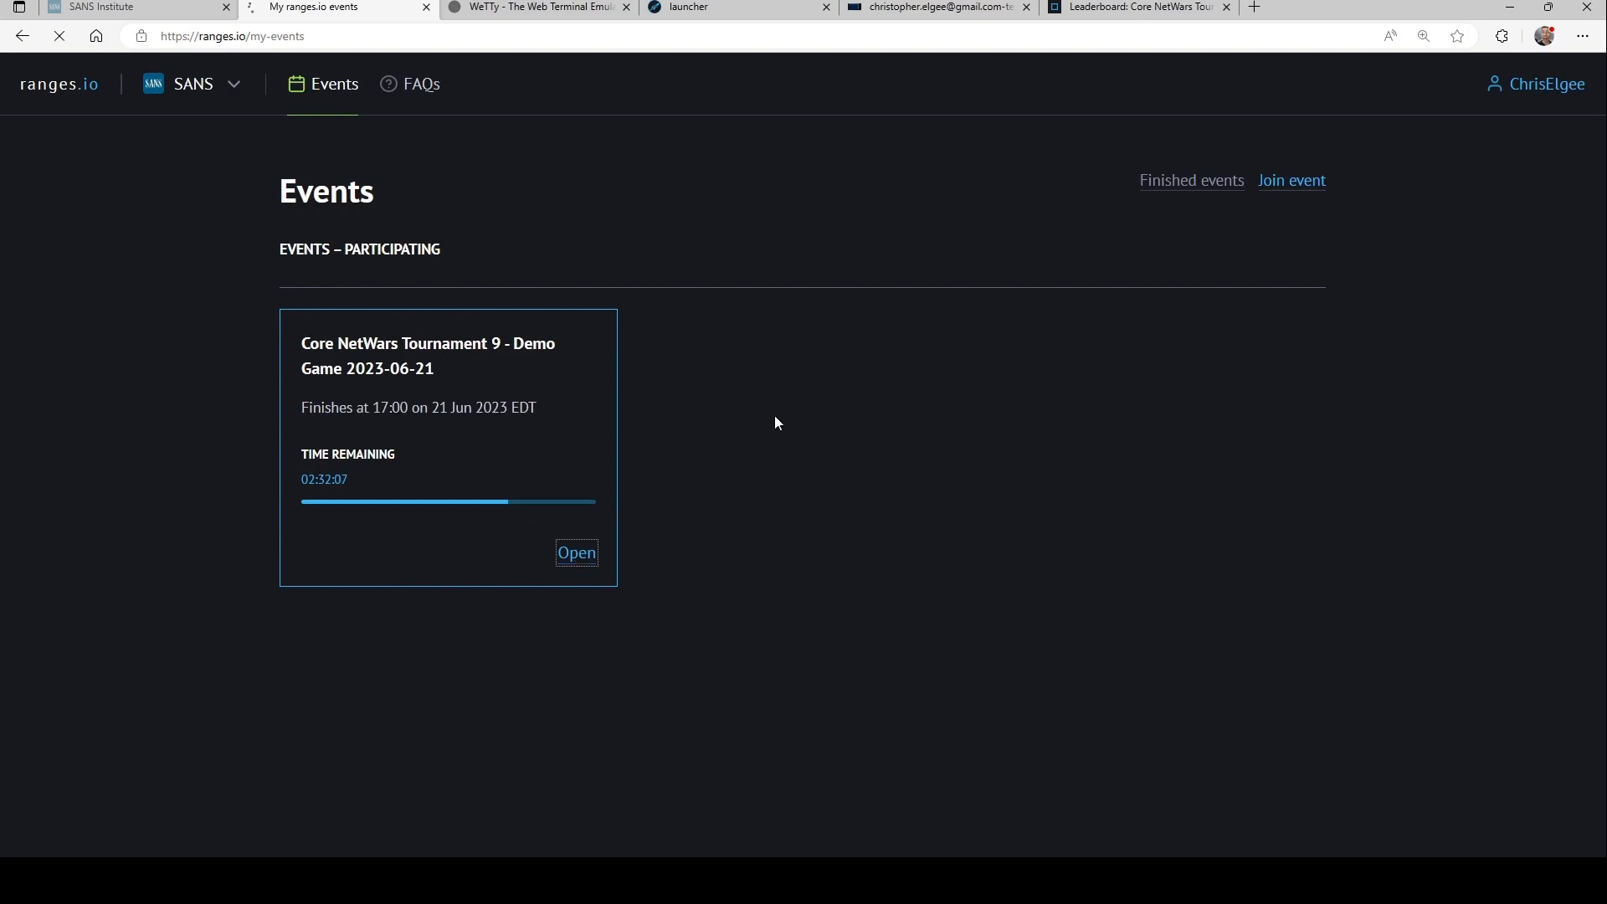
Scroll to L300 - Dungeons and Devgorgons and open Q1 - Starting Your Character.
left_click(575, 552)
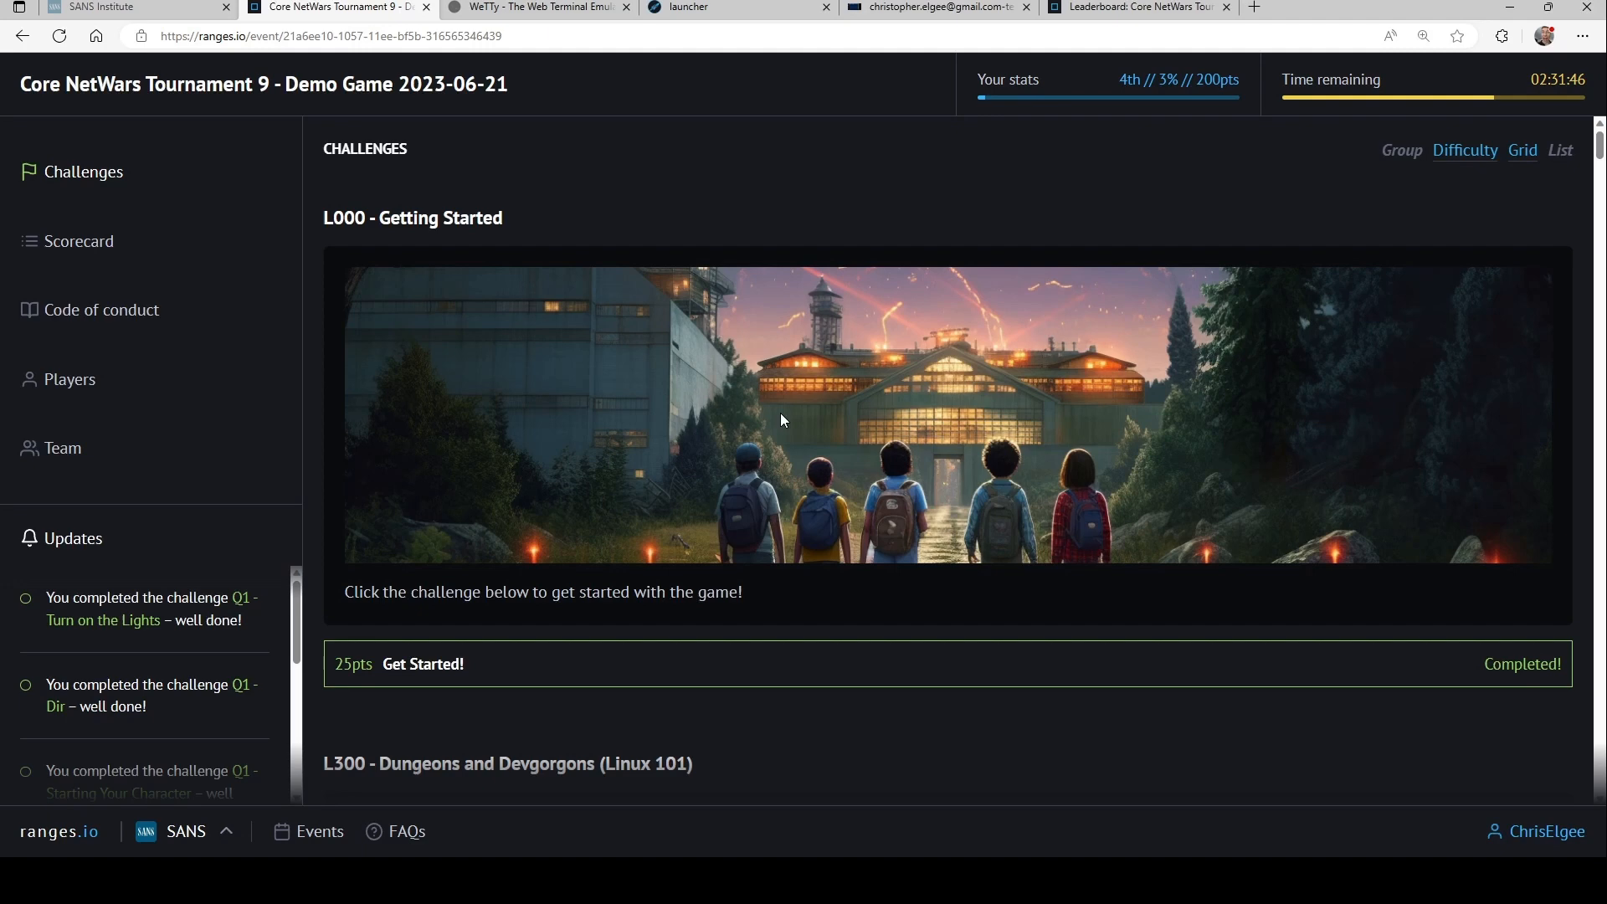
scroll("down", 3)
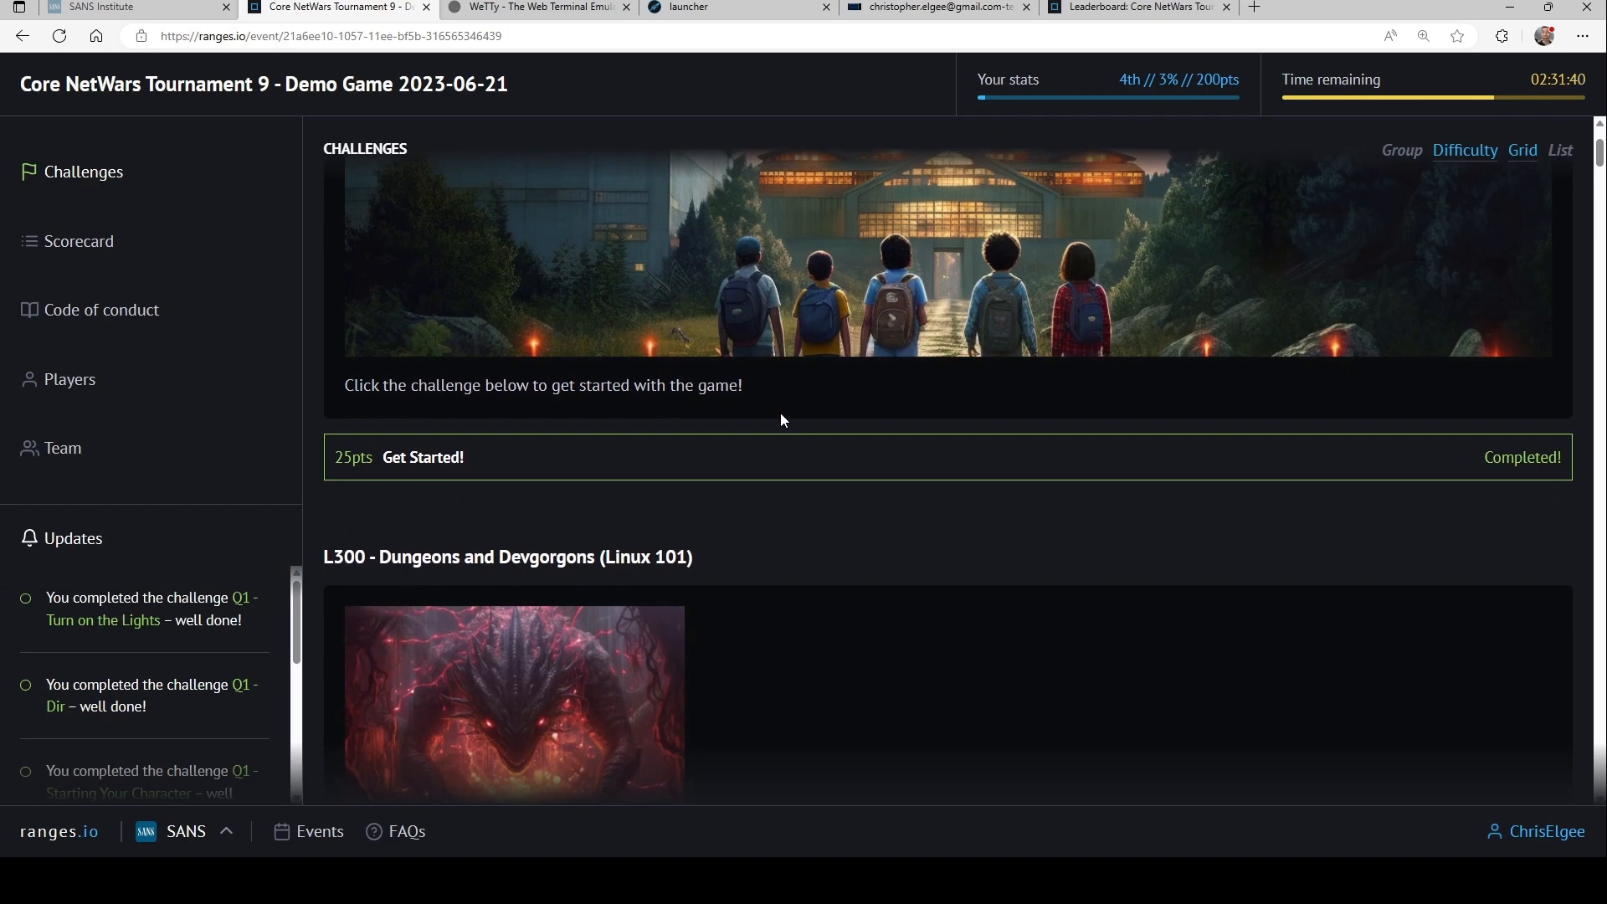
scroll("down", 3)
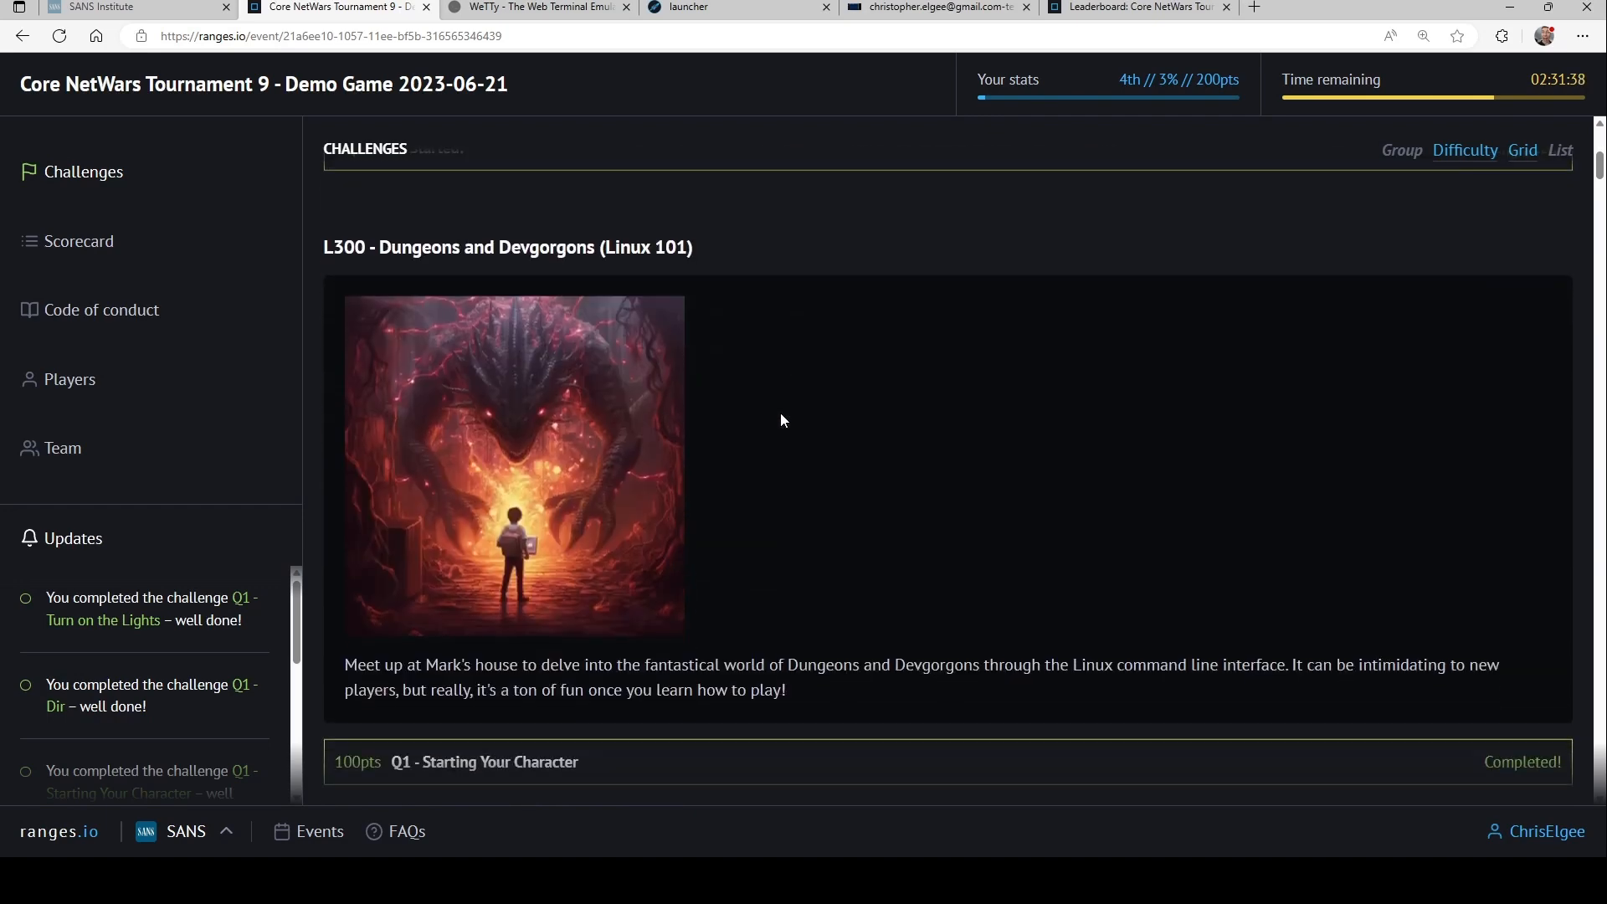
scroll("down", 3)
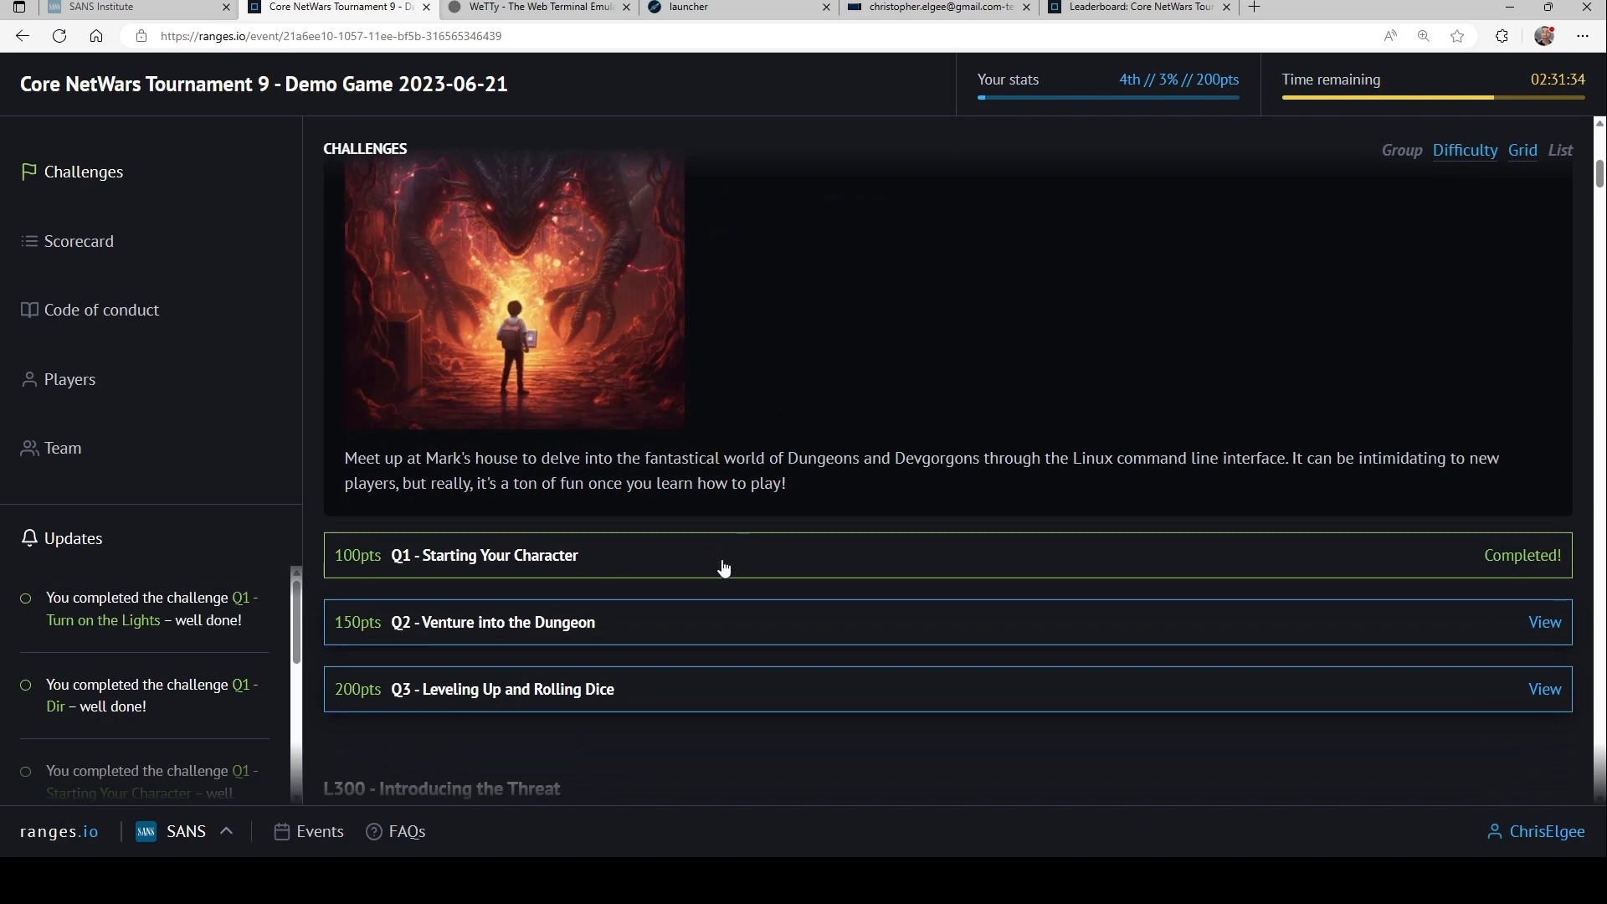
left_click(484, 555)
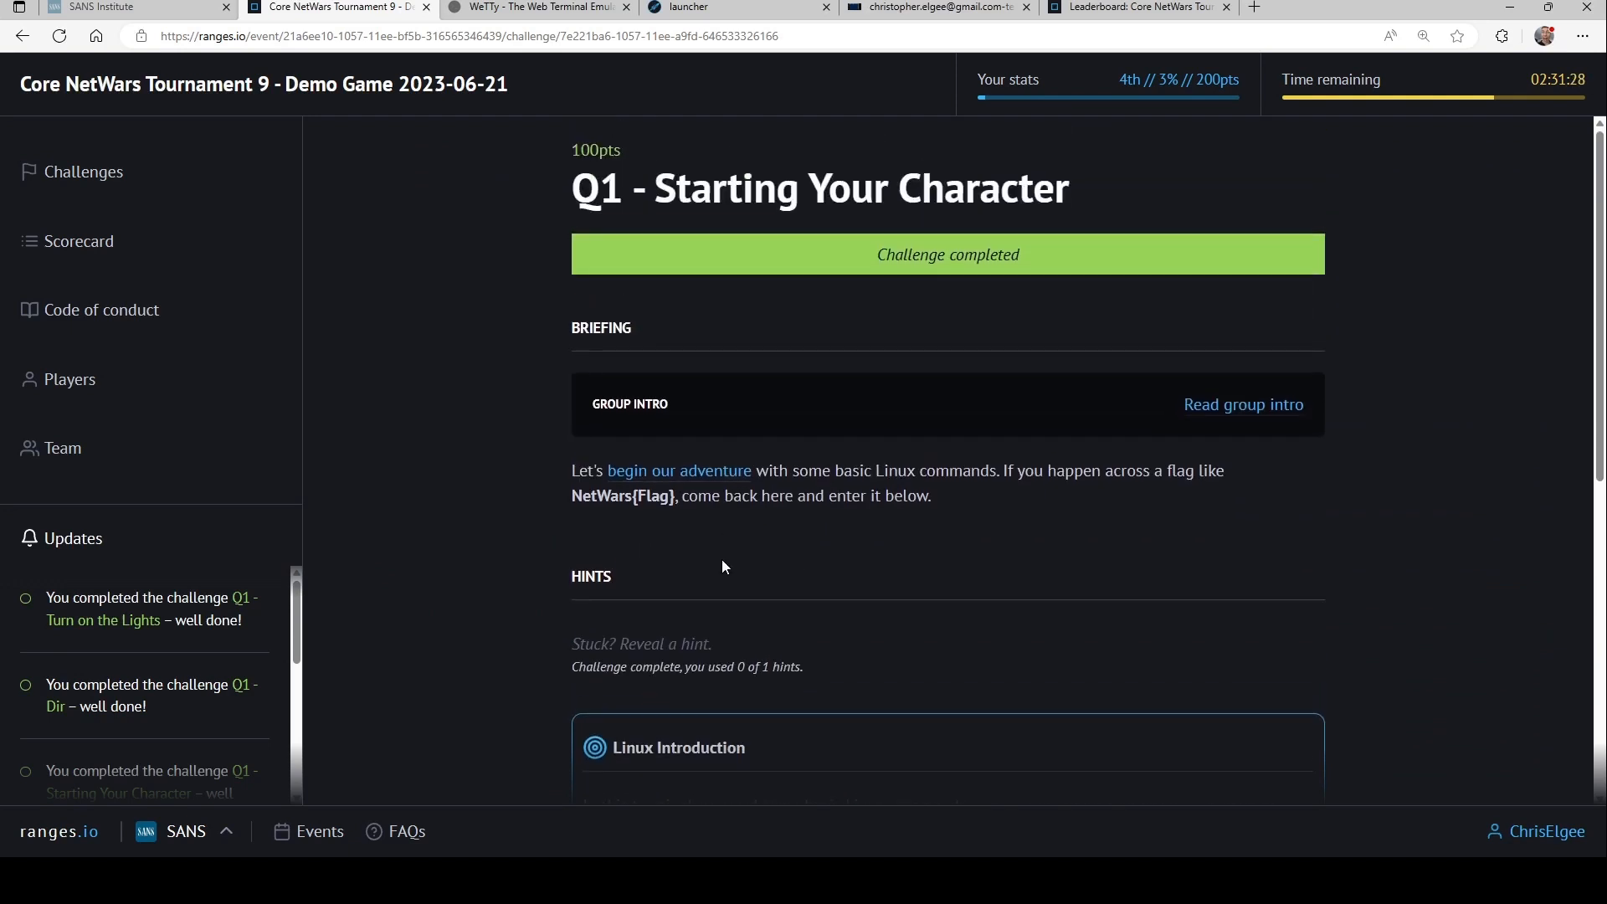
mouse_move(678, 482)
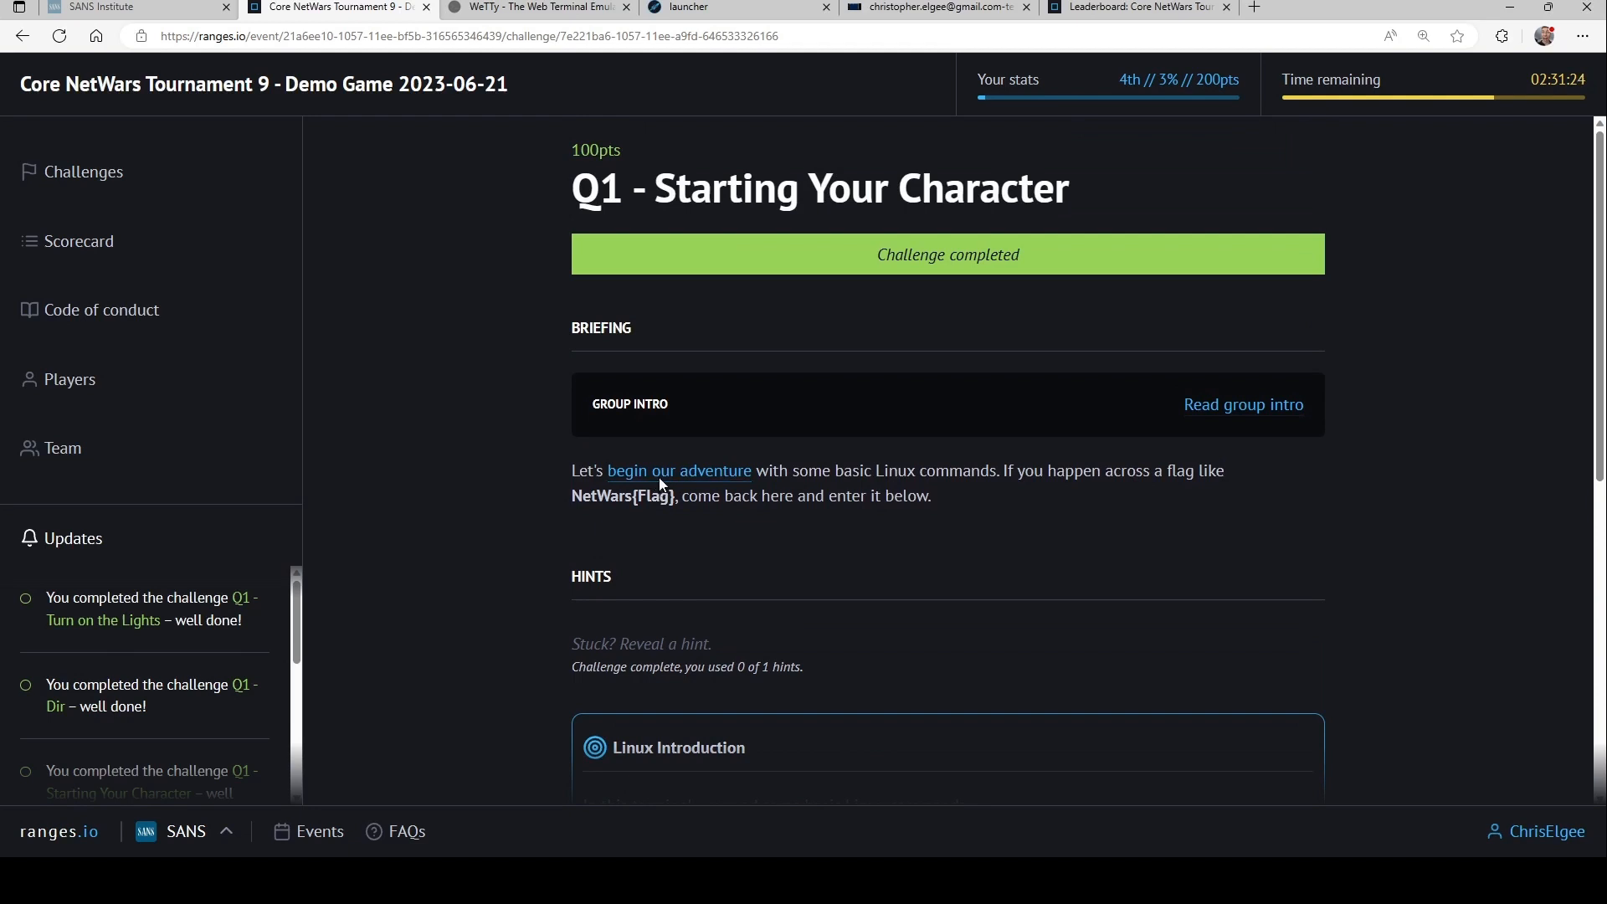
Launch the adventure terminal and change into the forest directory.
left_click(533, 7)
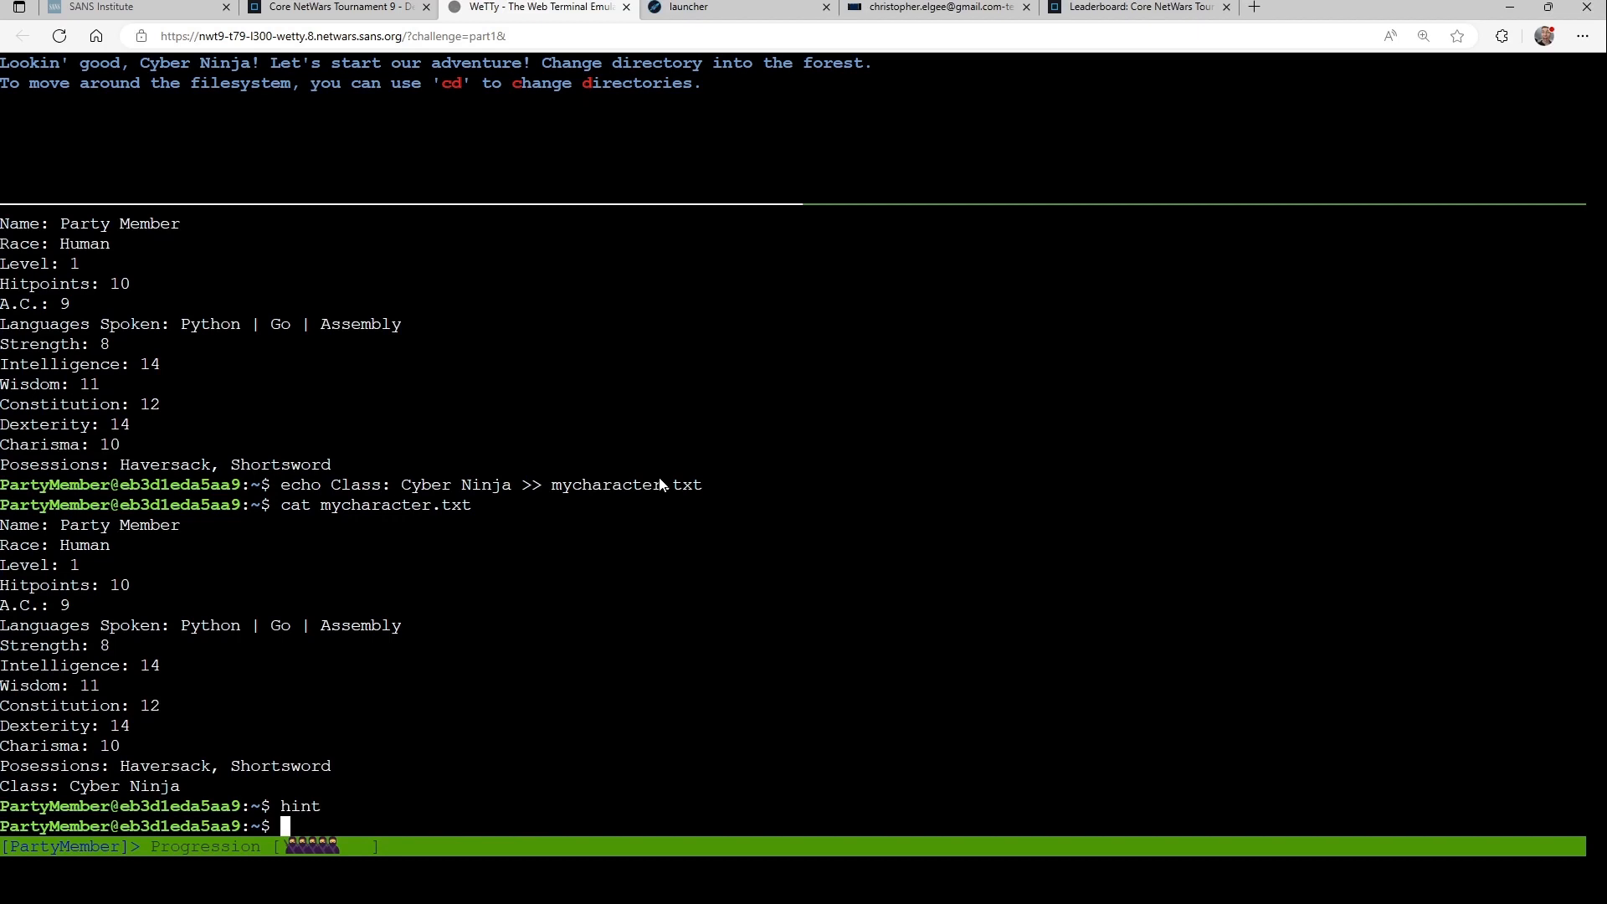
mouse_move(520, 639)
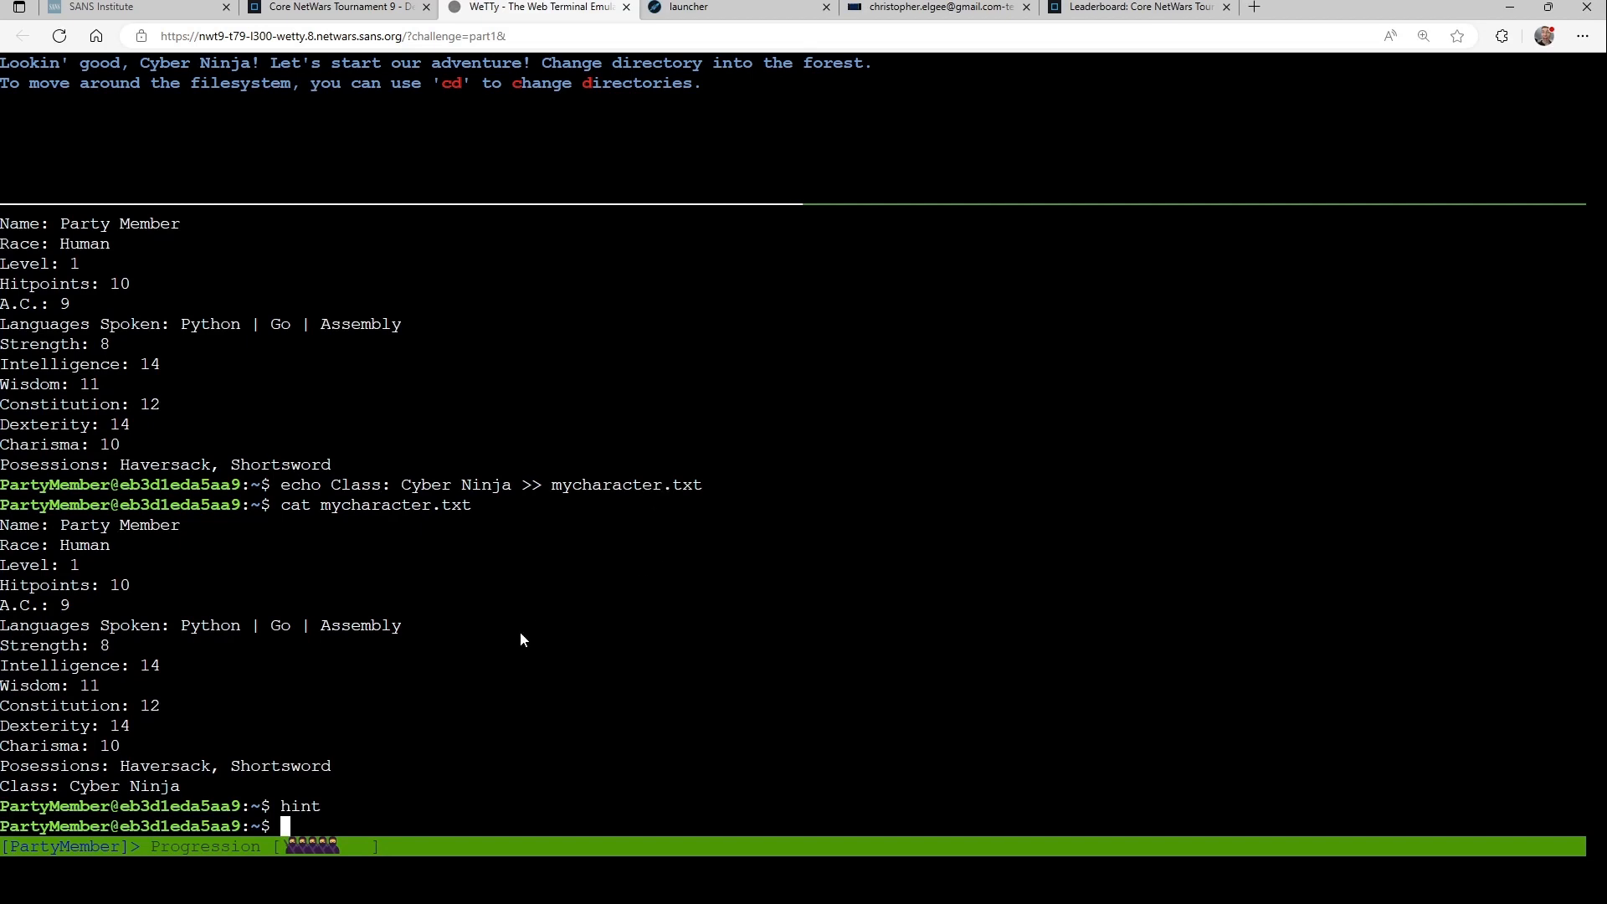
type("cd fo")
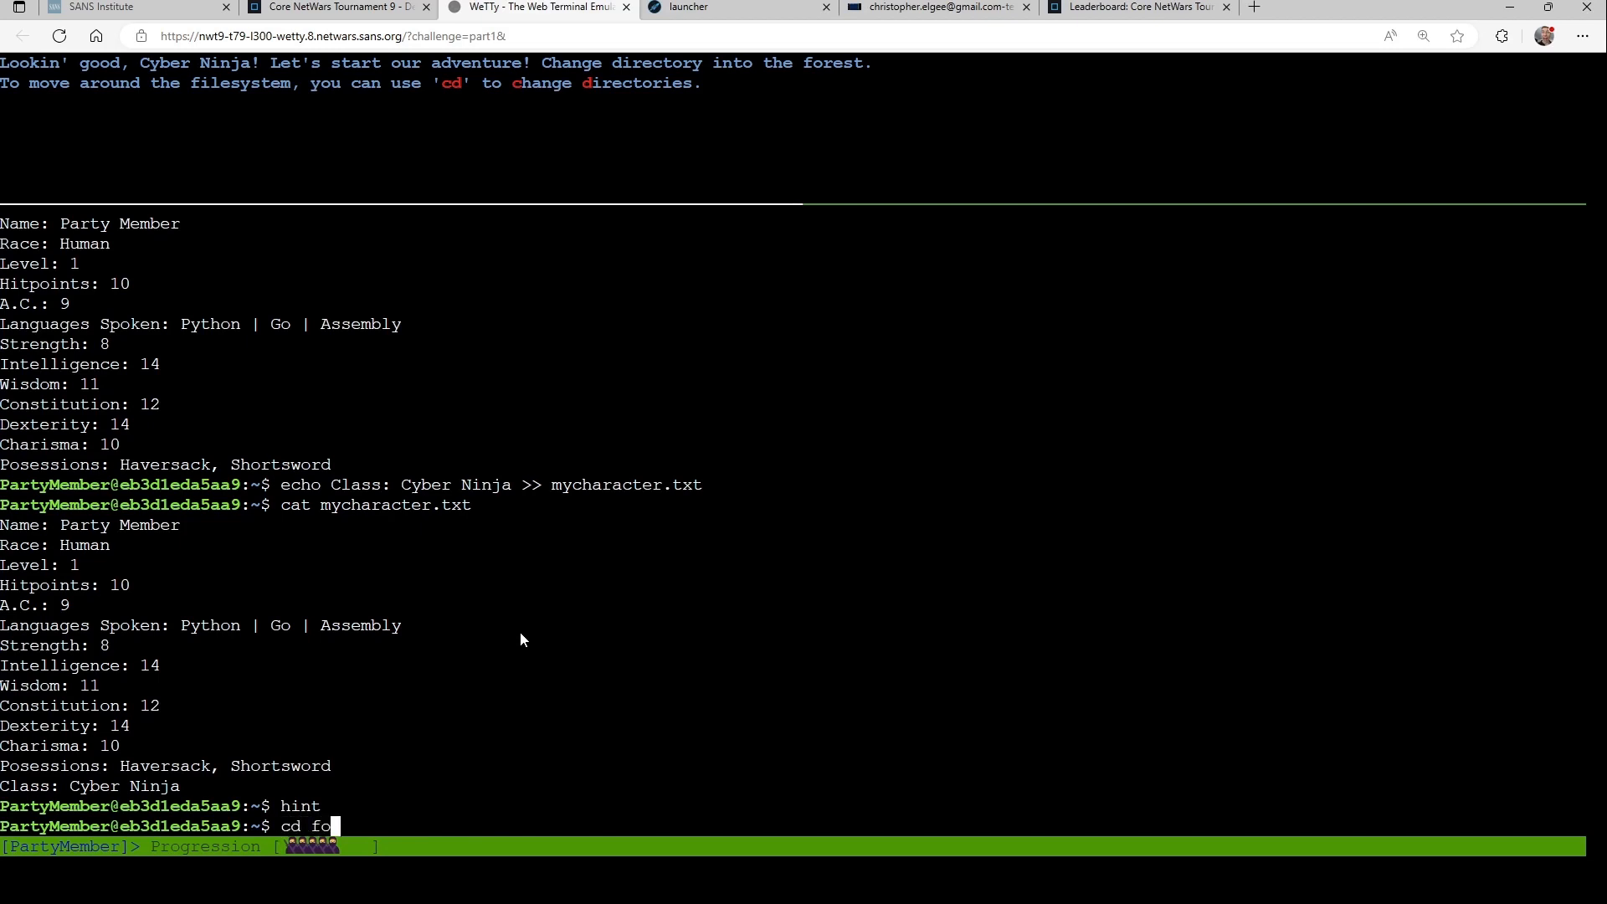
key("Return")
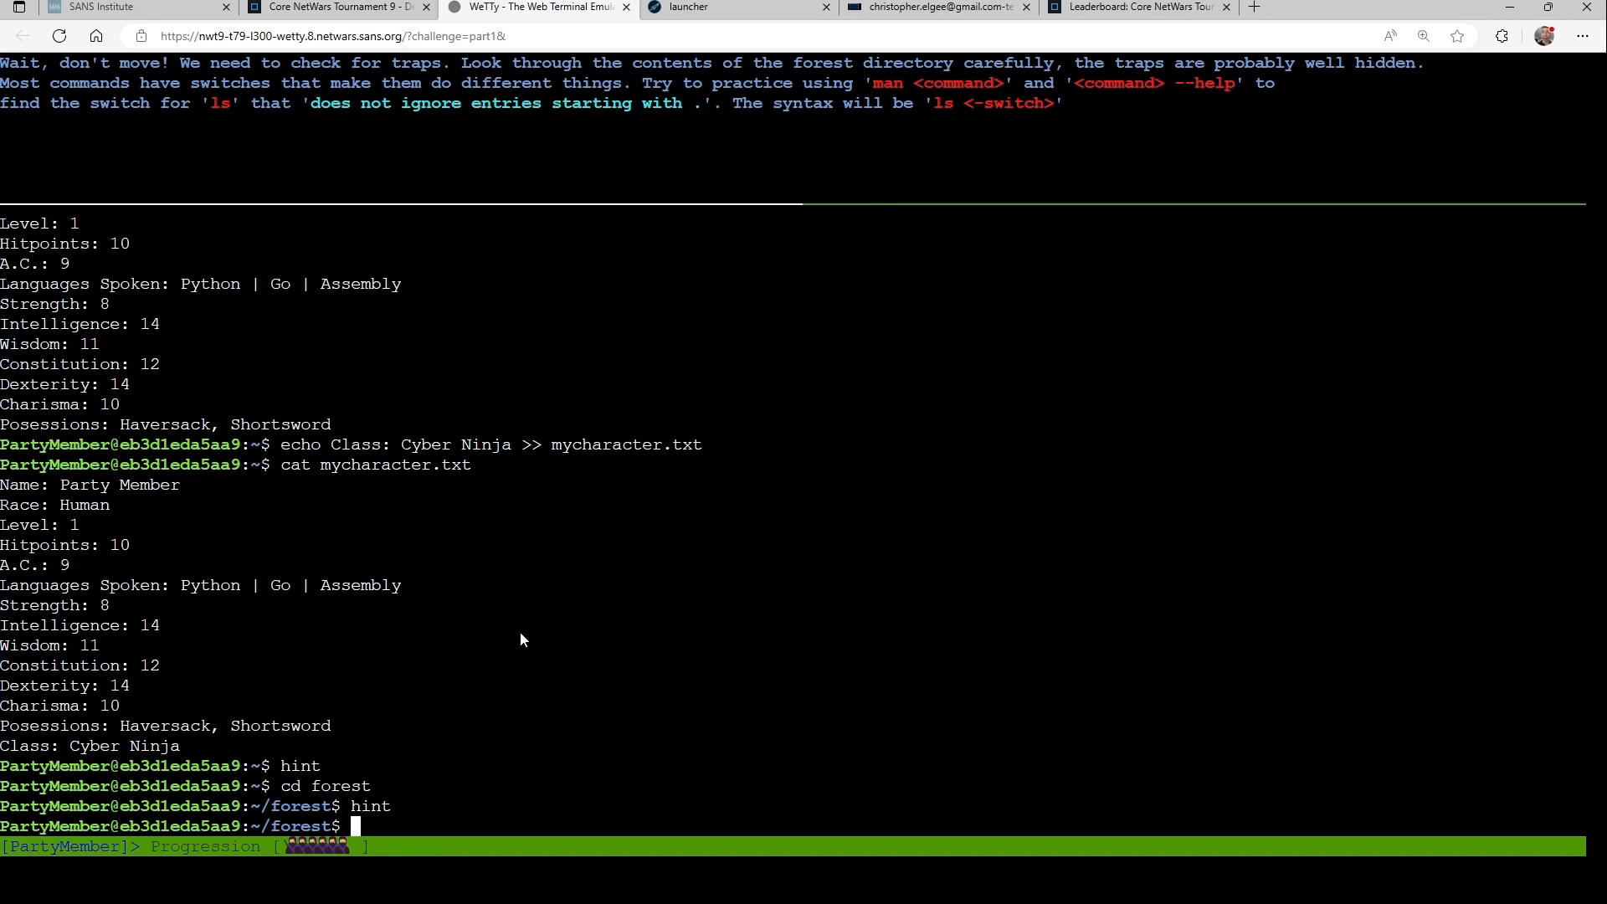
List the forest's hidden entries with ls -a and select the NetWars{Pitfall} flag.
type("ls -a")
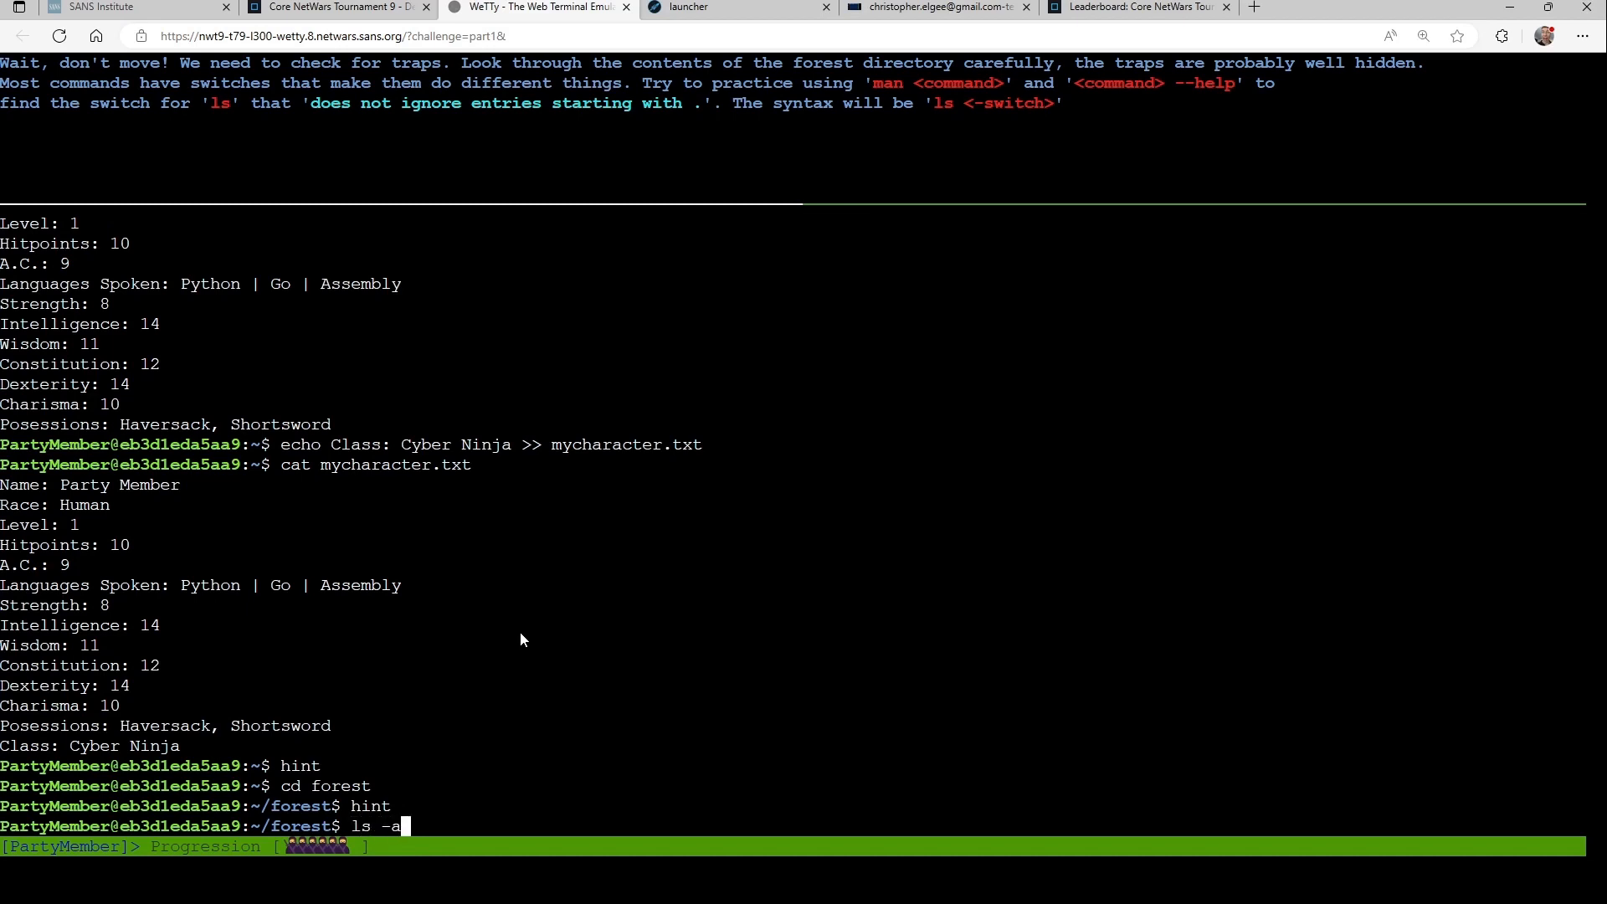
key("Return")
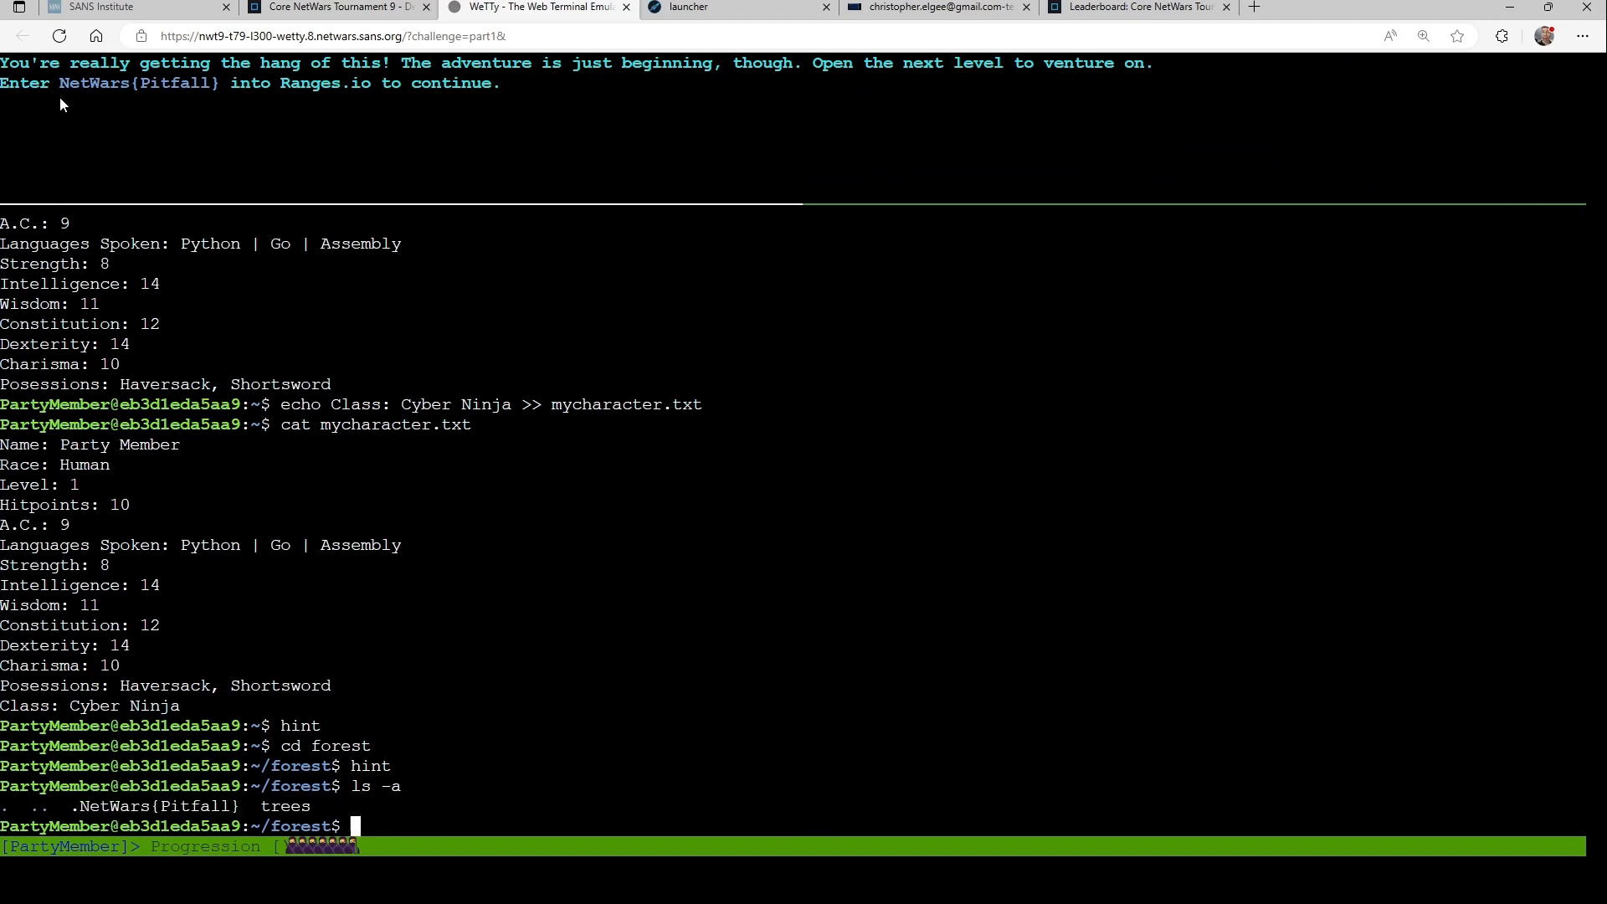
double_click(133, 83)
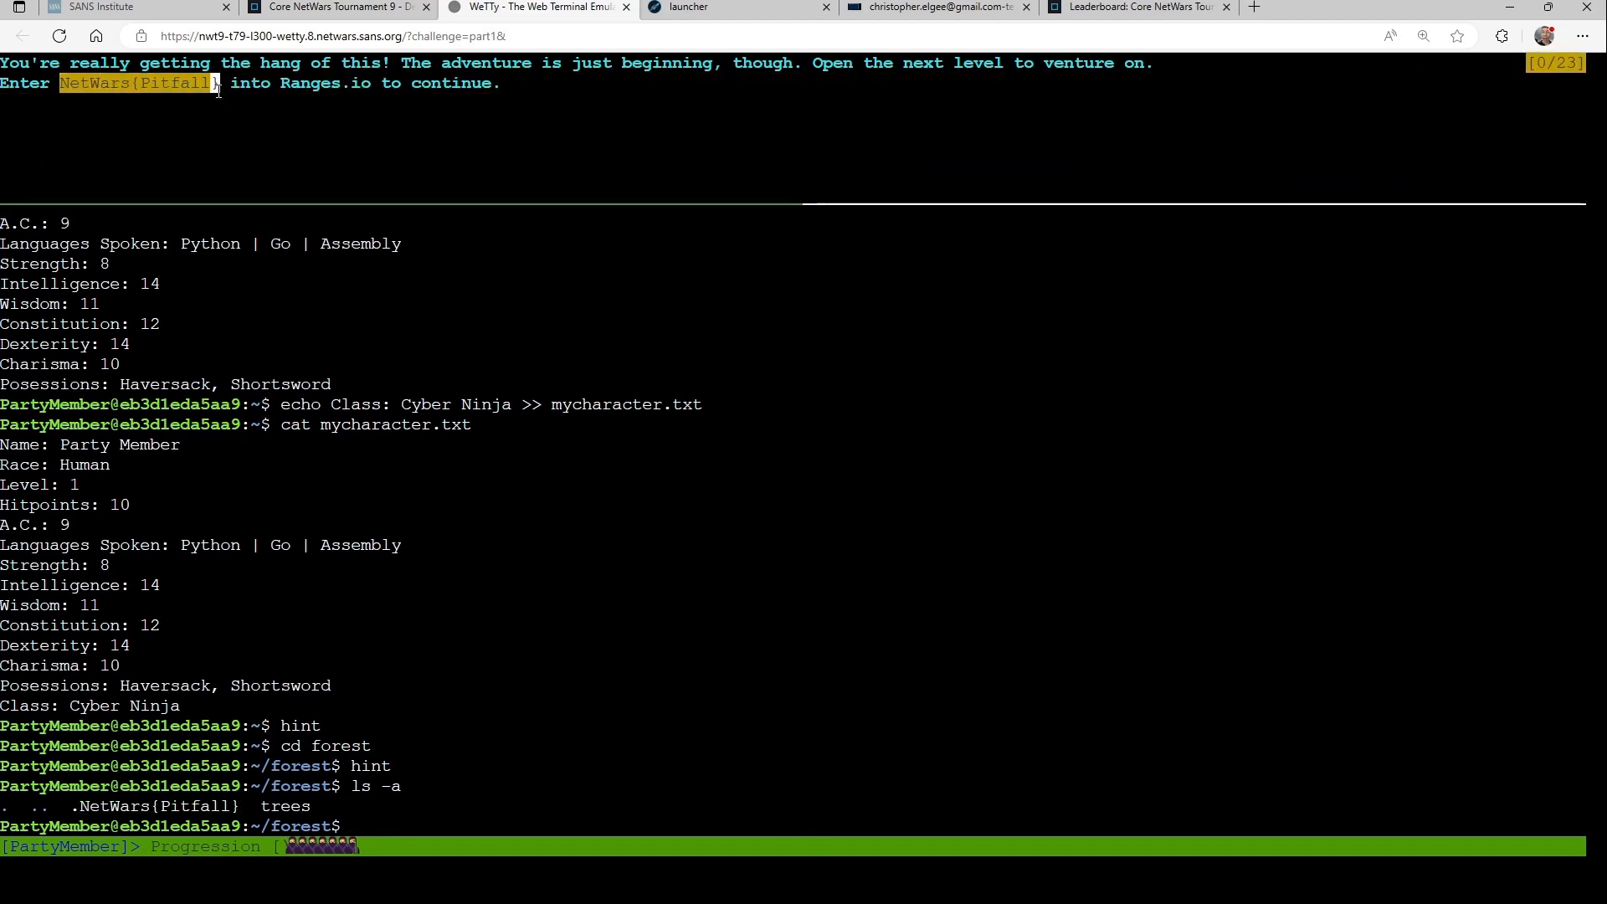
type("e")
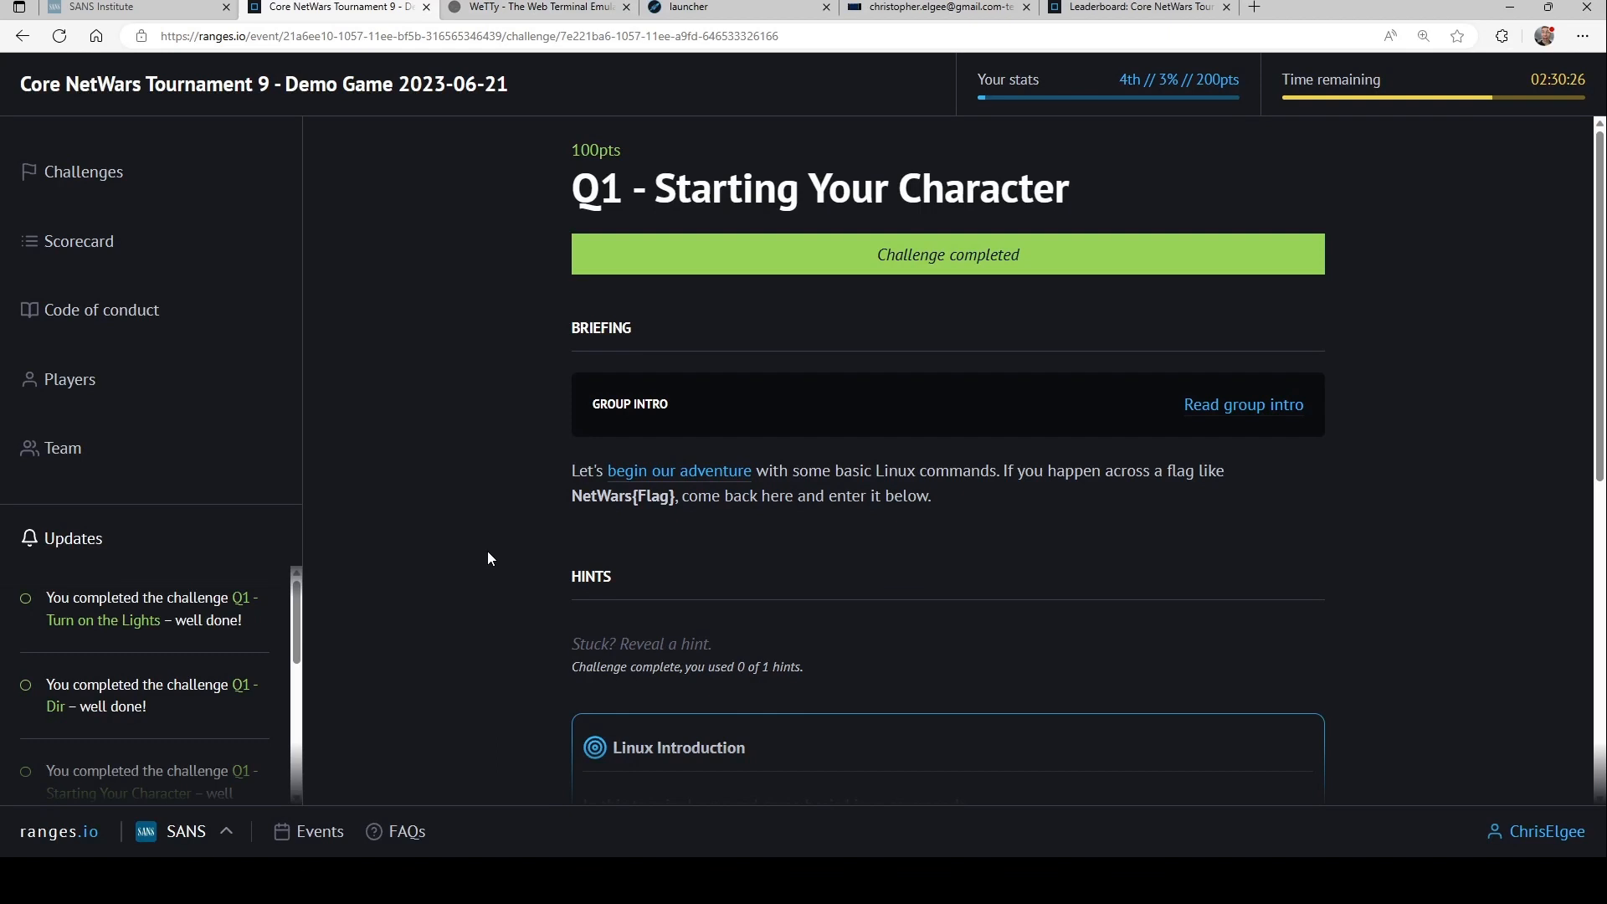
mouse_move(158, 317)
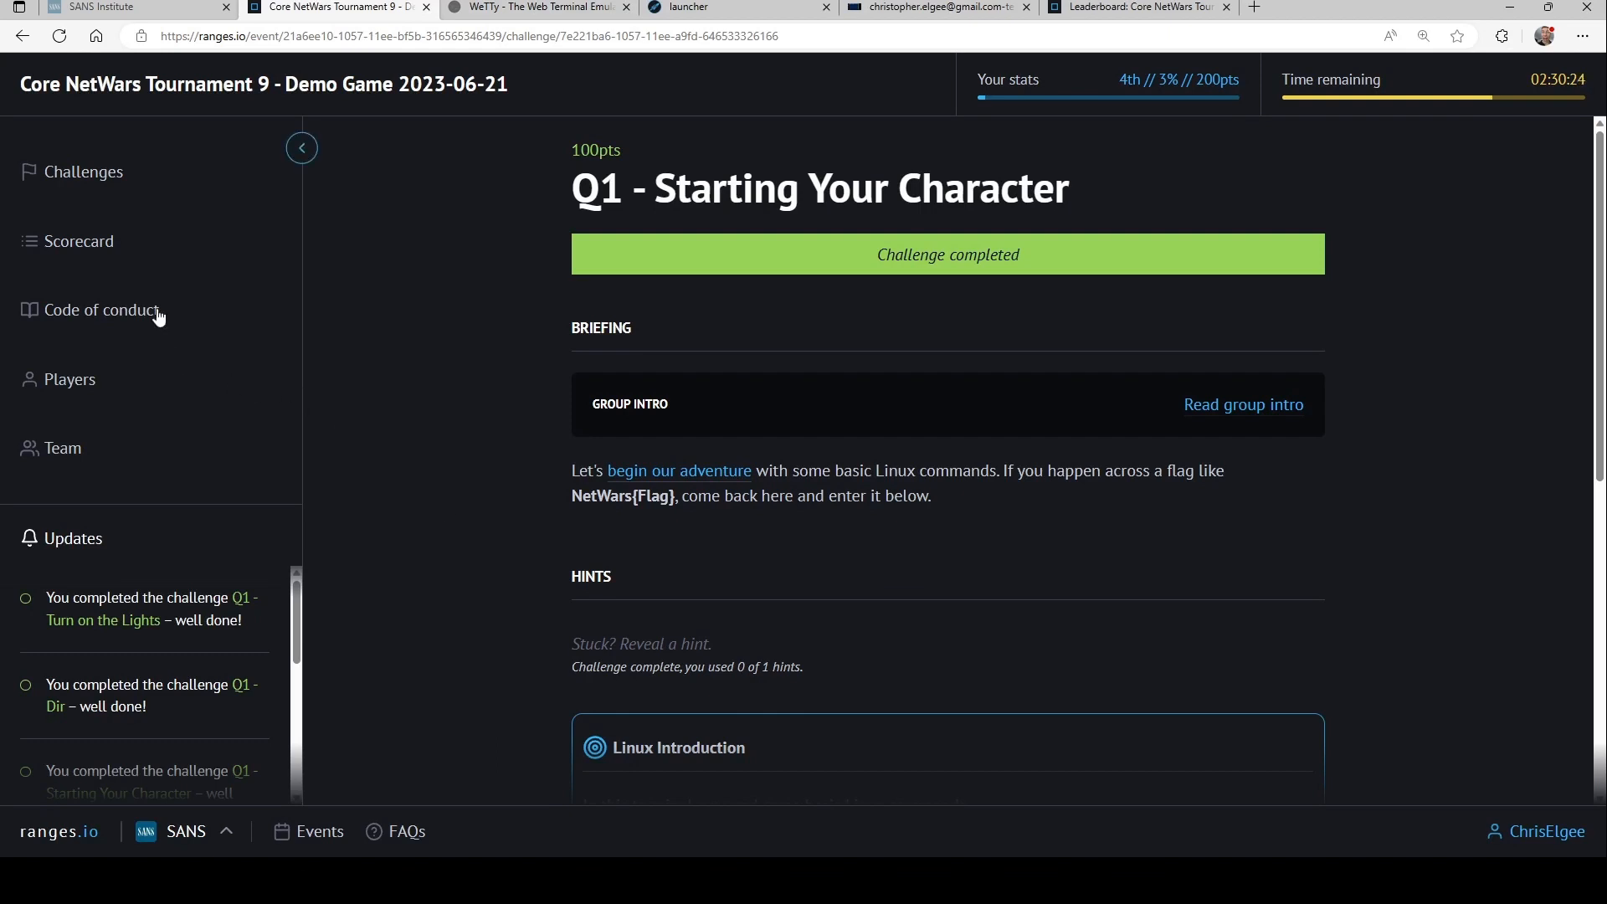
View the Scorecard showing 4th place, 4 challenges completed and 200 points.
left_click(78, 241)
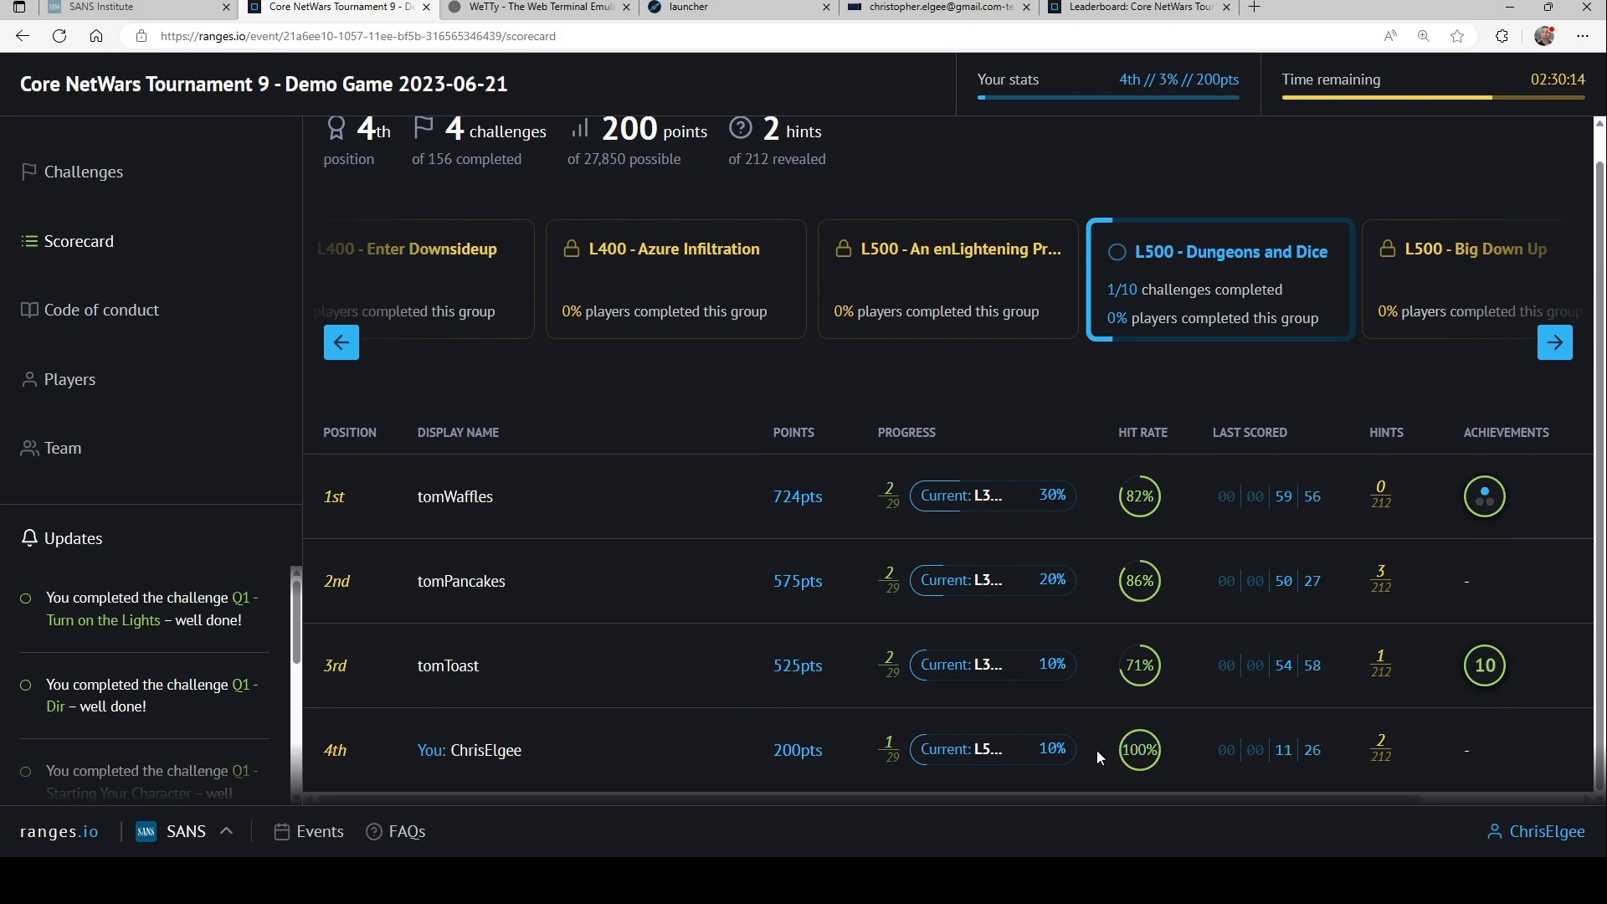
mouse_move(1391, 749)
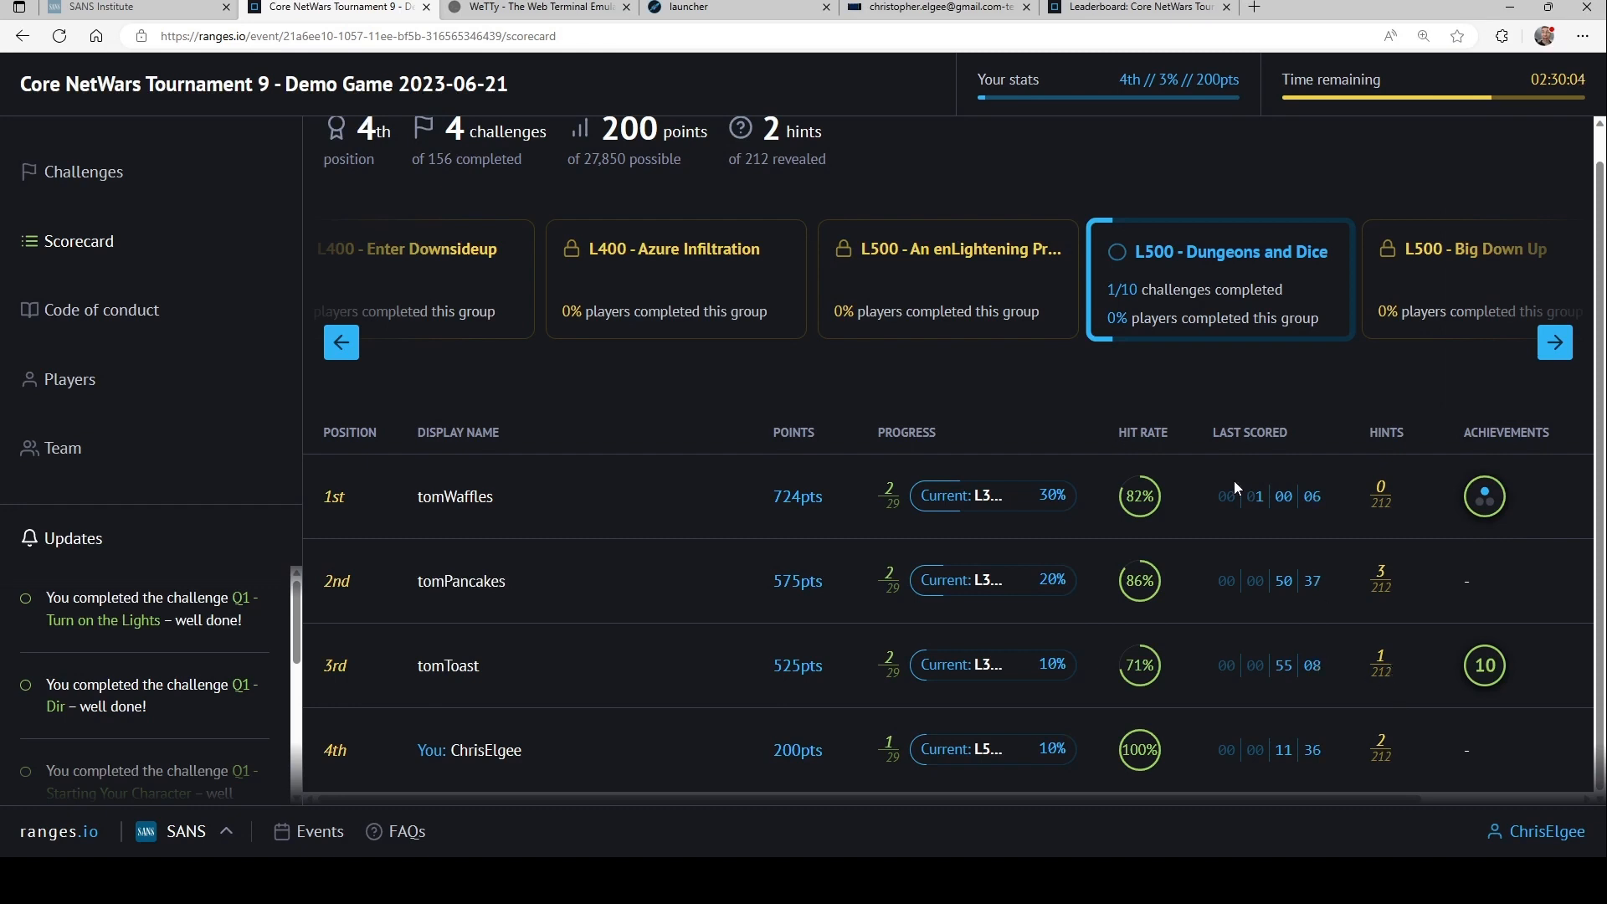
mouse_move(1077, 165)
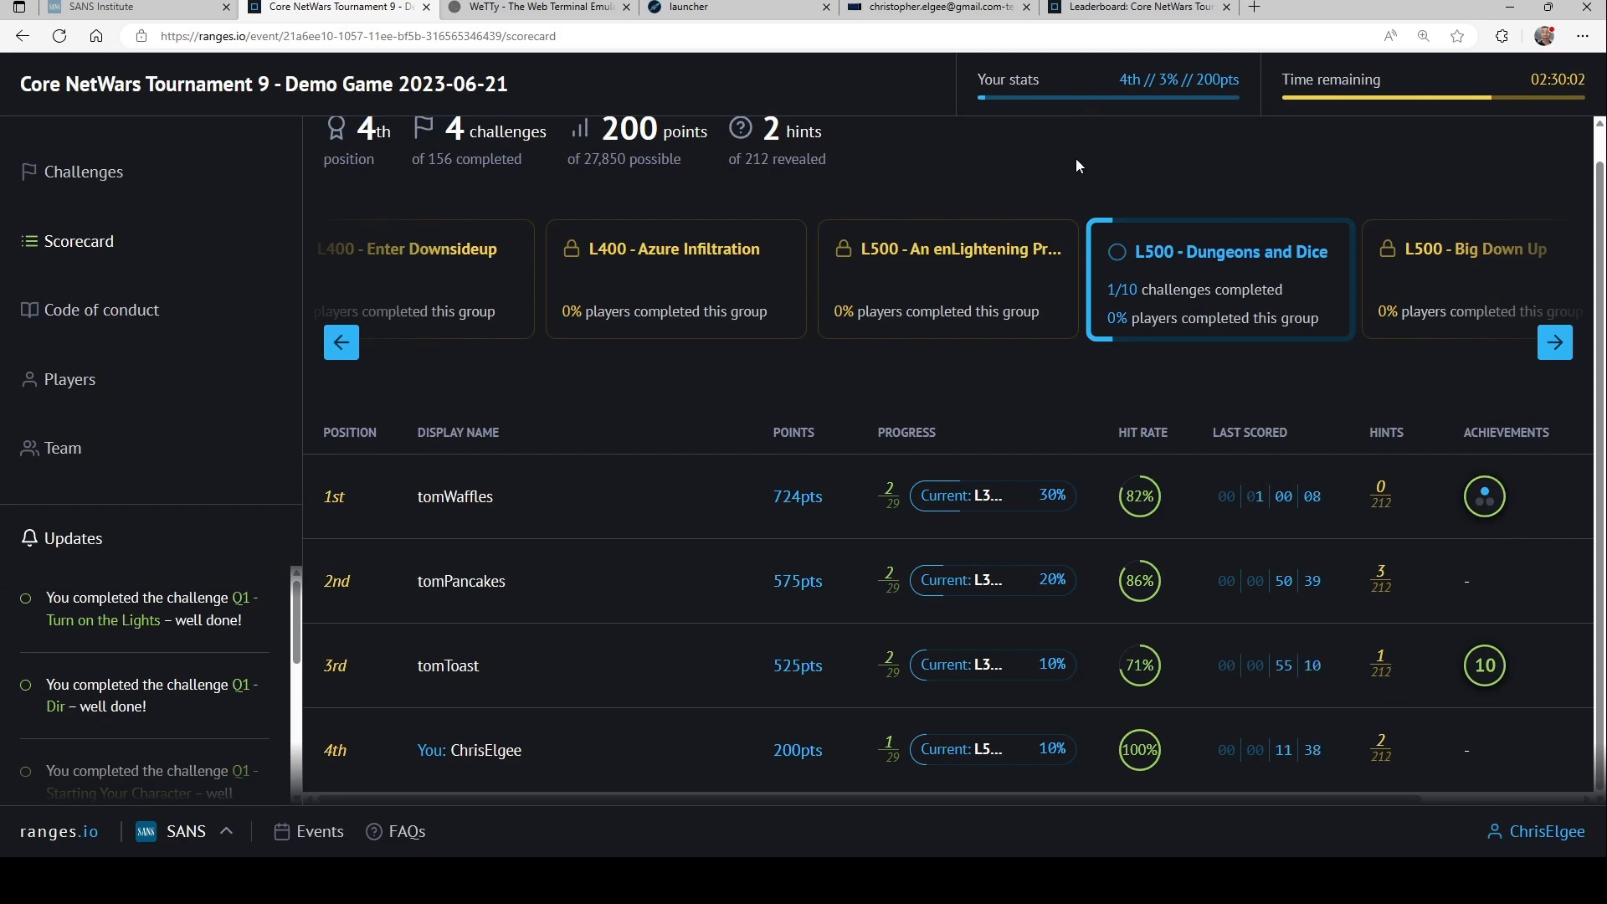
left_click(1133, 8)
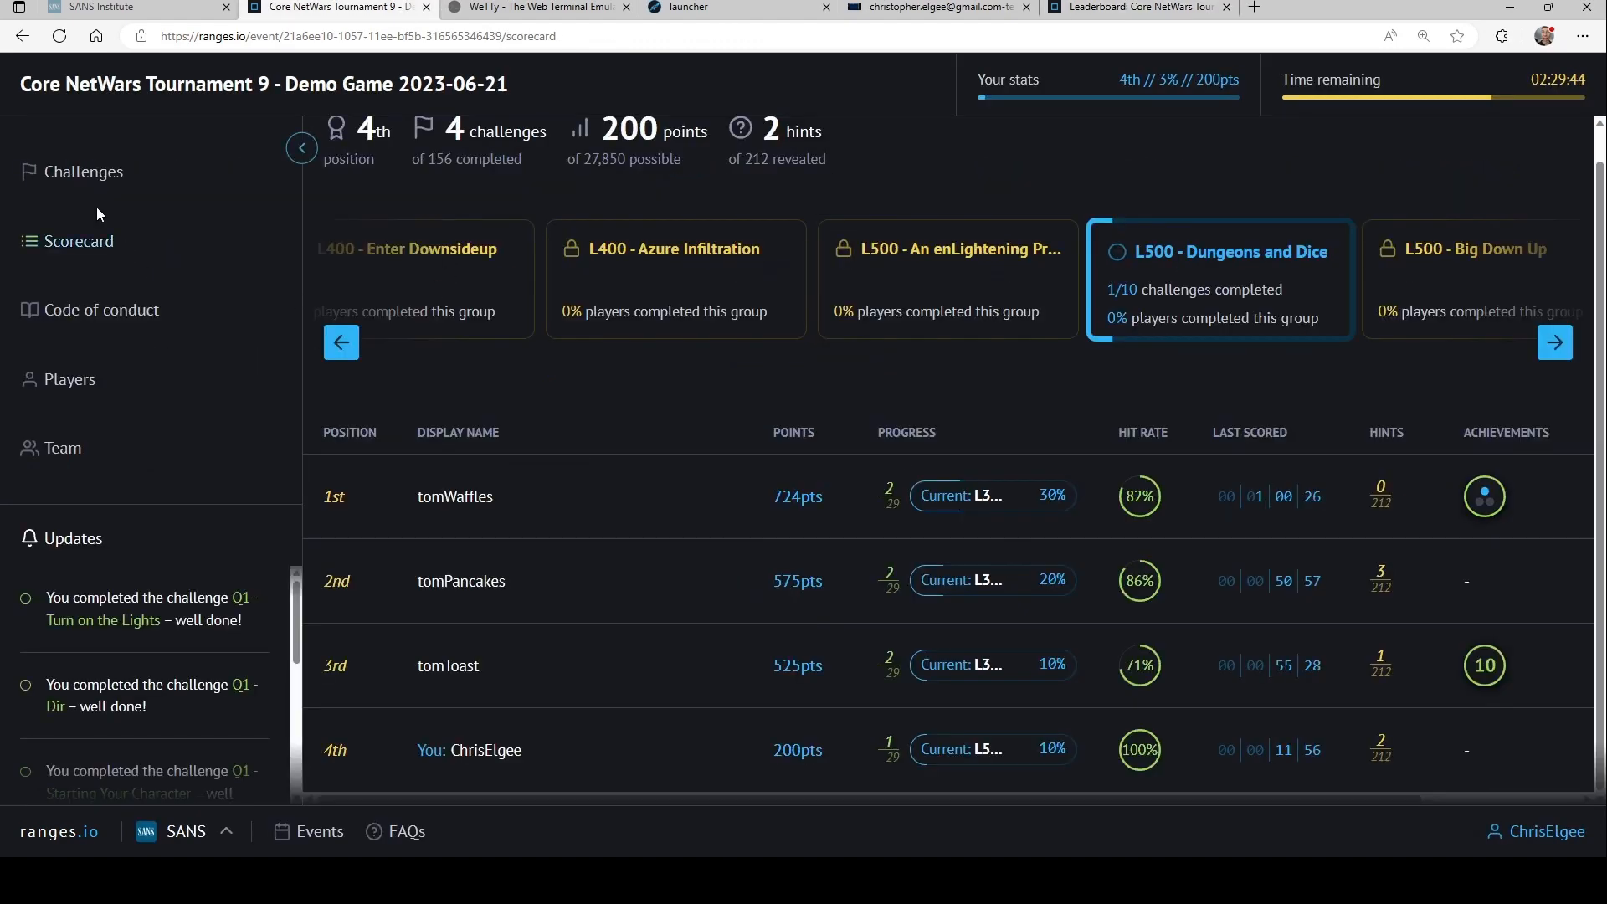
Return to Challenges, scroll to Welcome To Hackins' Q2 - Contents, and bring up the Windows VM.
left_click(83, 171)
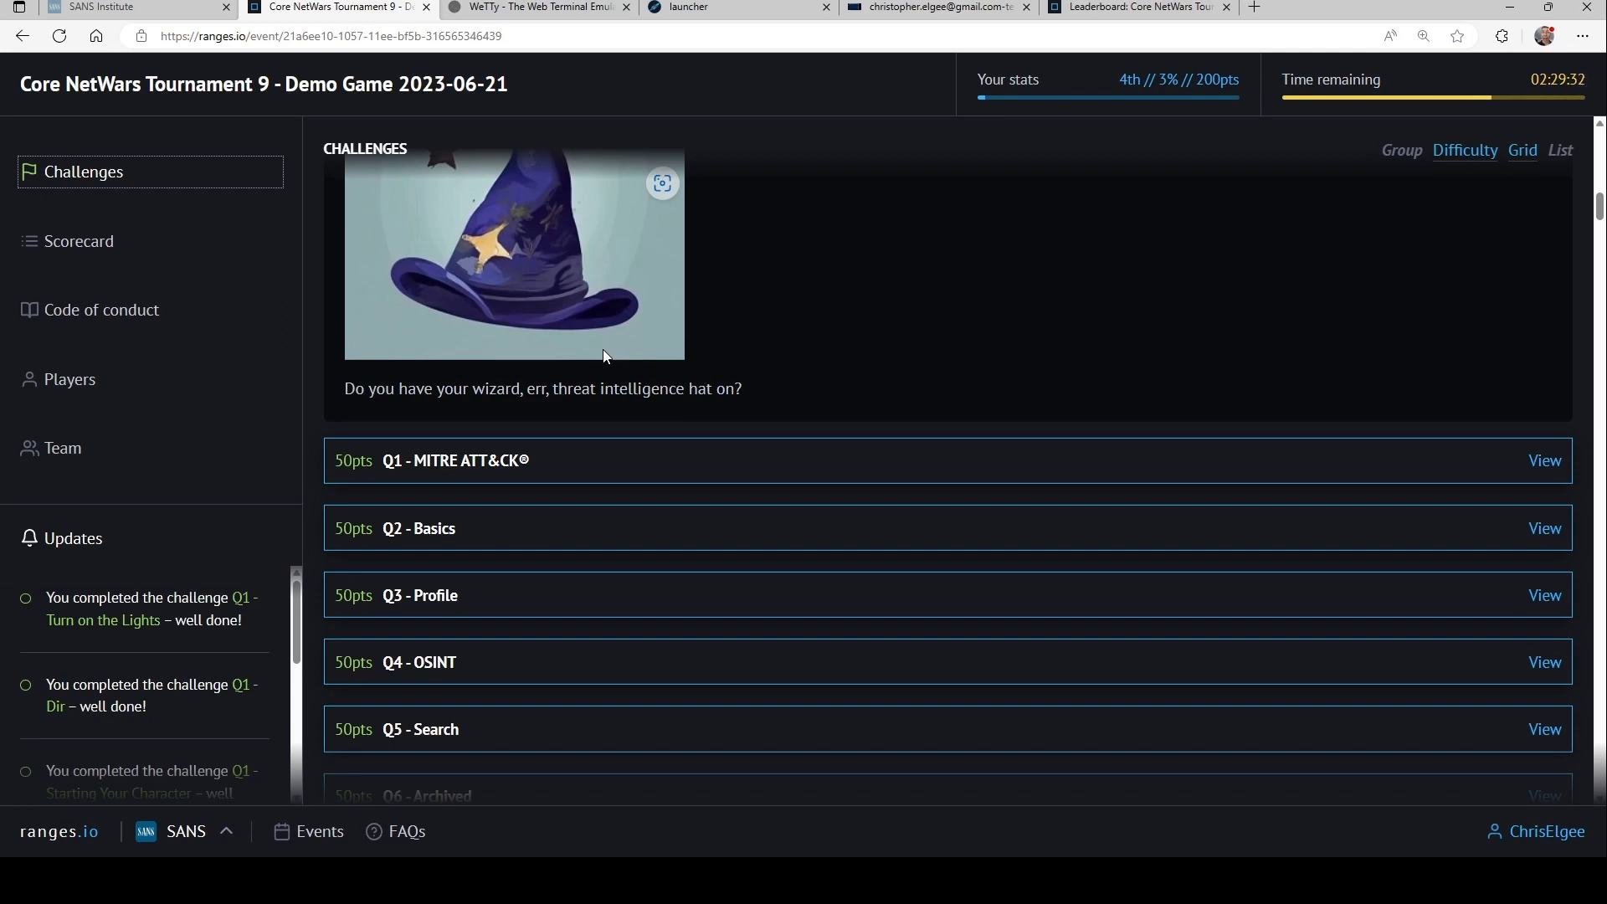
scroll("down", 3)
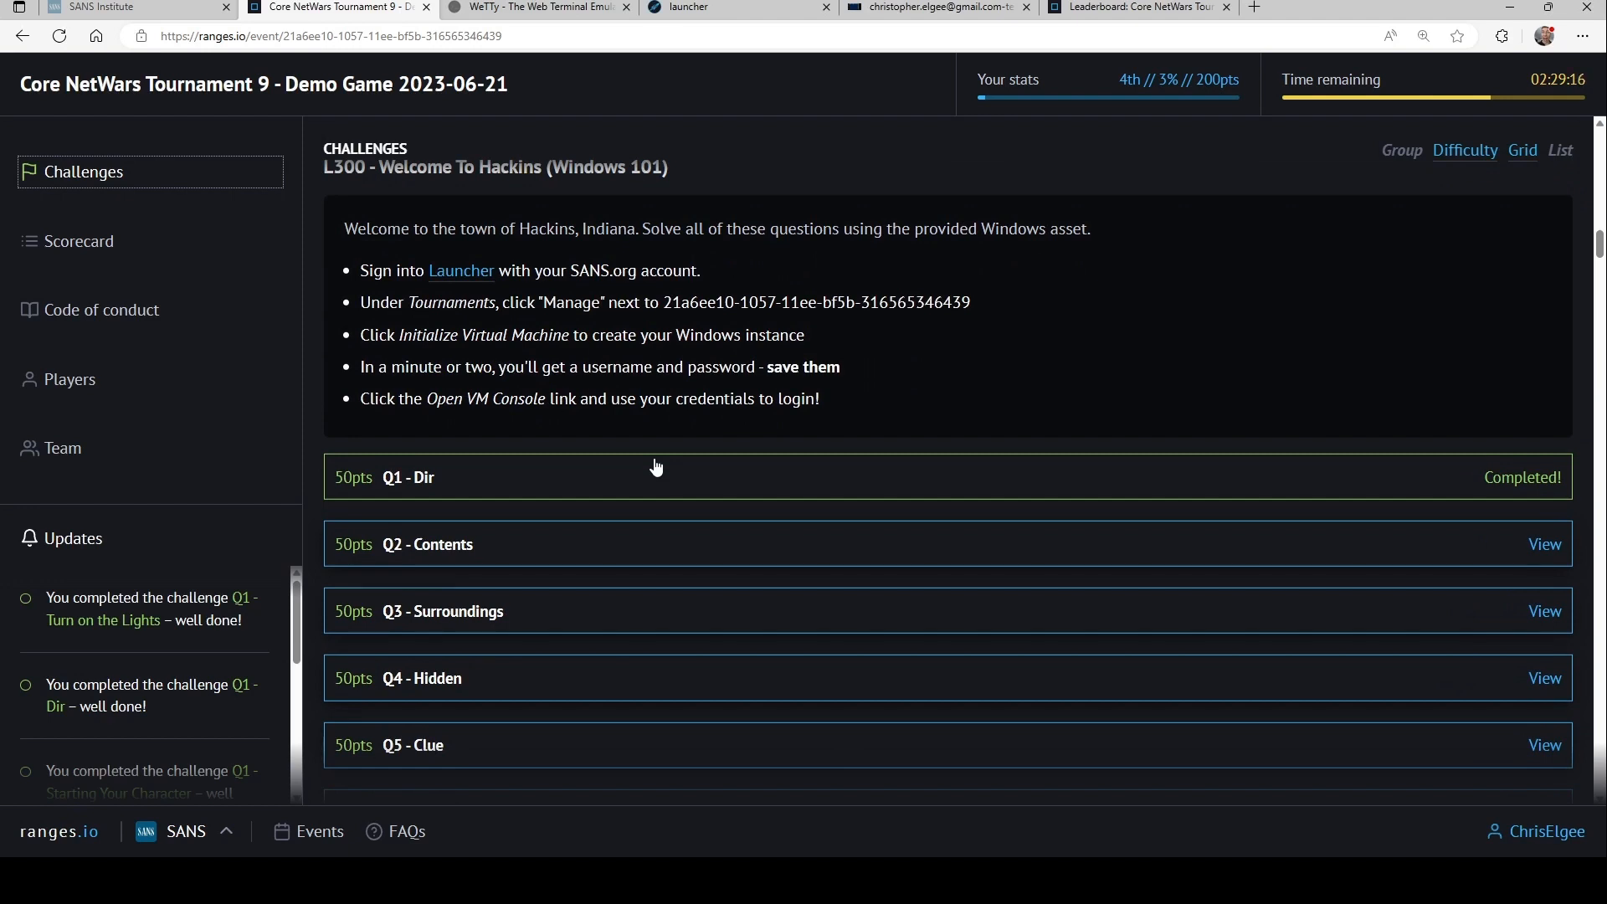
mouse_move(627, 484)
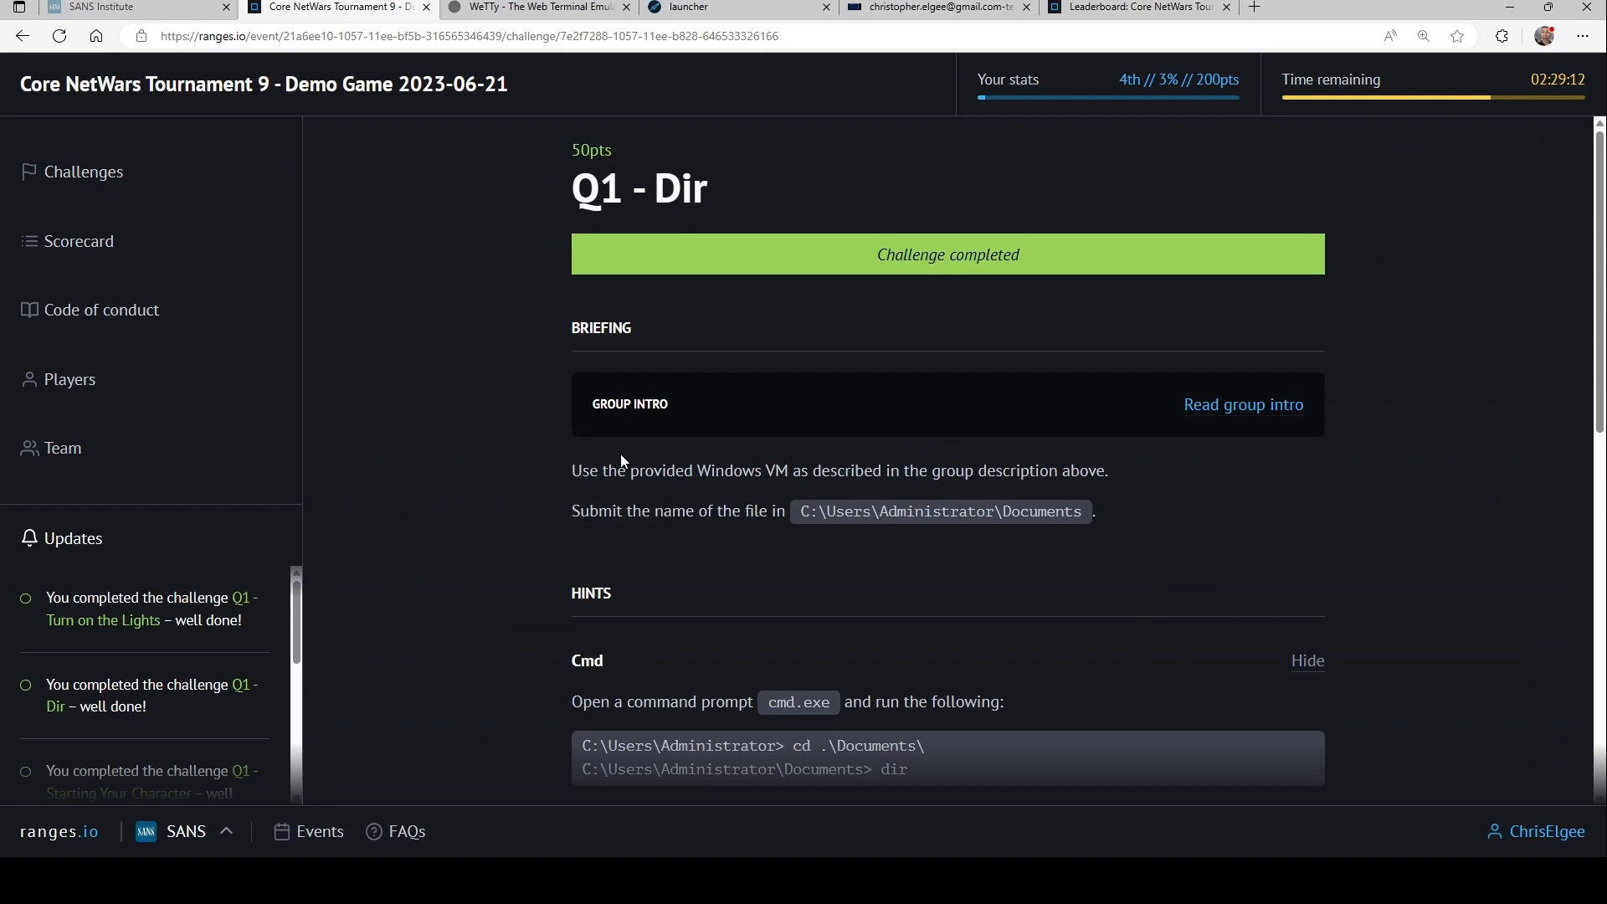
scroll("down", 3)
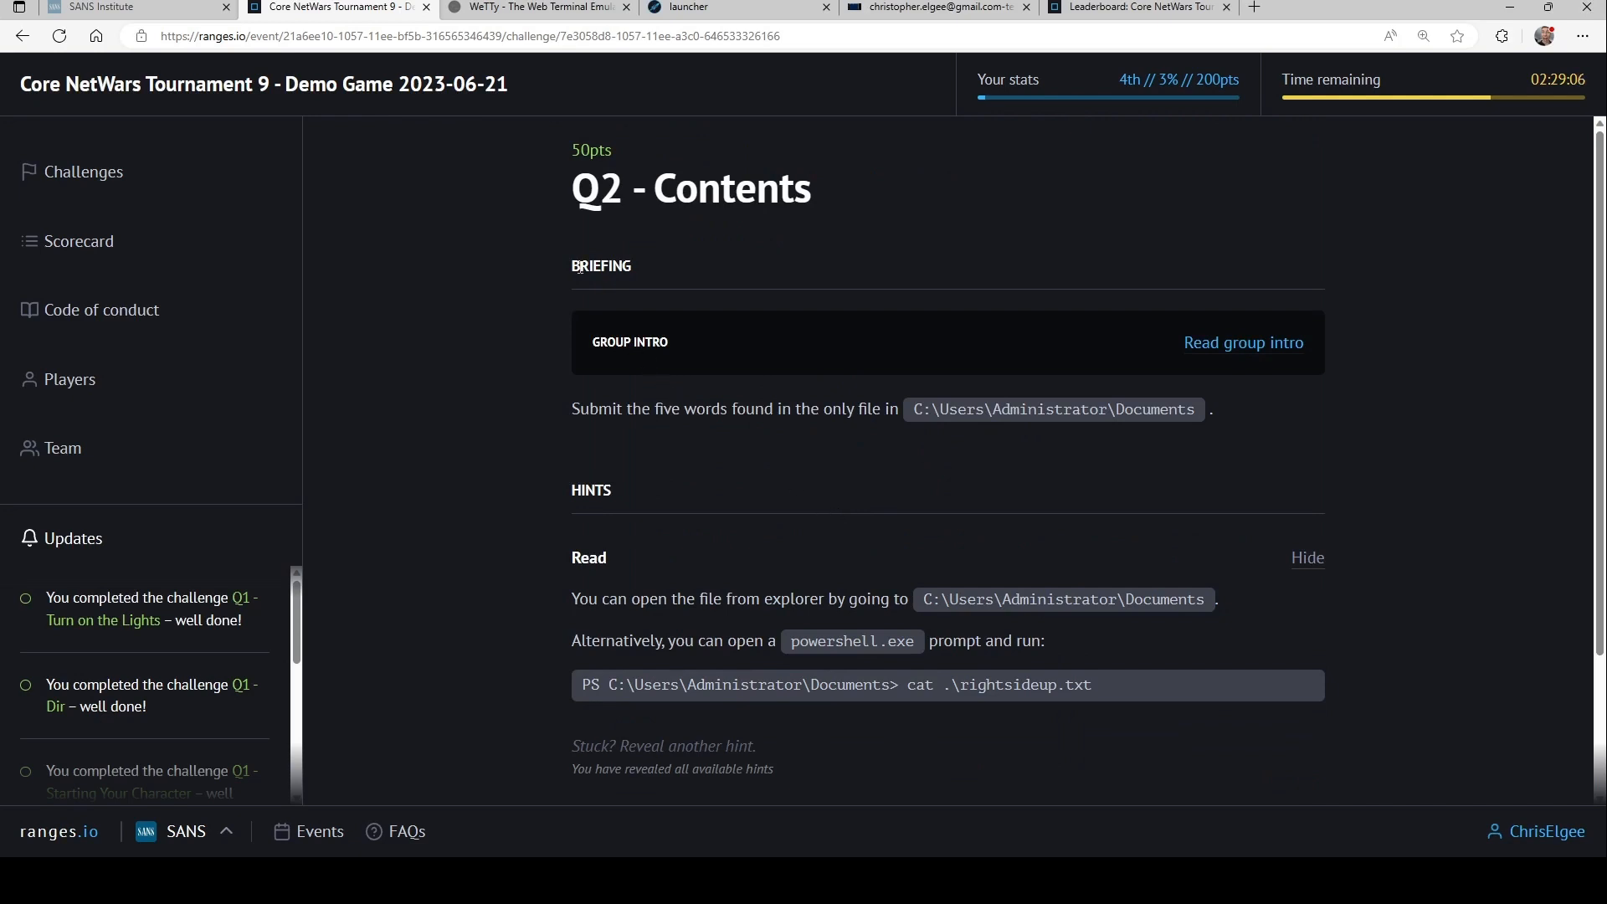
left_click(934, 7)
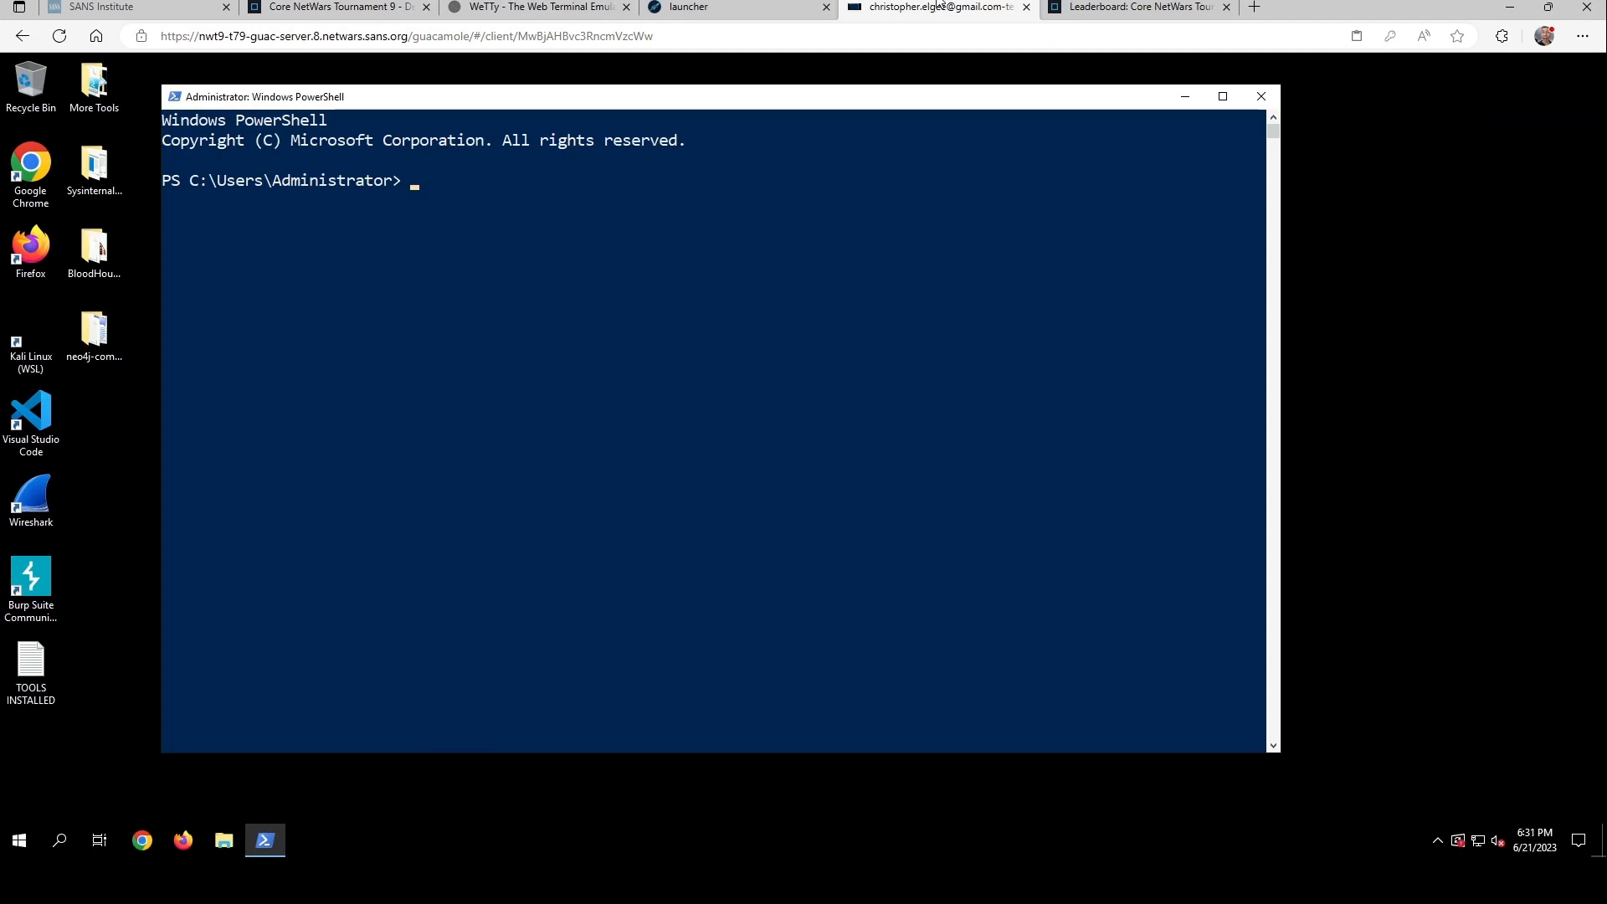
In PowerShell, enter Documents, list it, and print rightsideup.txt.
type("cd")
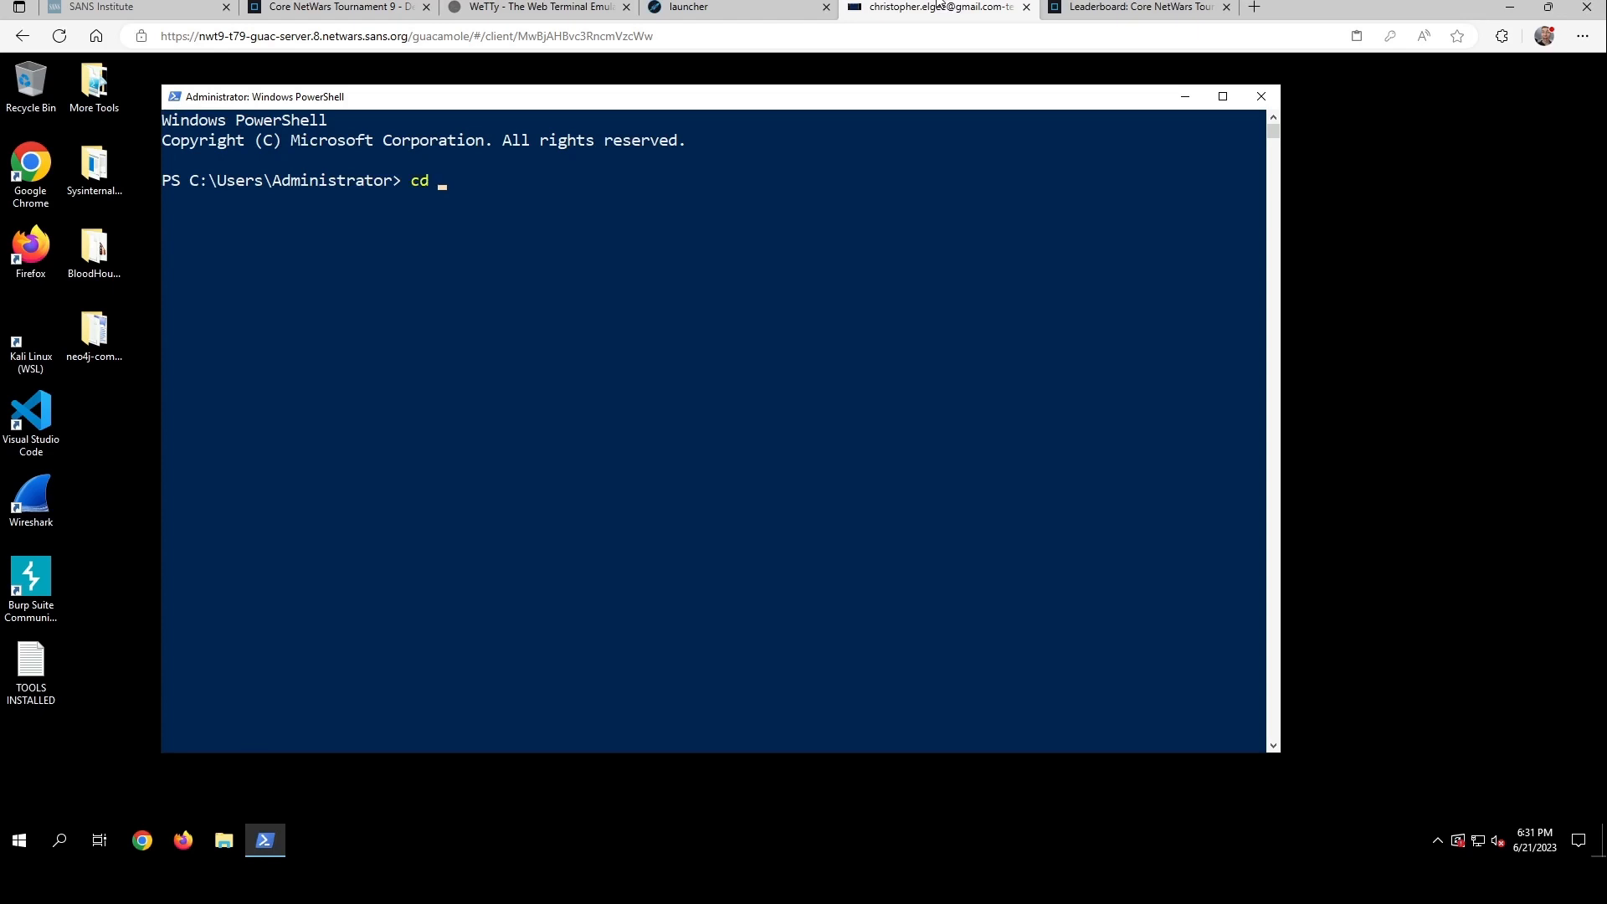
key("Return")
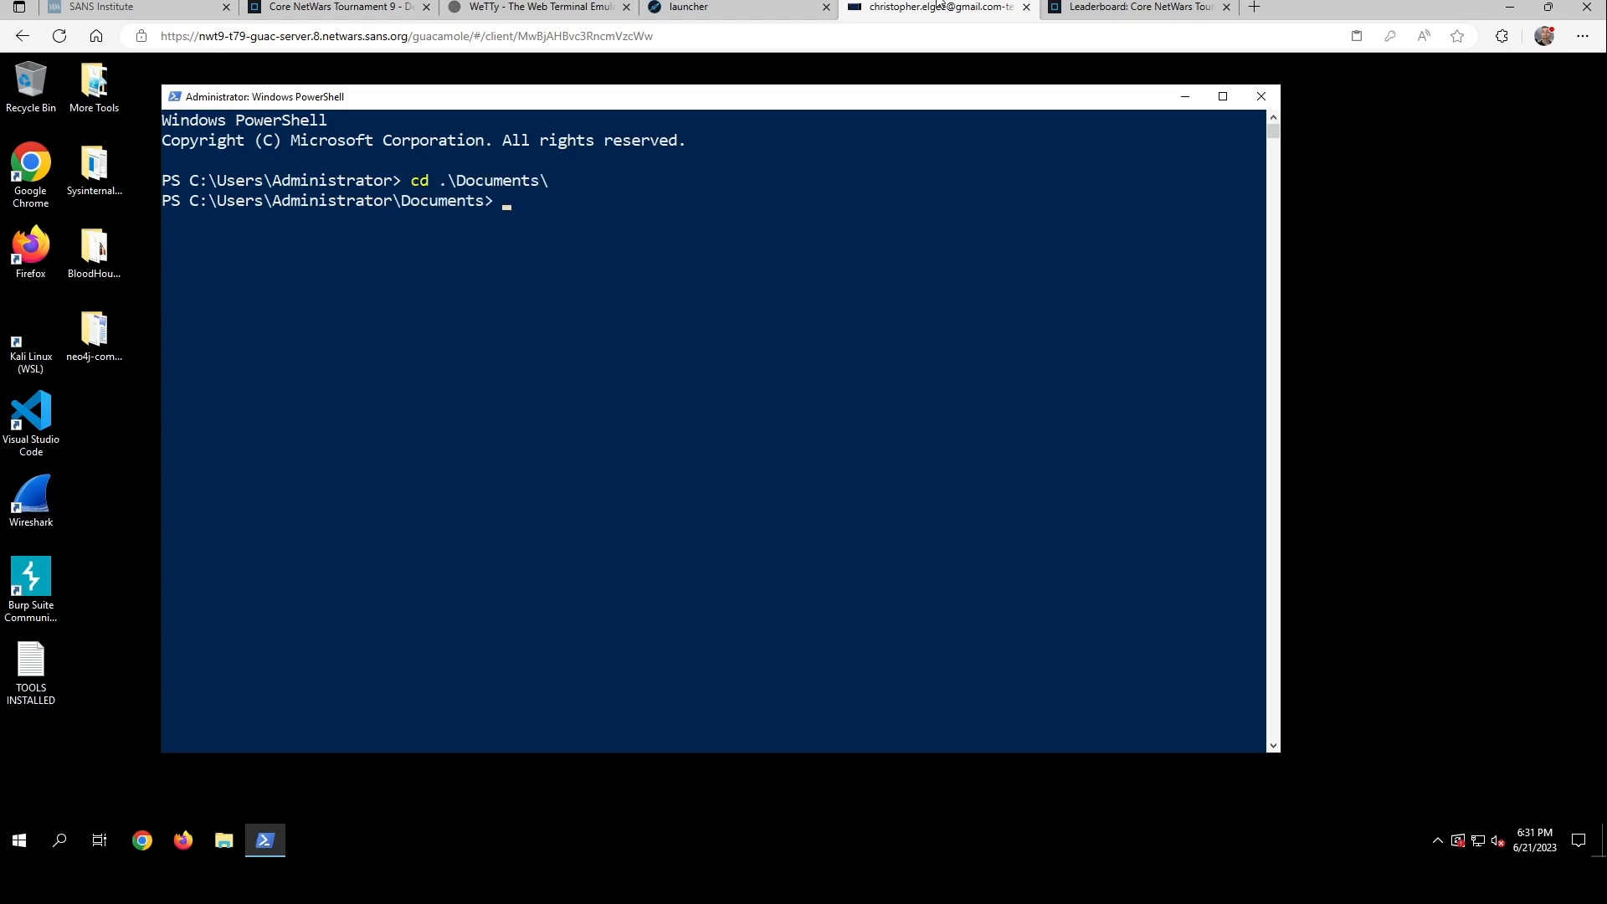
type("ls")
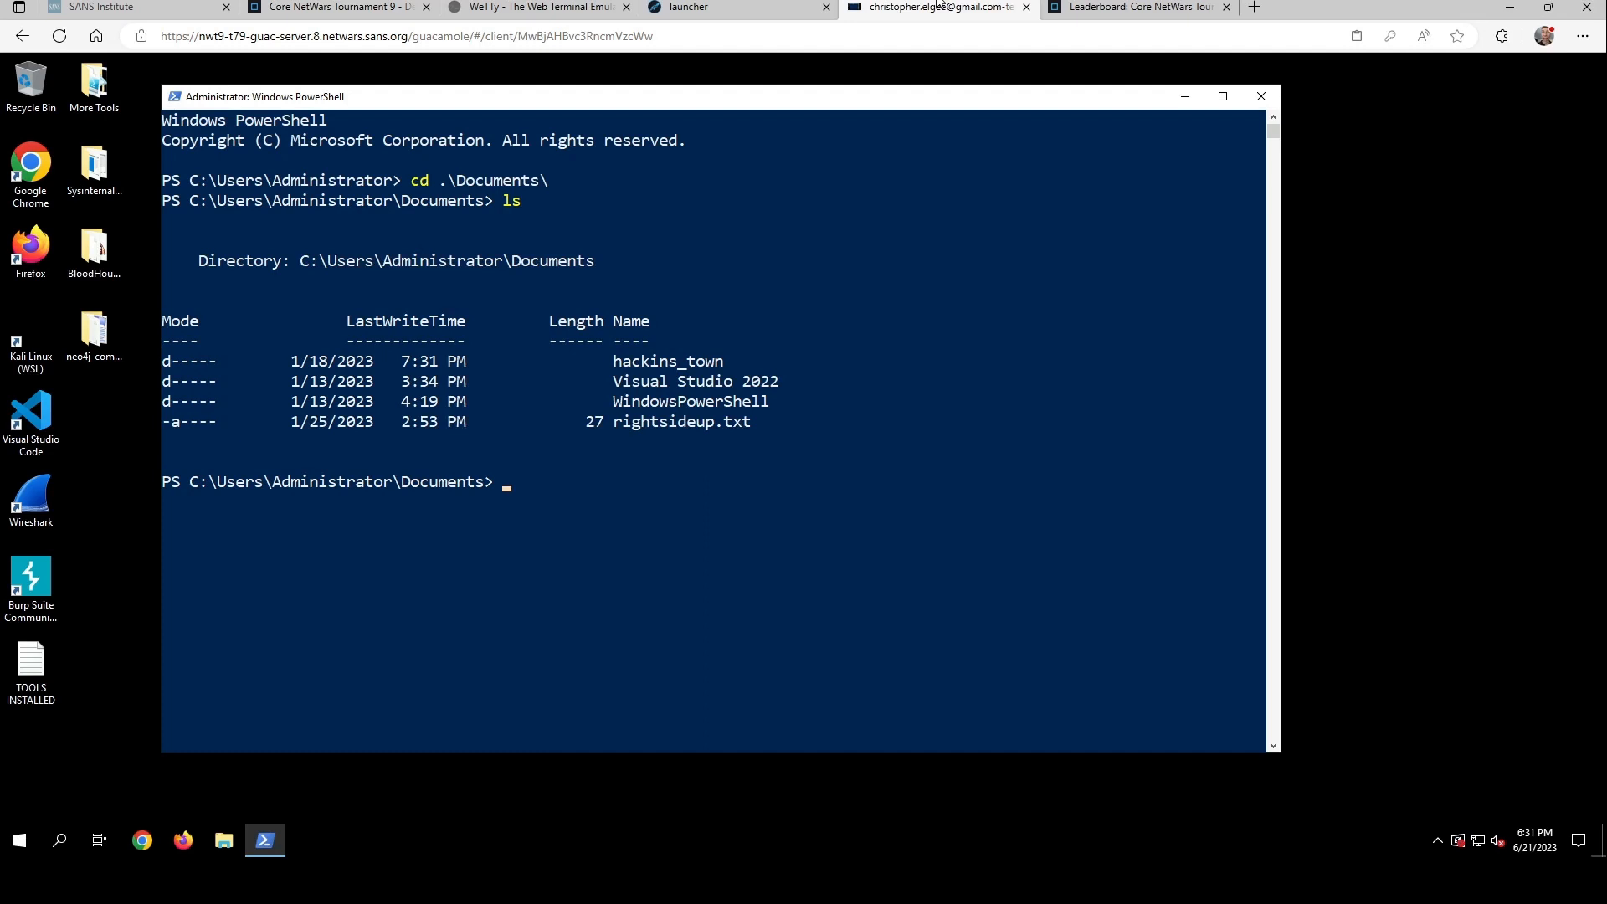
type("type")
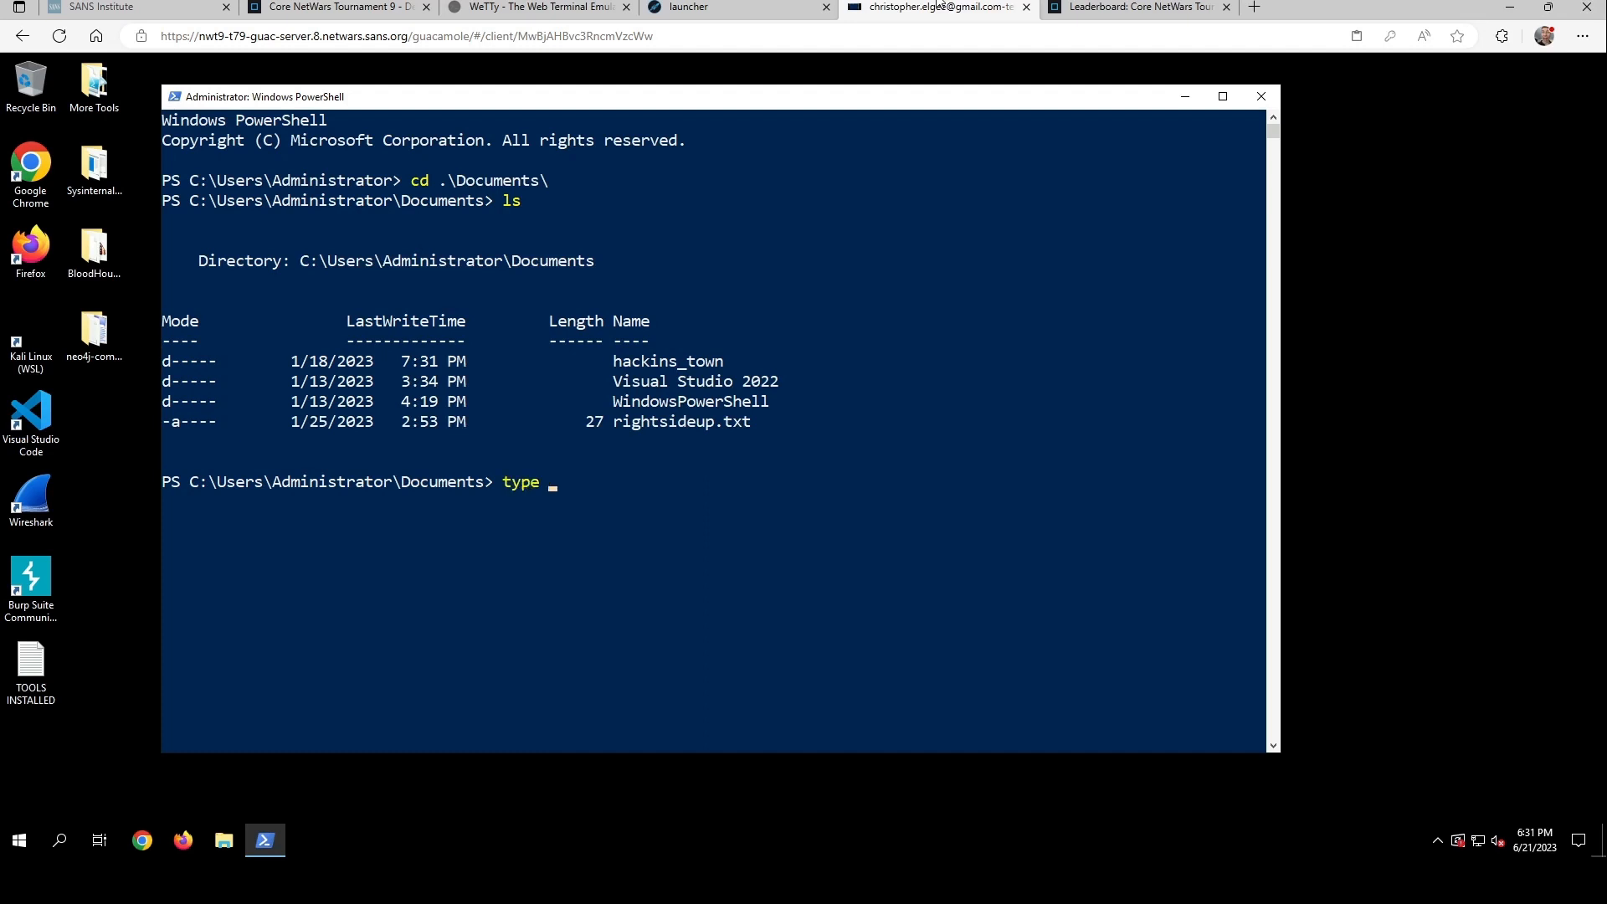
type(".\\rightsideup.txt")
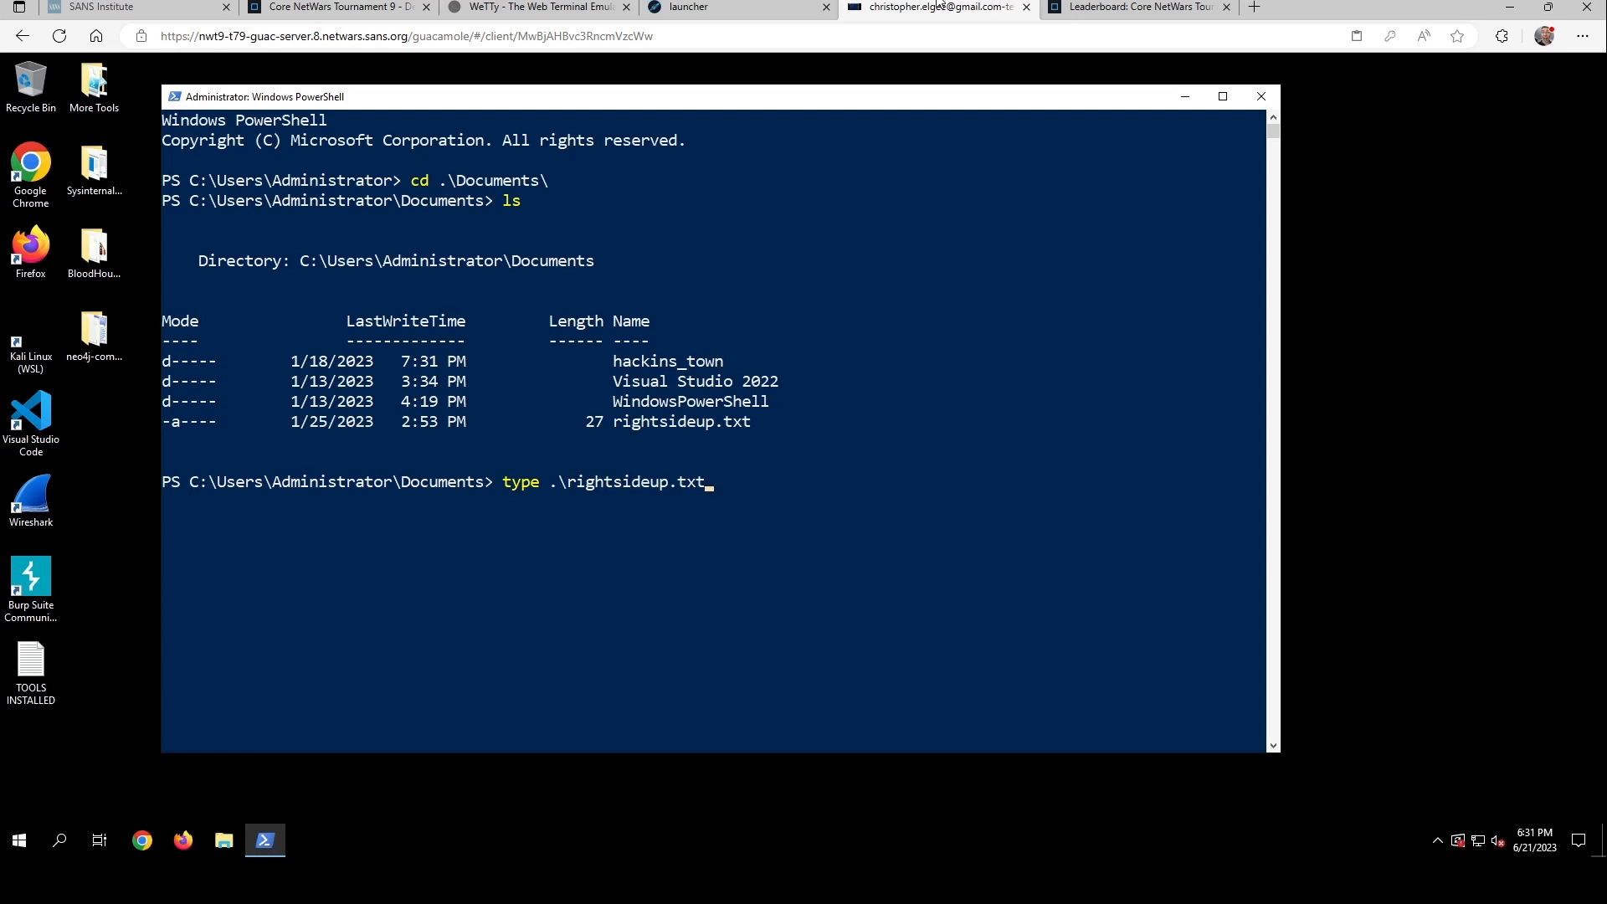
key("Return")
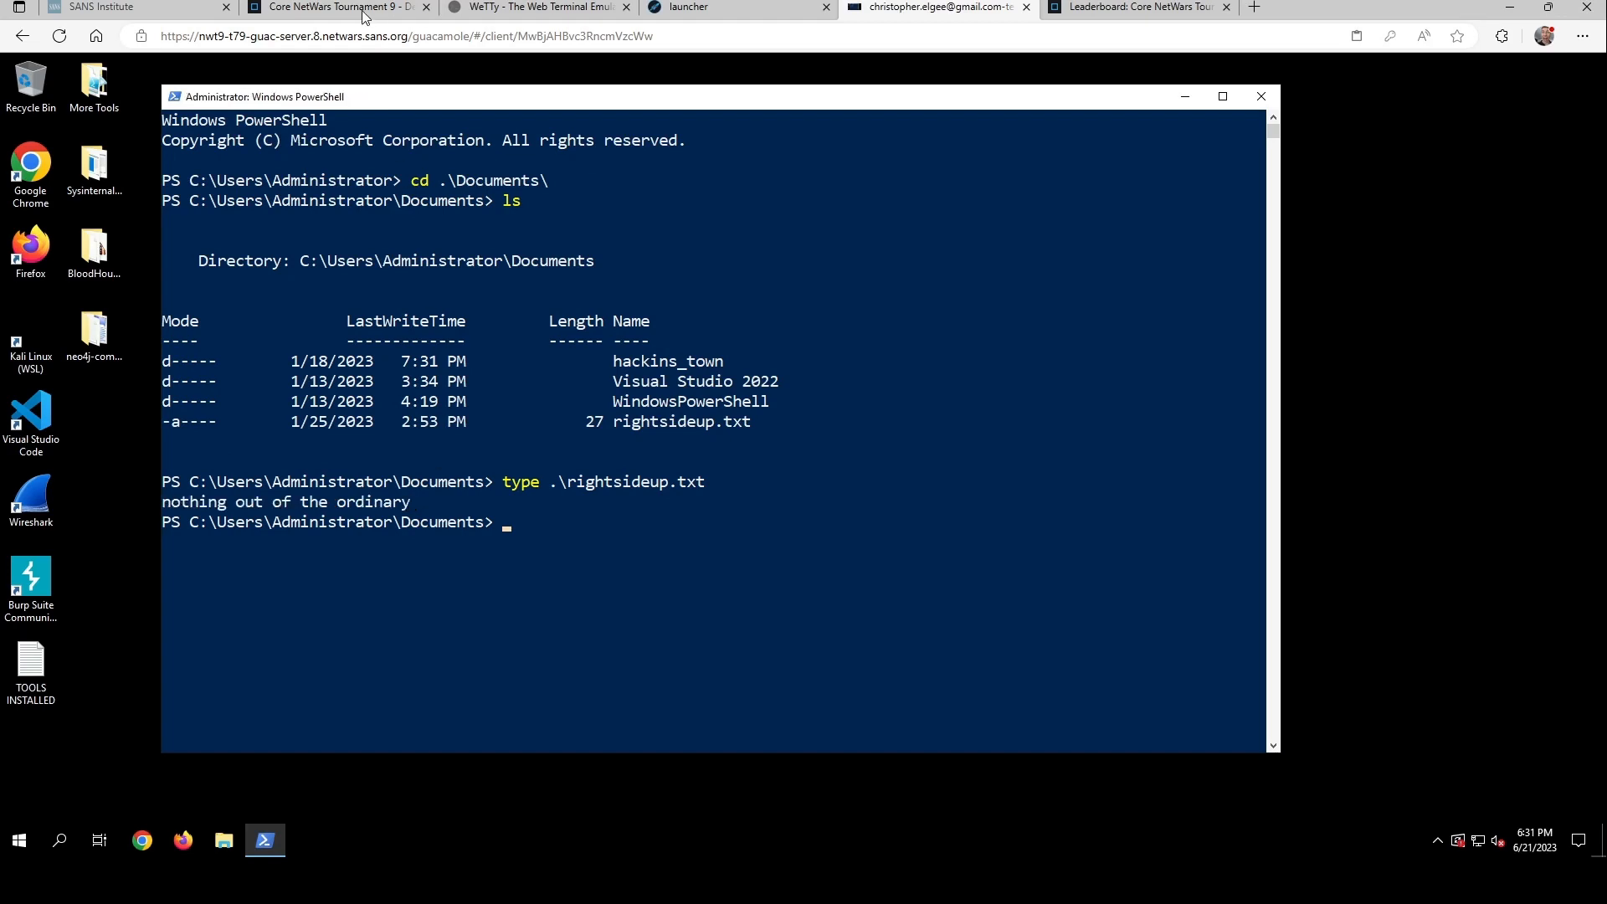
Submit 'nothing out of the ordinary' for Q2 - Contents, raising the score to 250.
left_click(336, 8)
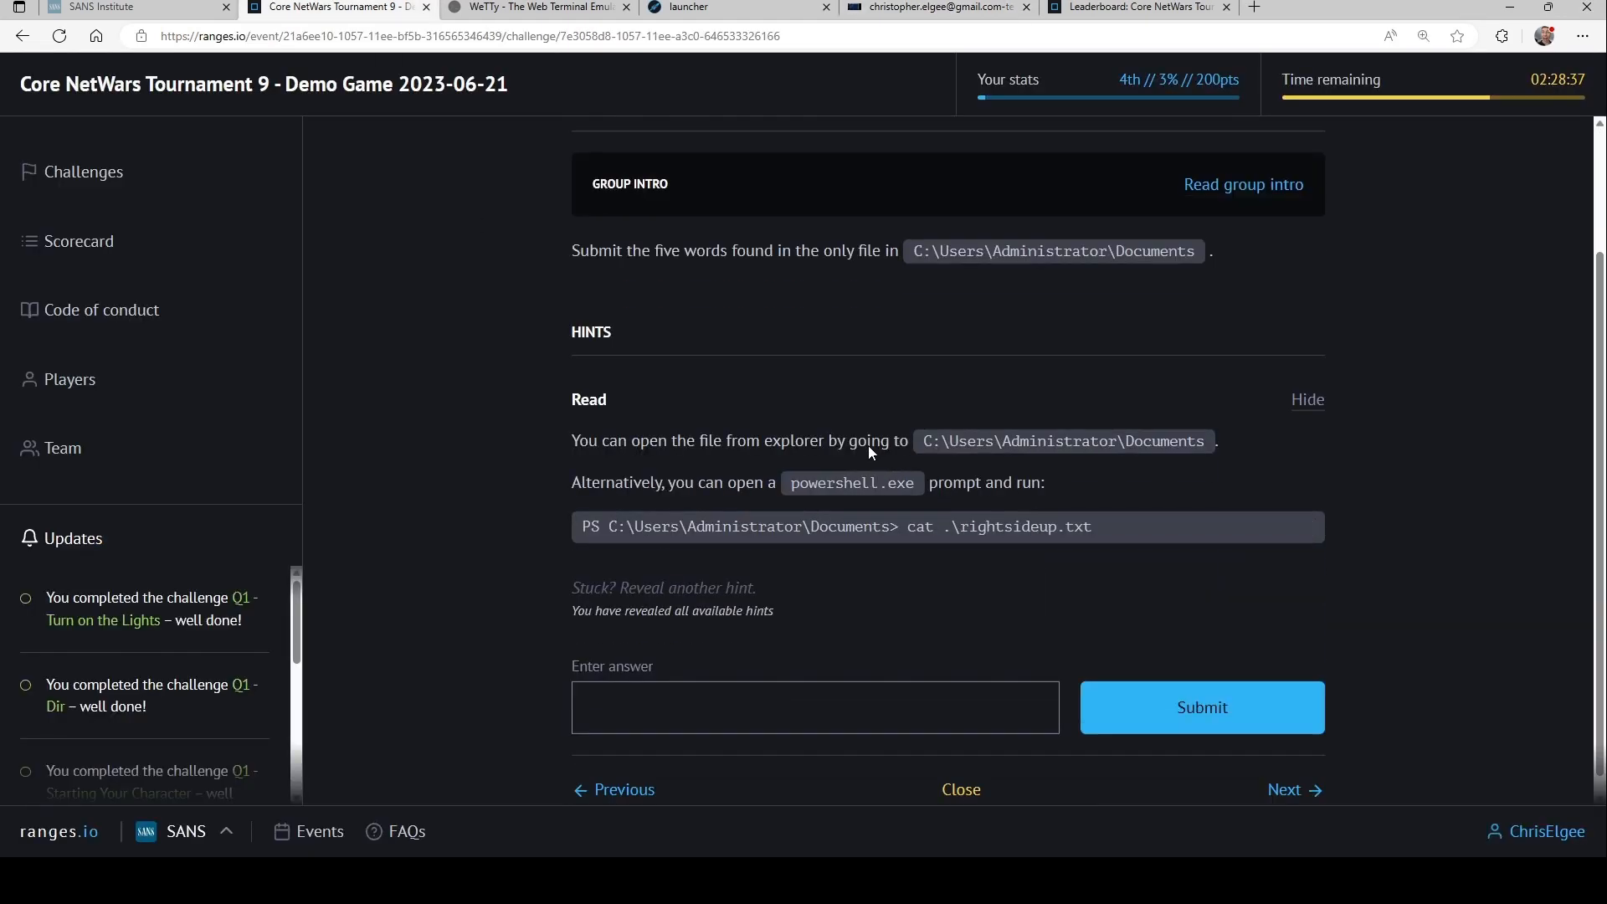
type("nothing out of the ordinary")
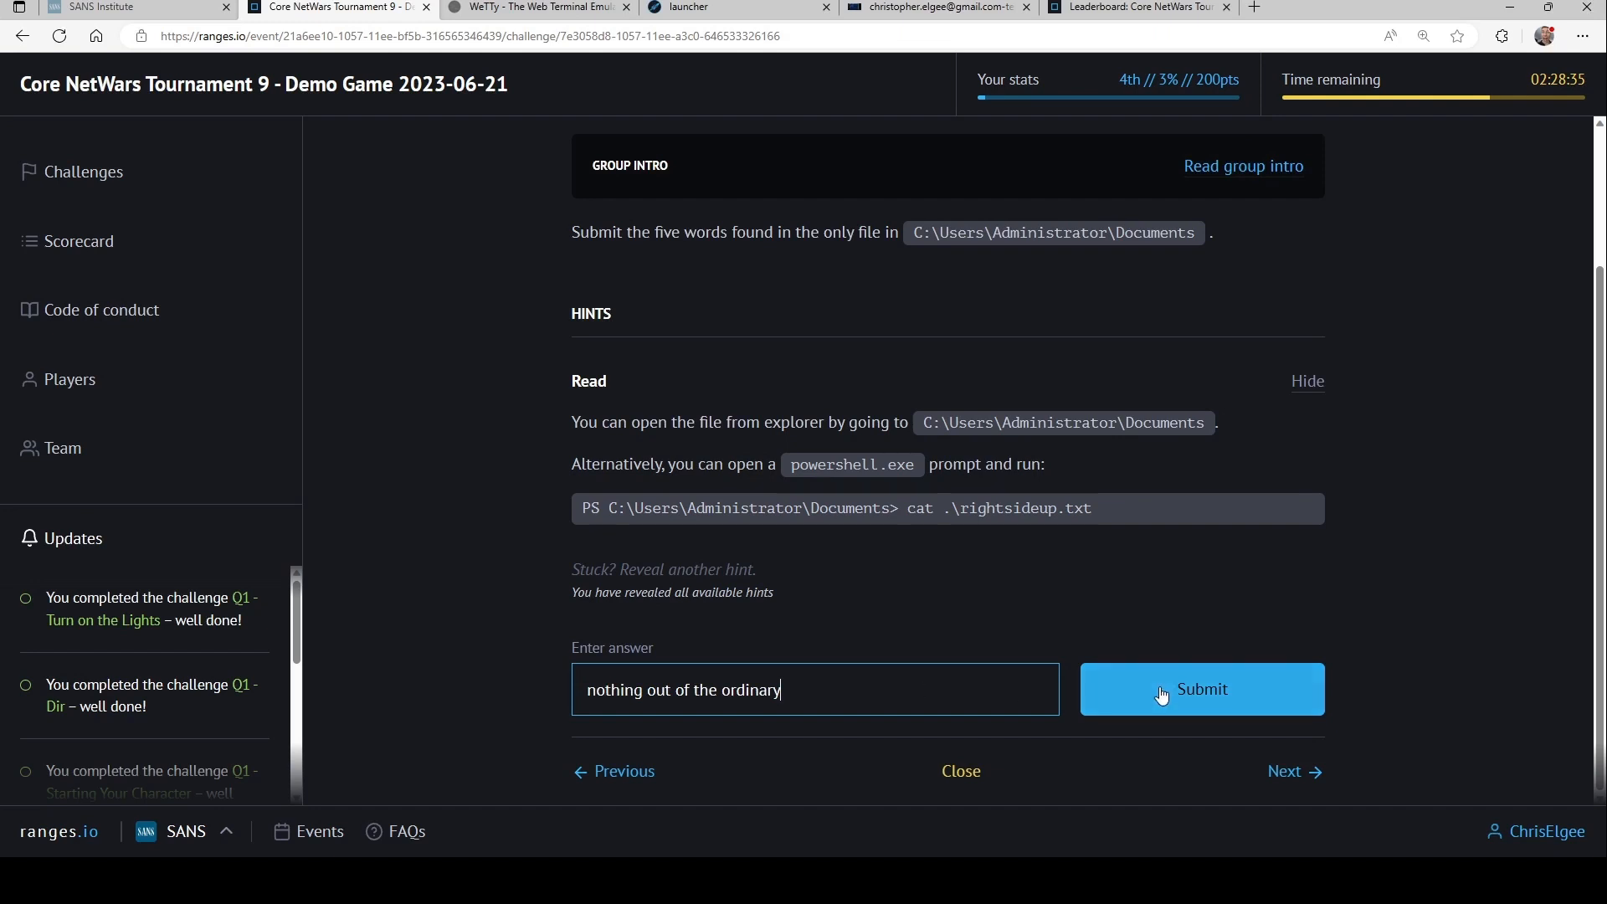
left_click(1200, 688)
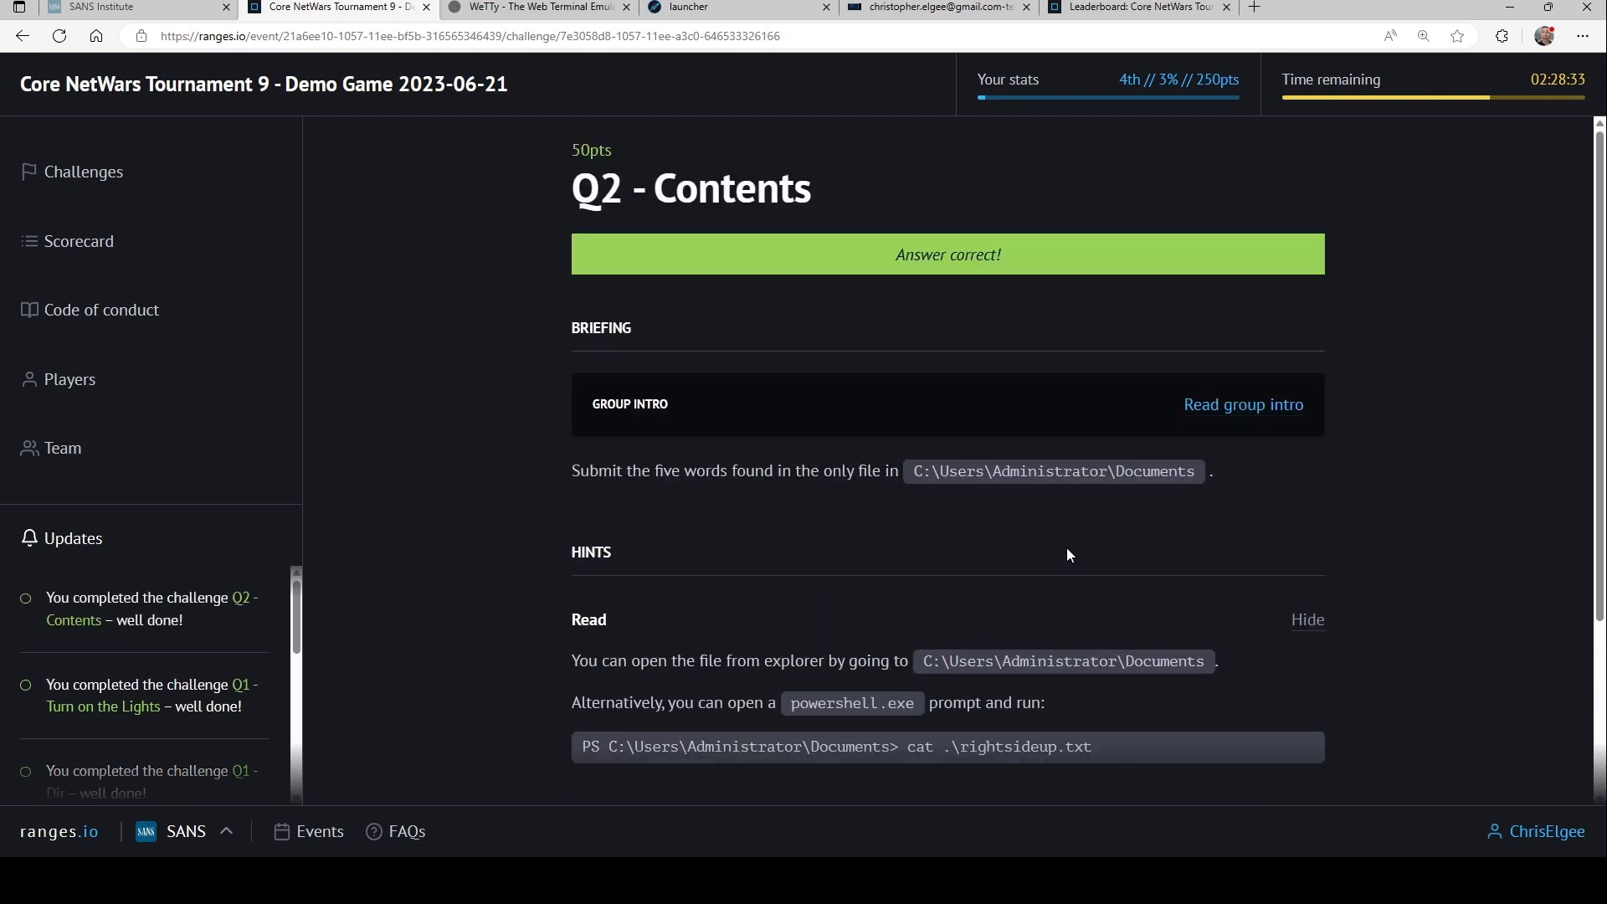
scroll("down", 3)
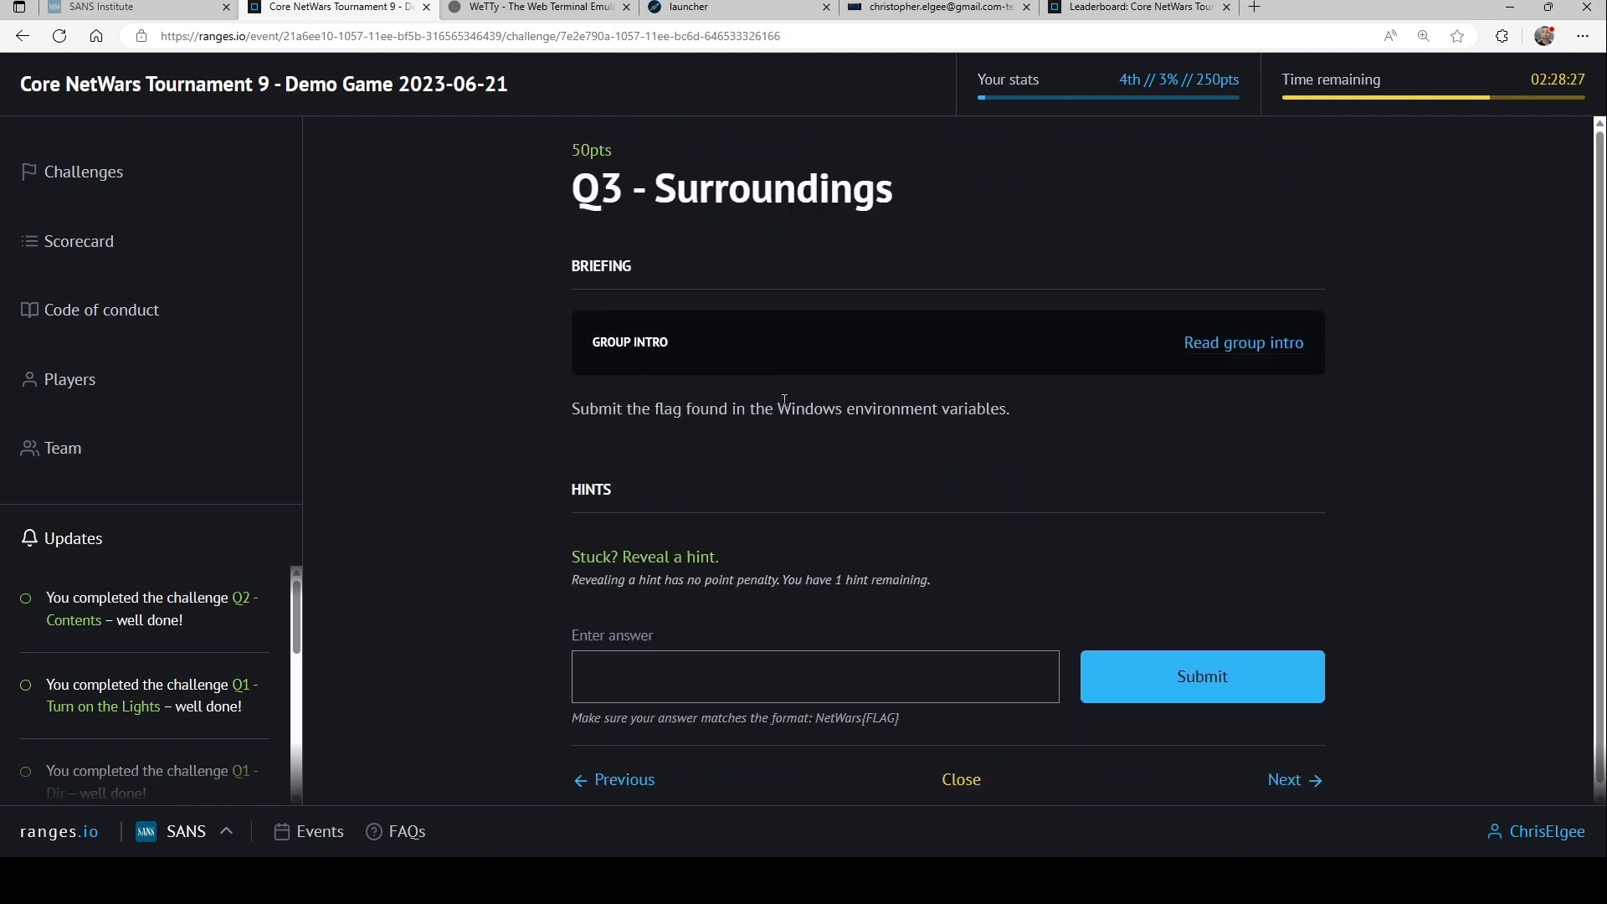
mouse_move(827, 460)
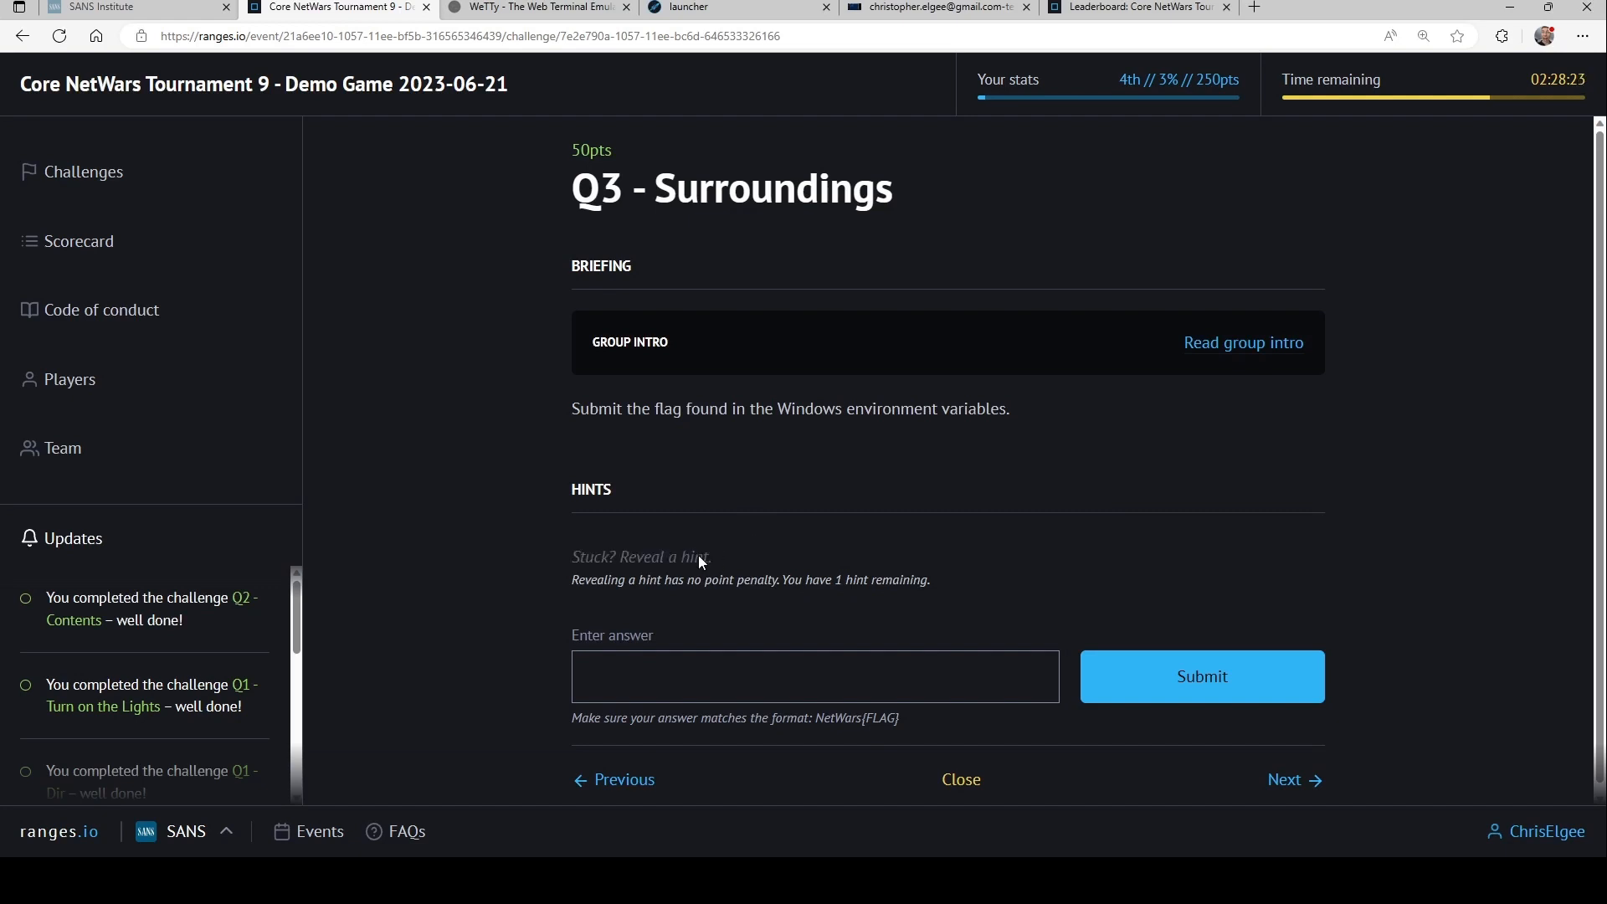
Reveal the Q3 - Surroundings hint suggesting Get-ChildItem env:.
left_click(640, 557)
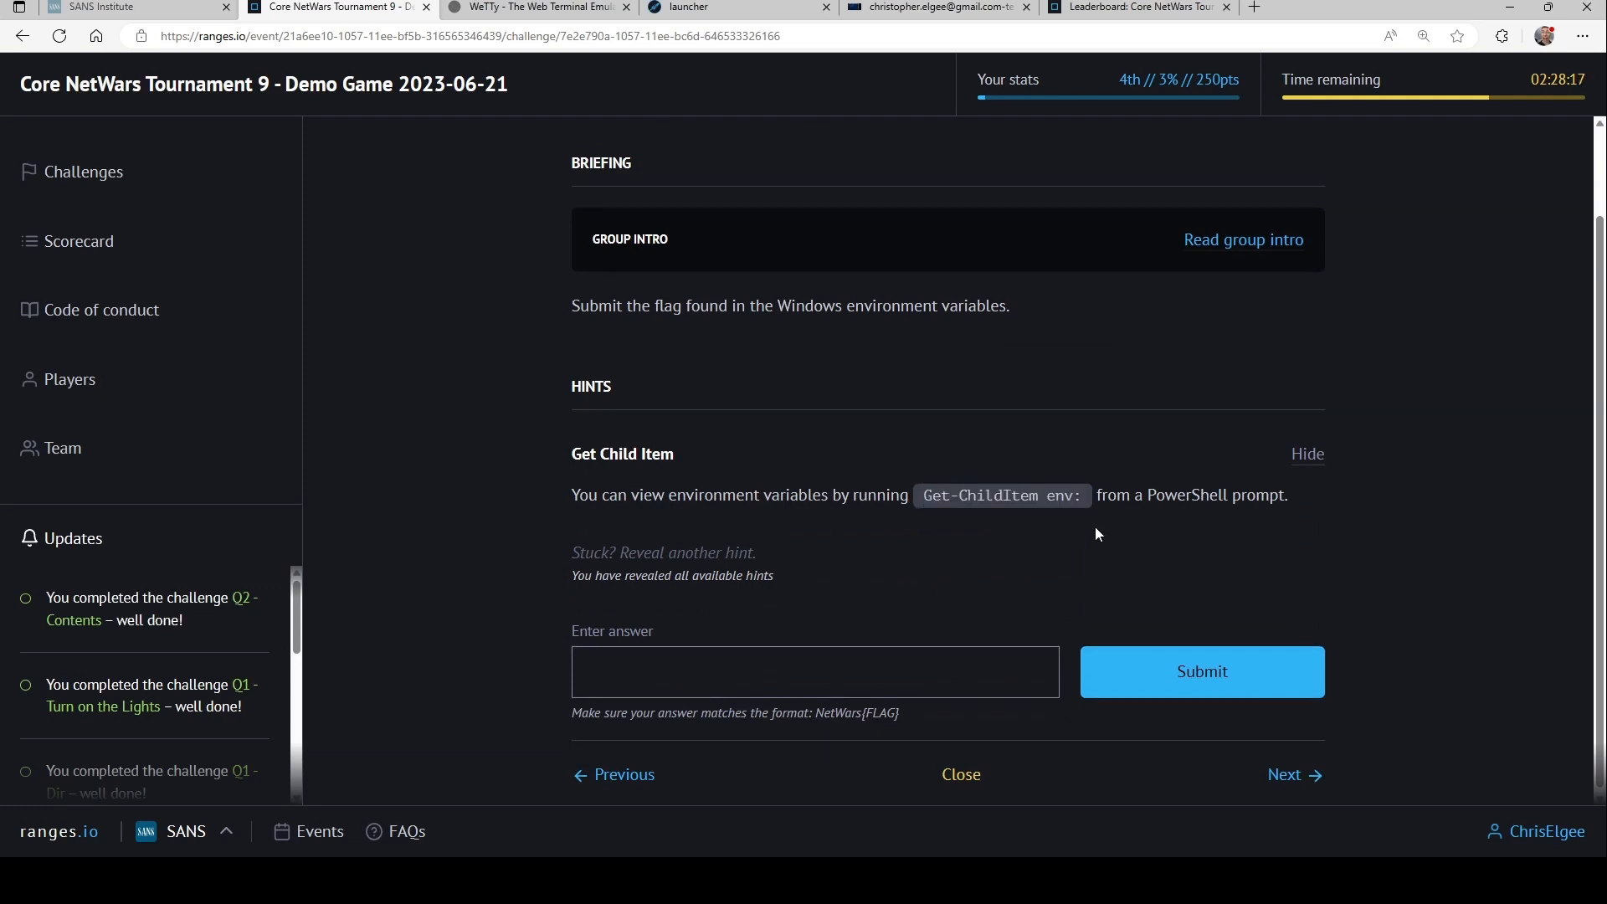
mouse_move(780, 401)
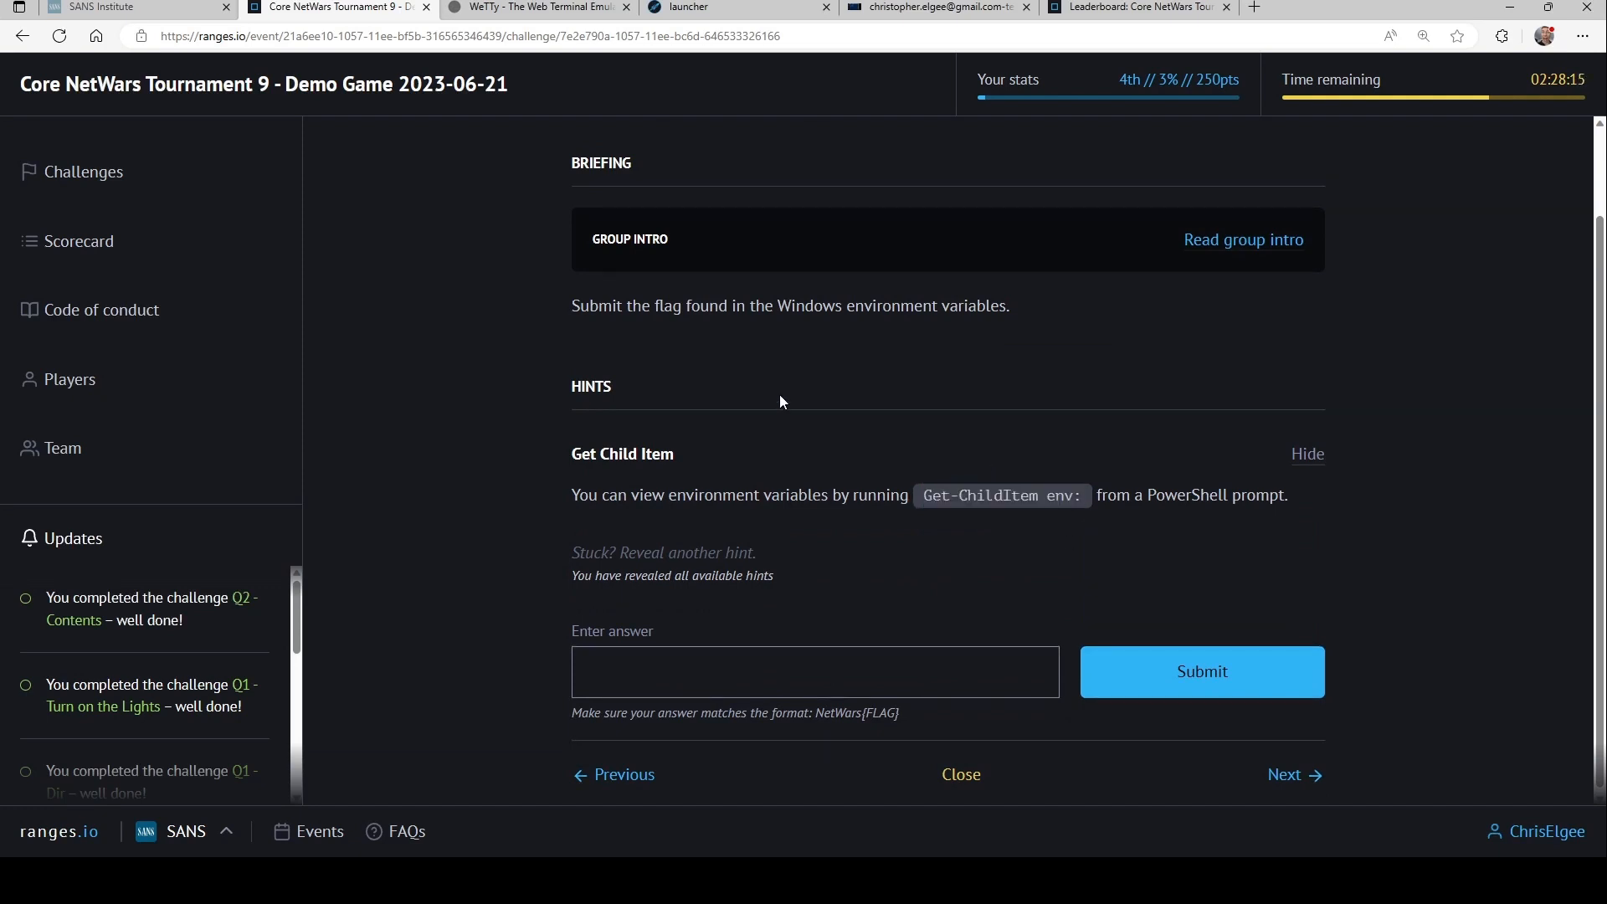
mouse_move(106, 171)
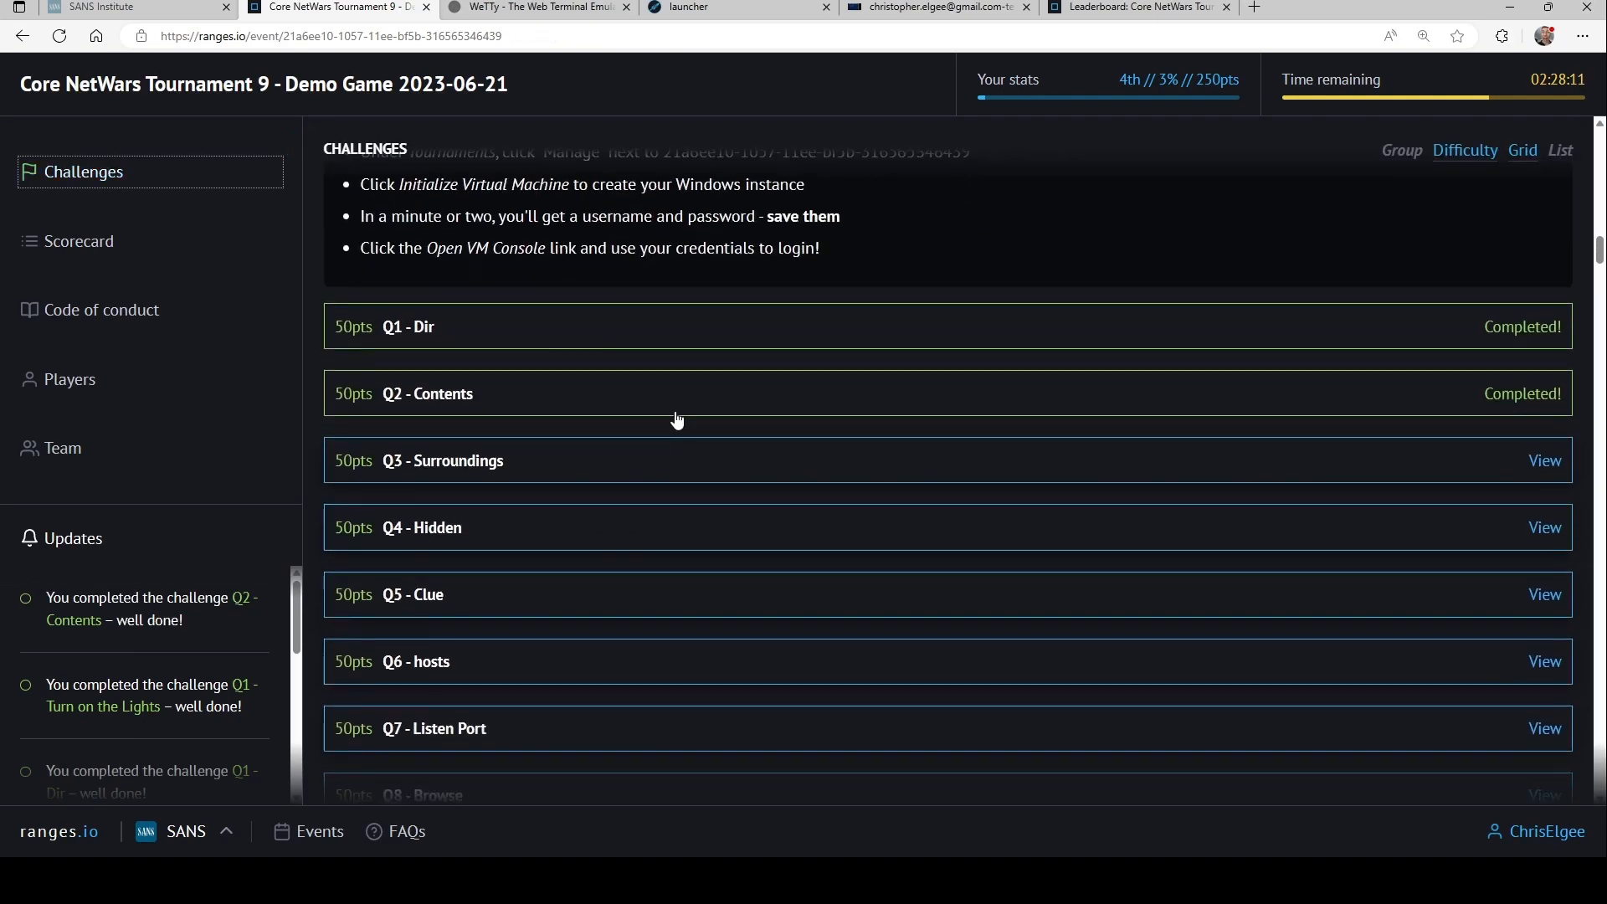
Scroll past the locked groups to L500 - Dungeons and Dice.
scroll("down", 3)
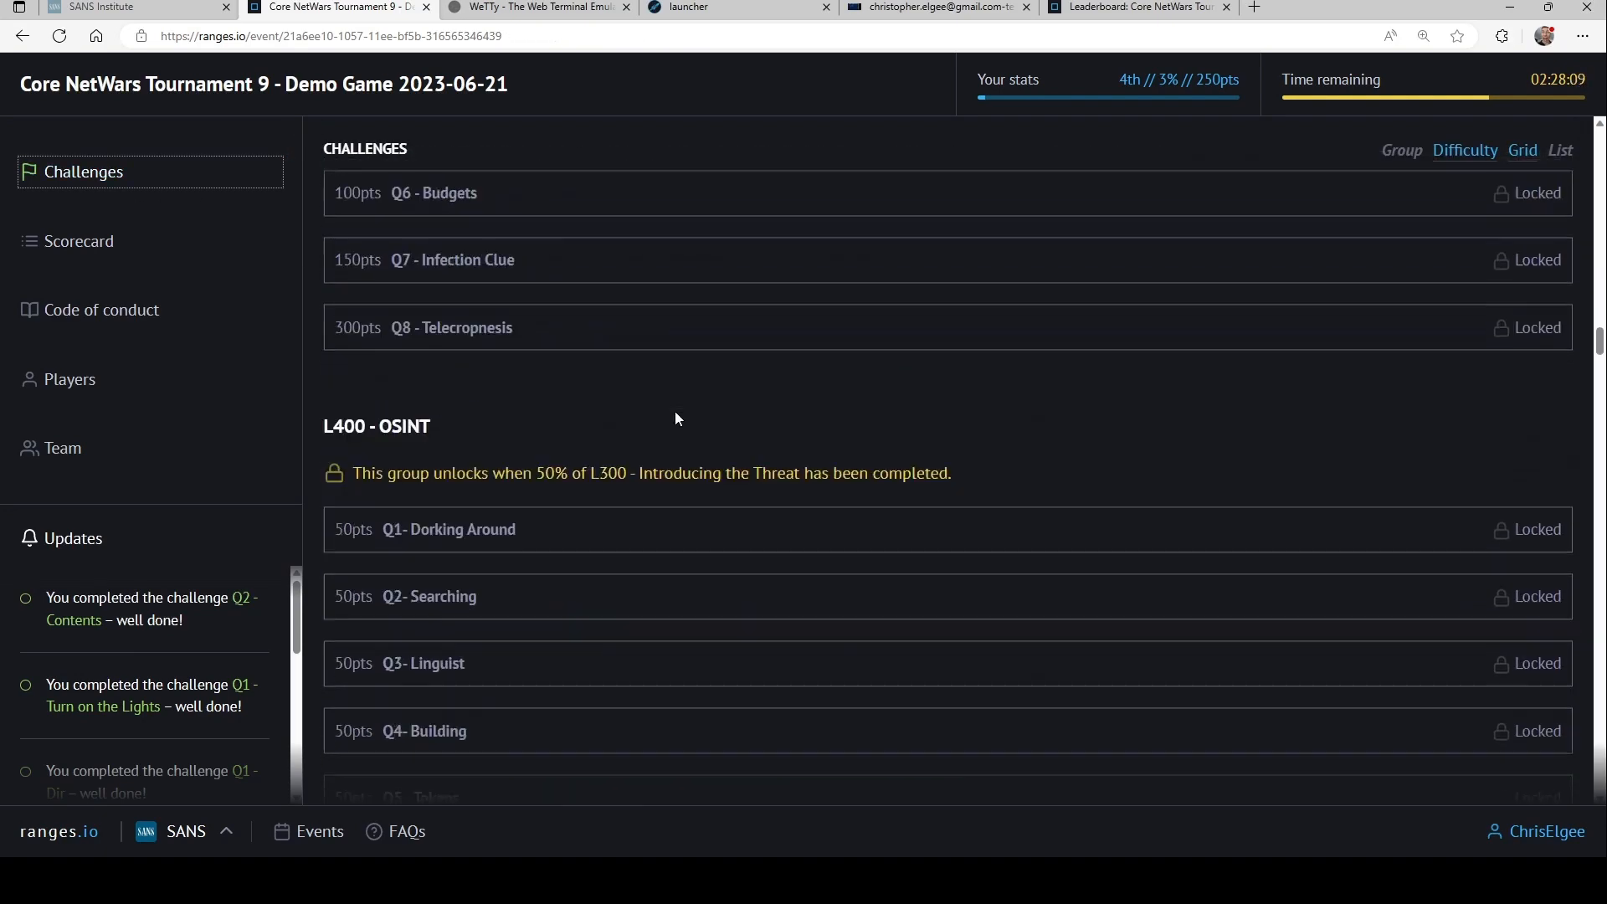
scroll("down", 3)
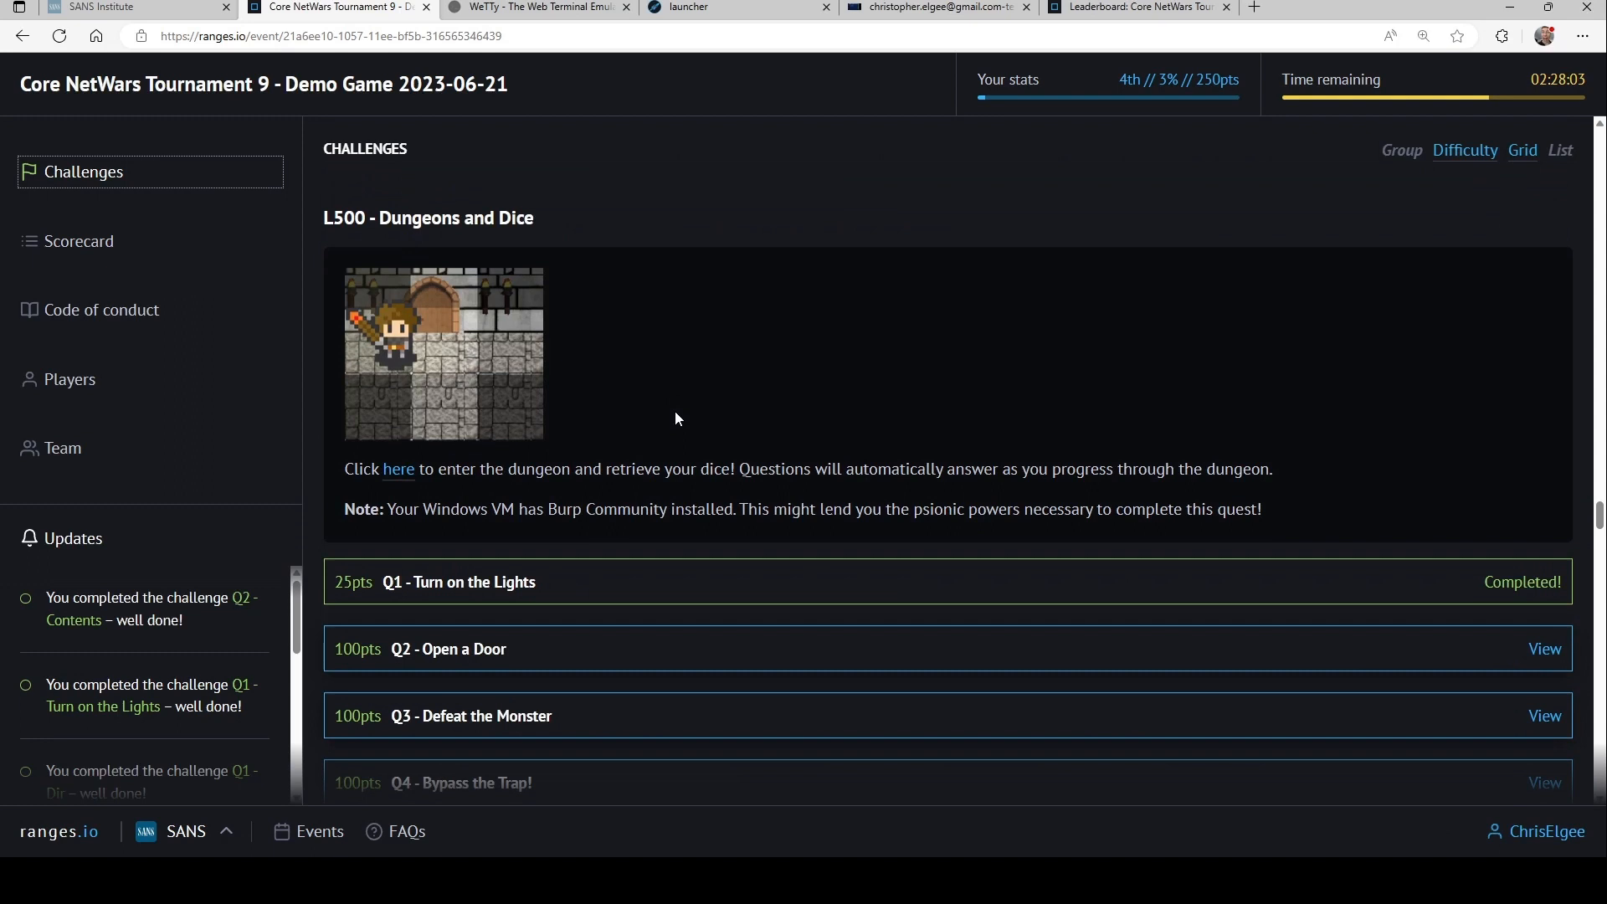
mouse_move(611, 581)
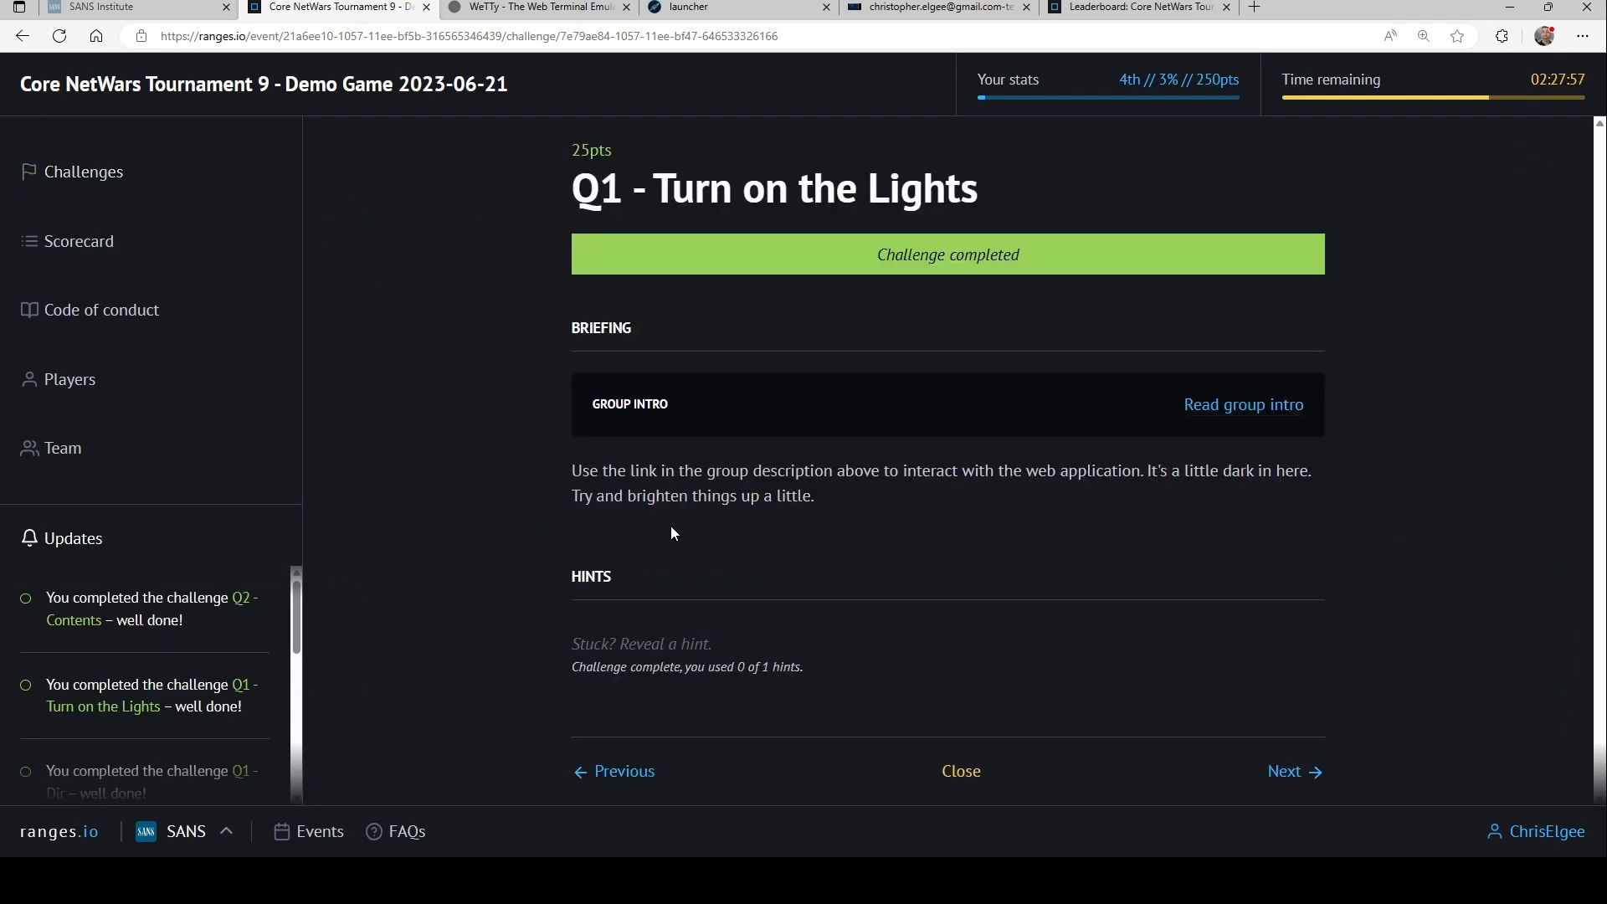
mouse_move(1214, 432)
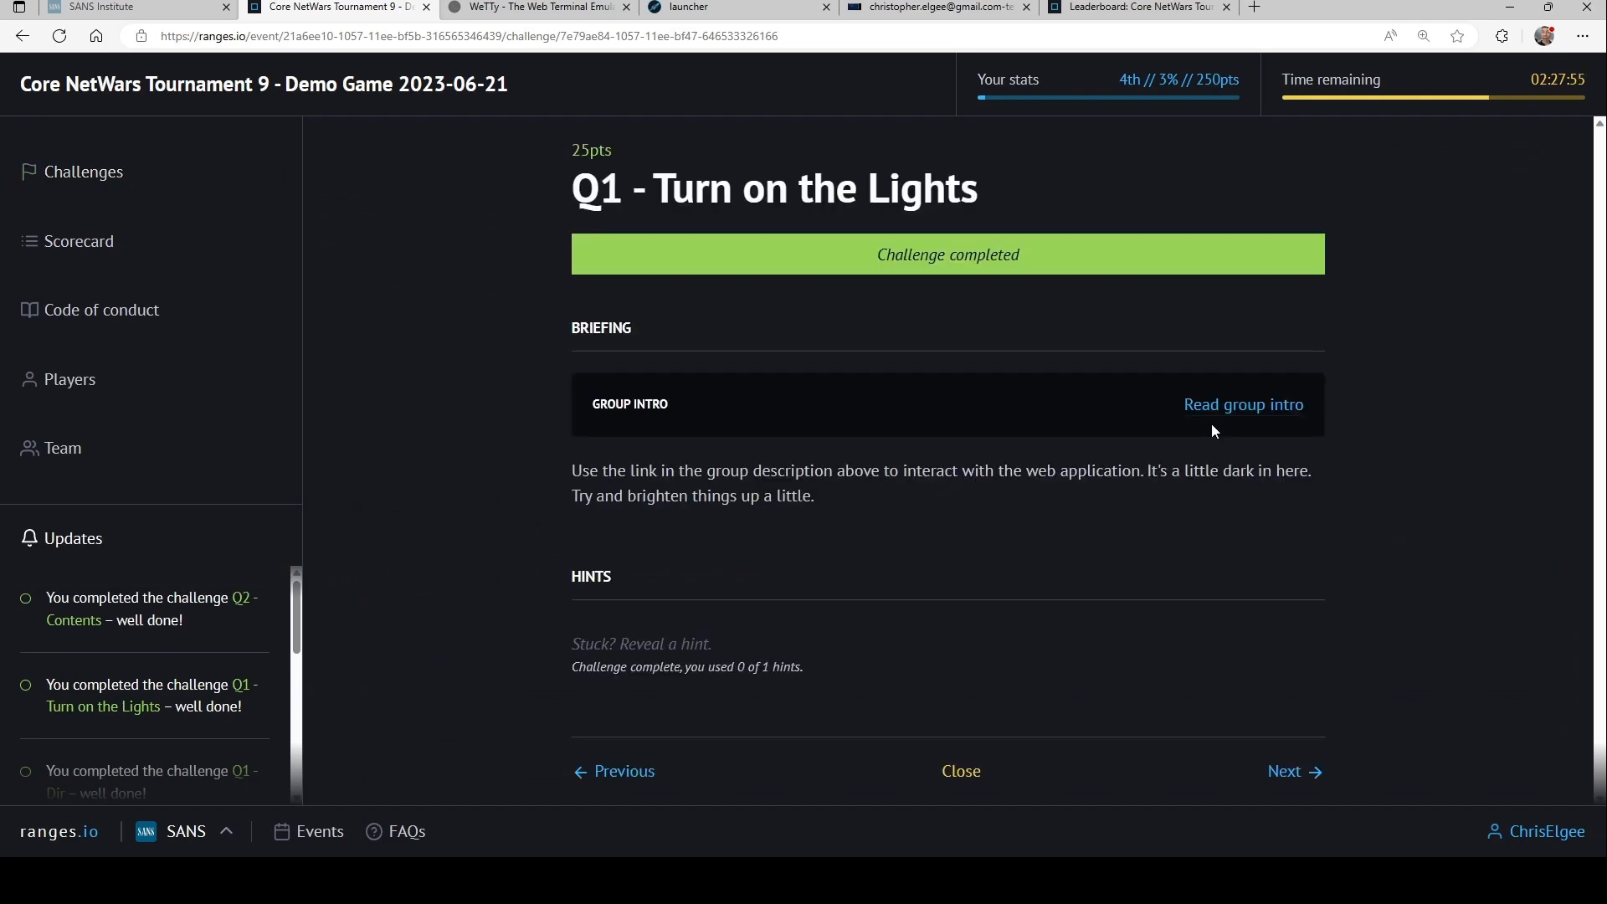
Show the Dungeons and Dice group intro and follow its link into the Lost Dice! game.
left_click(1243, 404)
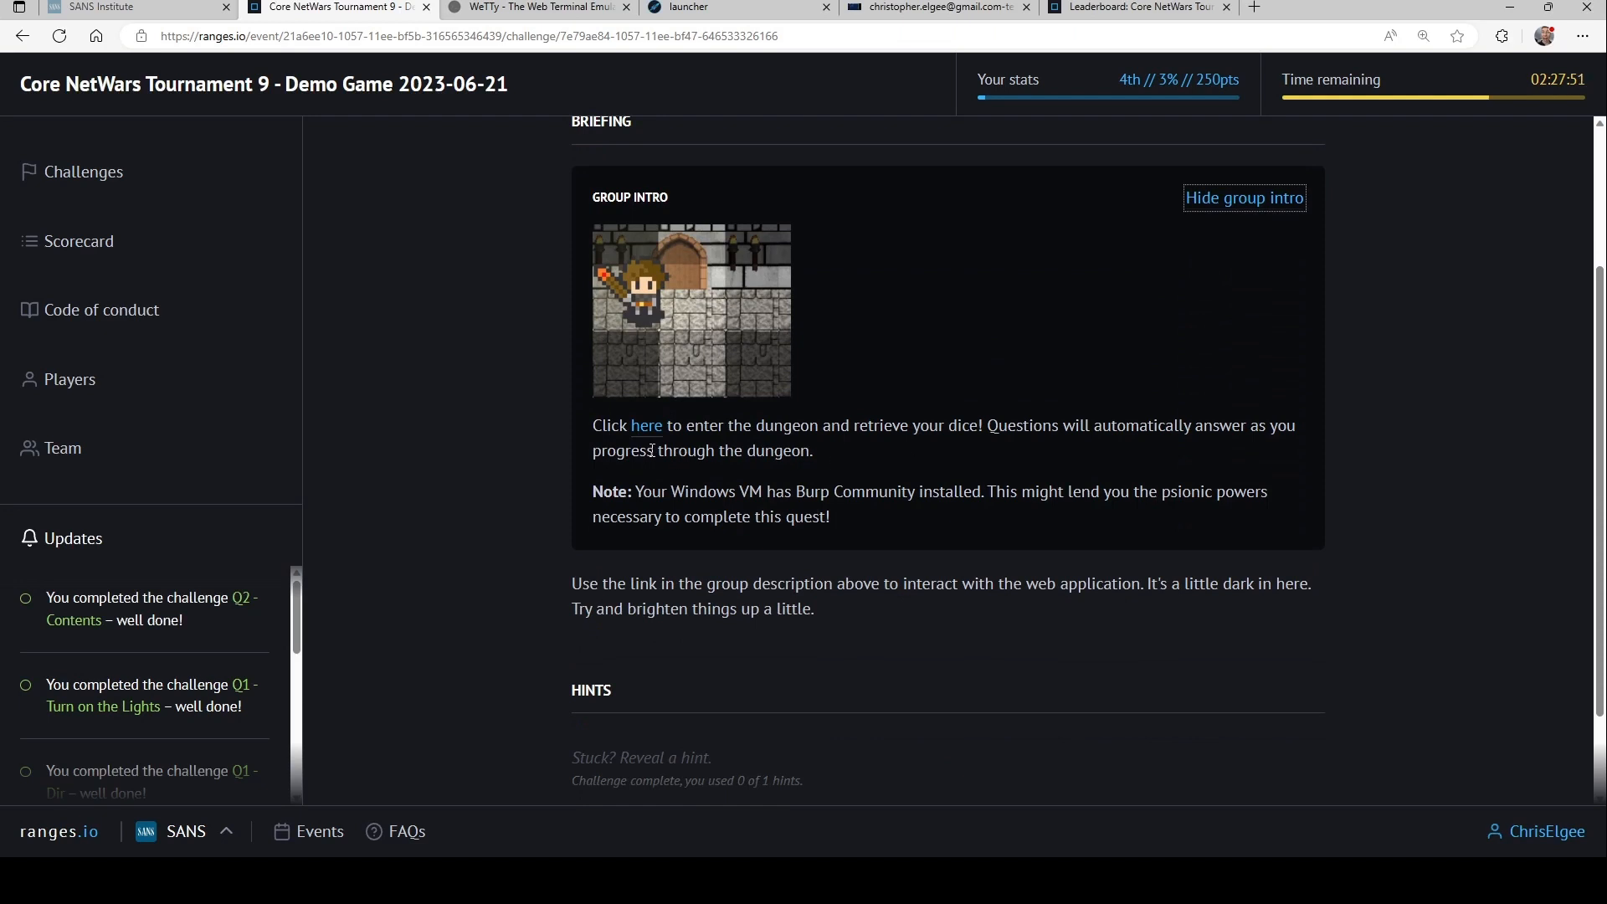
mouse_move(654, 435)
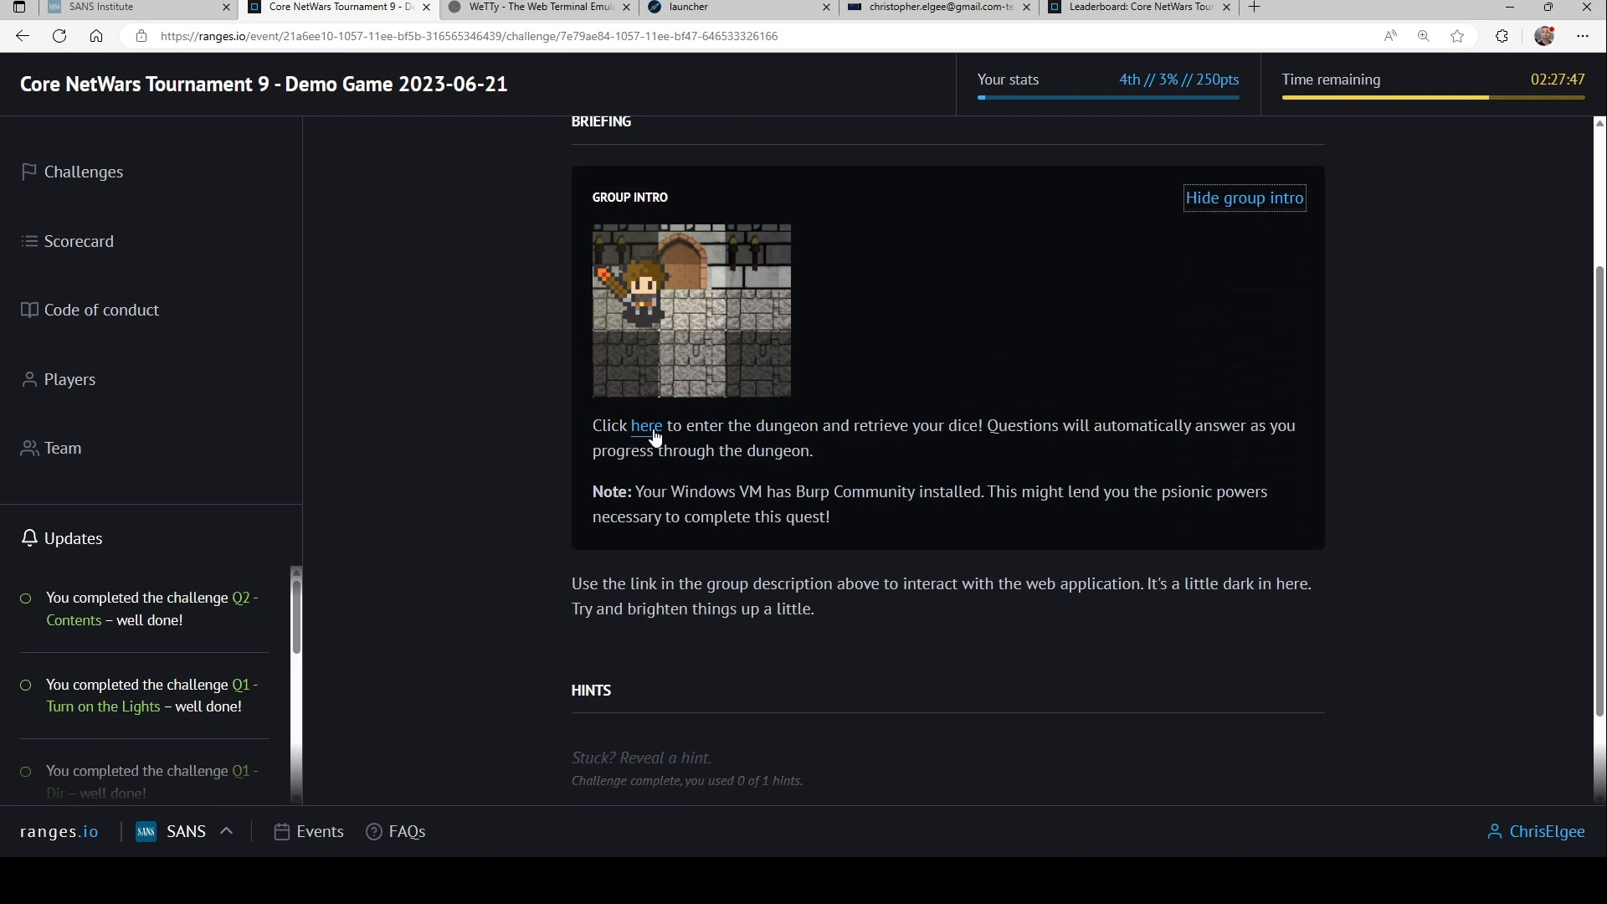
left_click(645, 425)
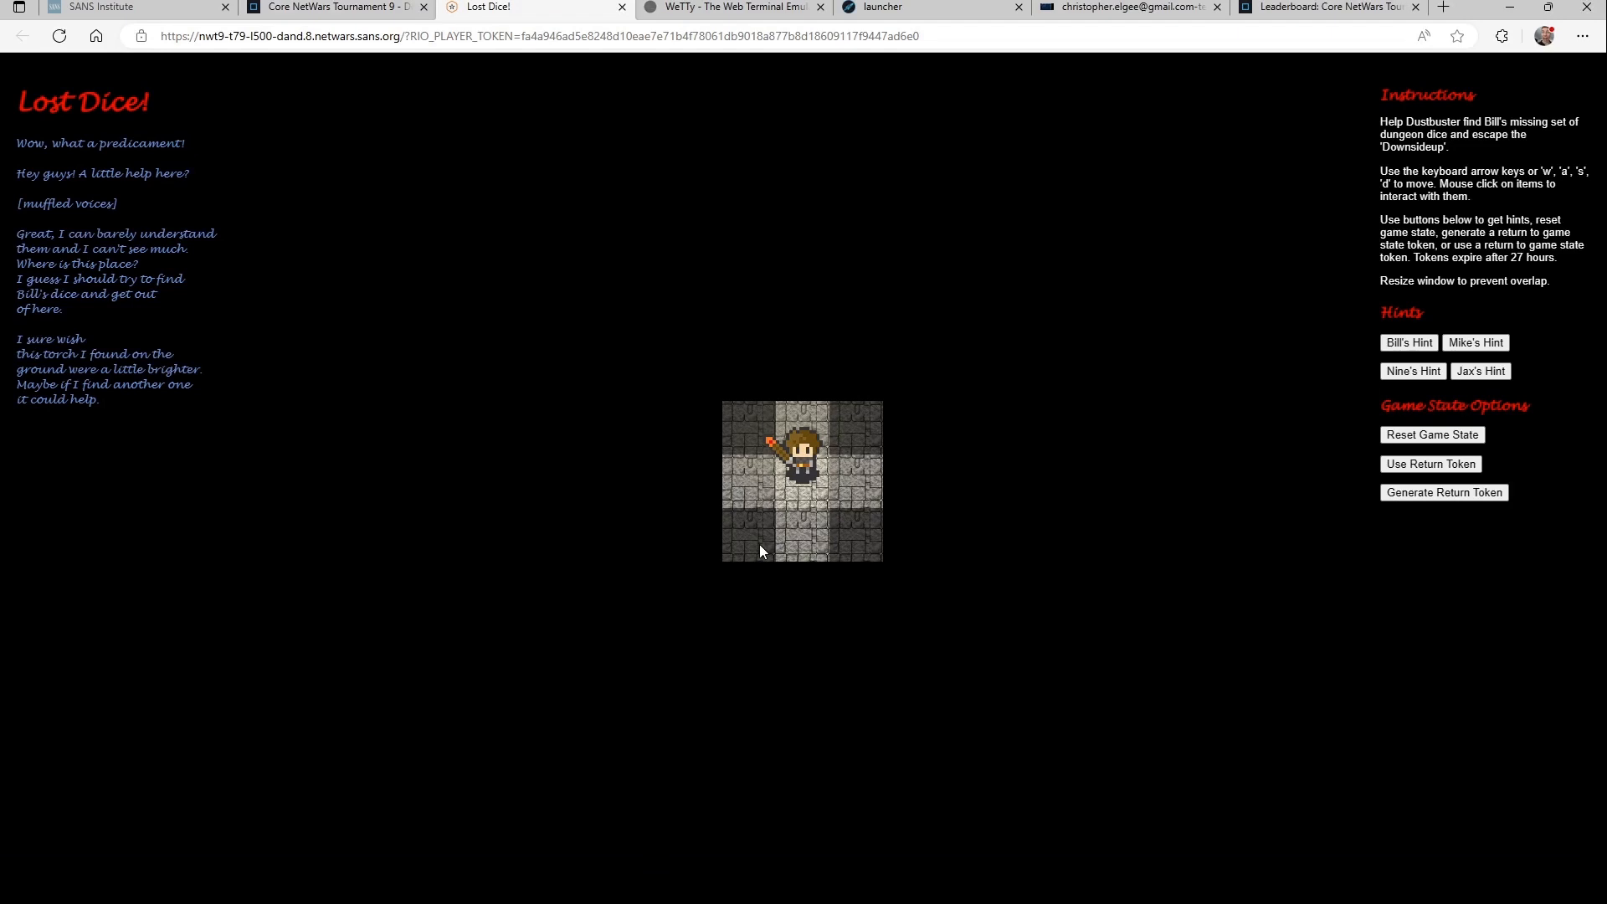
Light the Lost Dice! room with the torch, read Nine's and Jax's hints, then return to Core NetWars.
key("w")
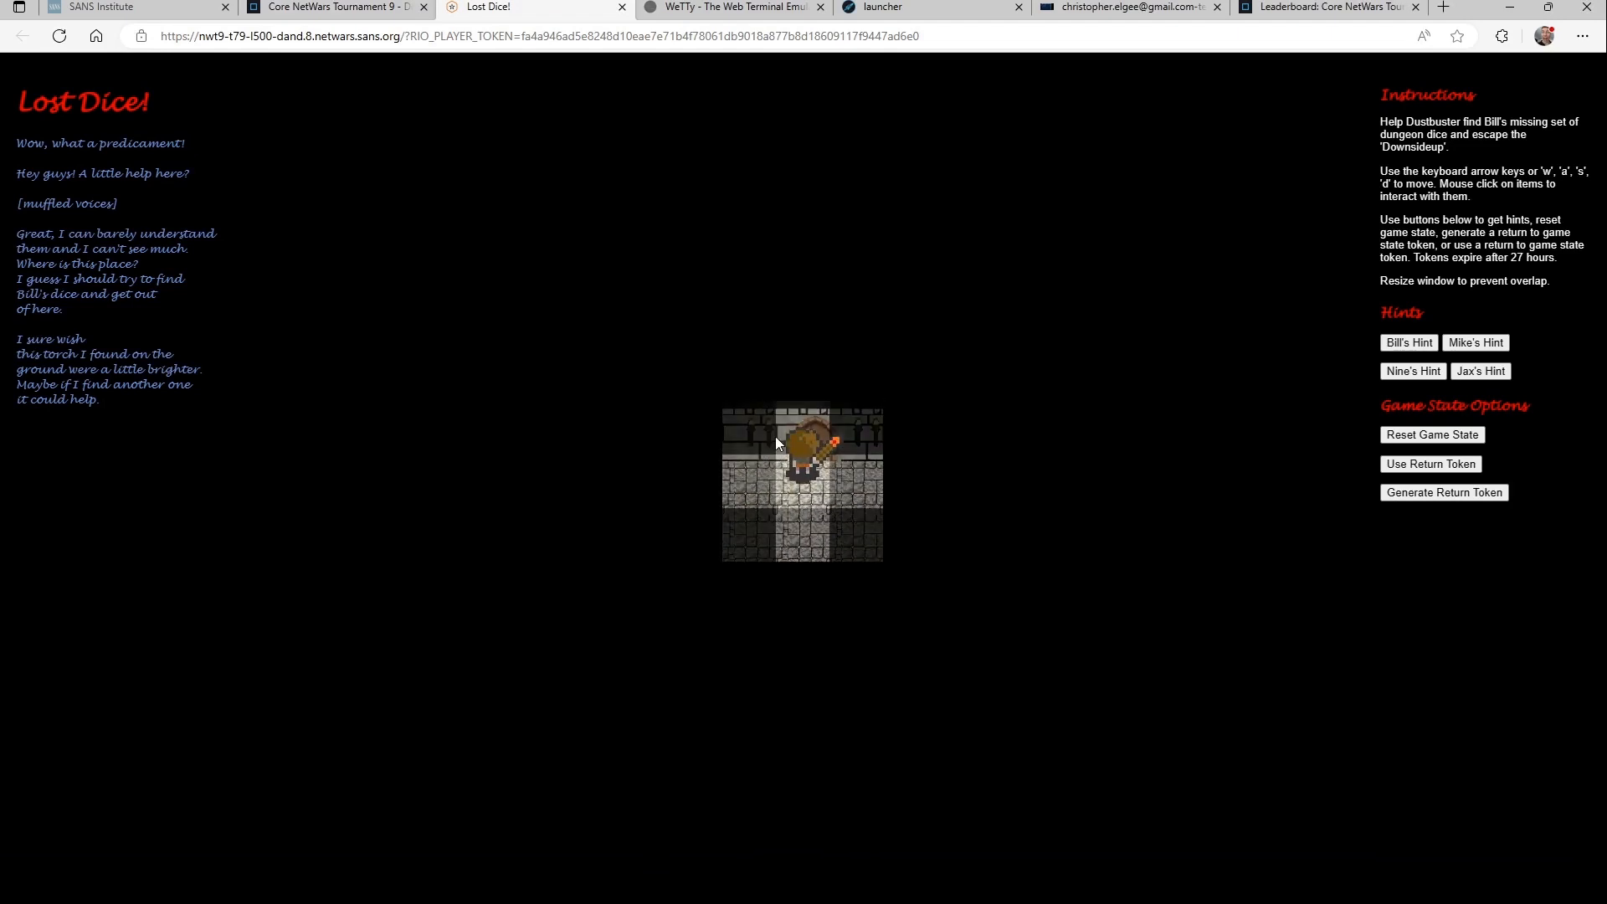
left_click(802, 443)
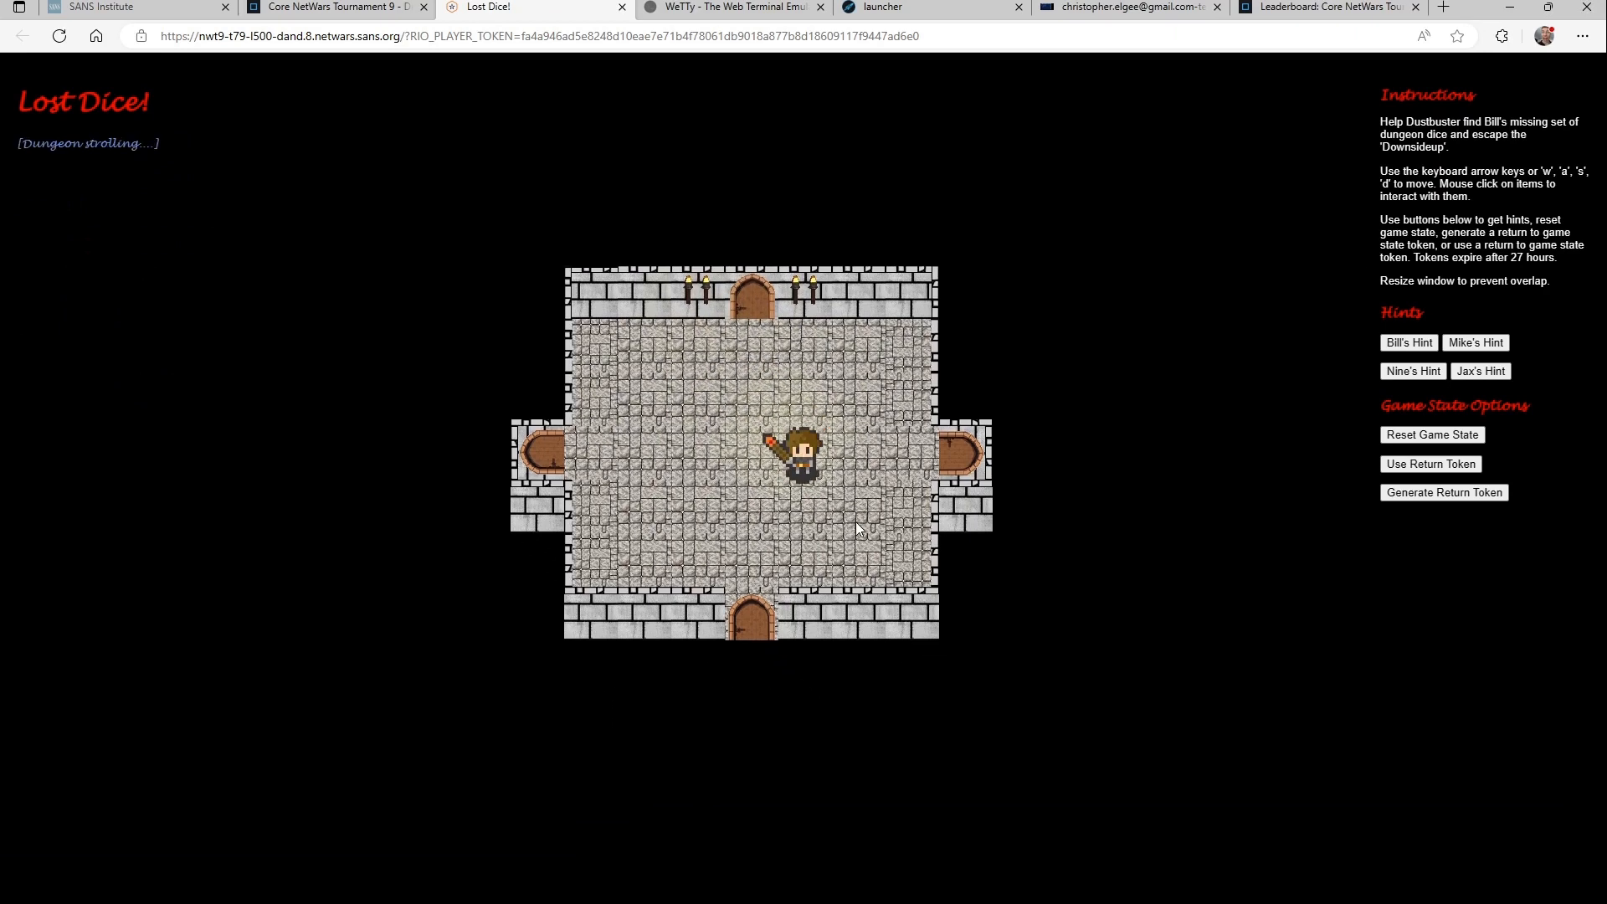
mouse_move(876, 502)
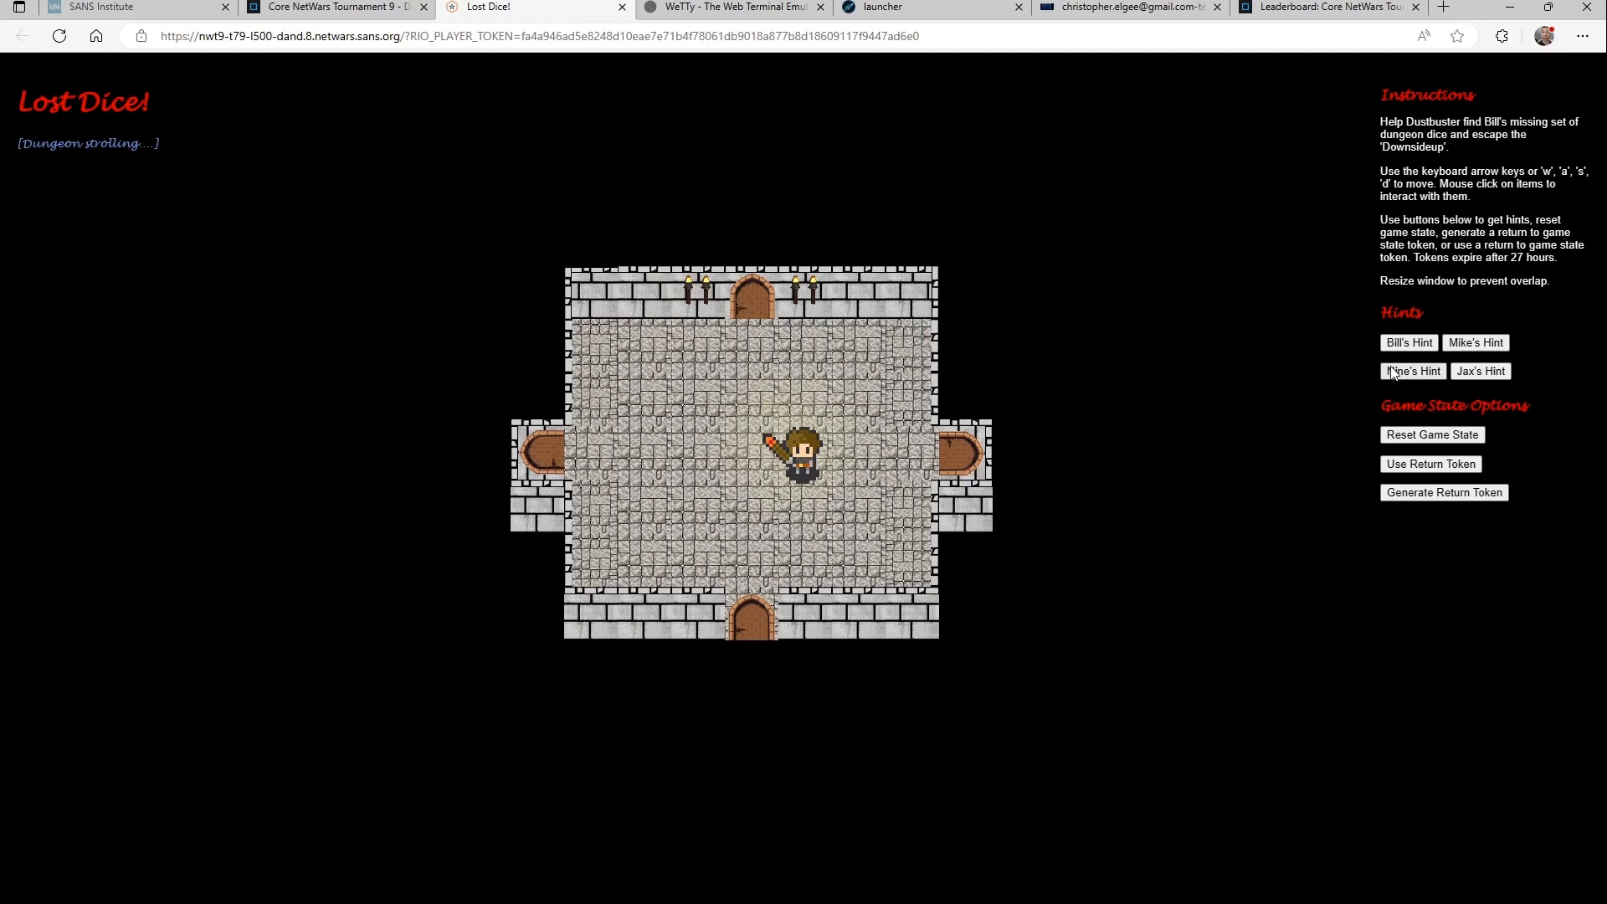
left_click(1411, 370)
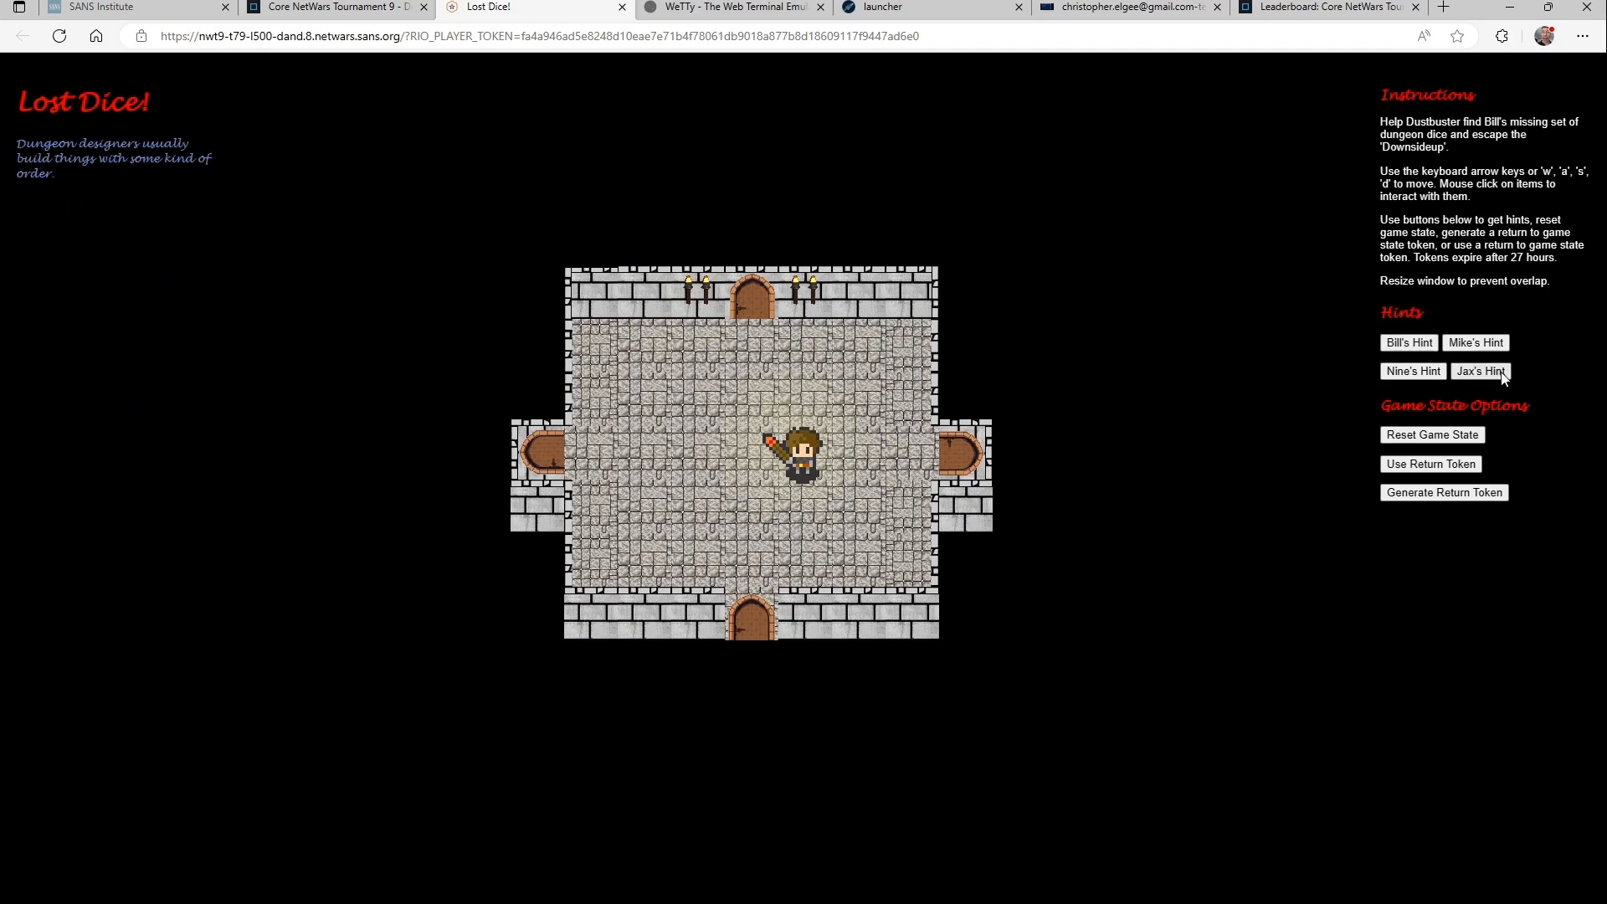
left_click(1412, 371)
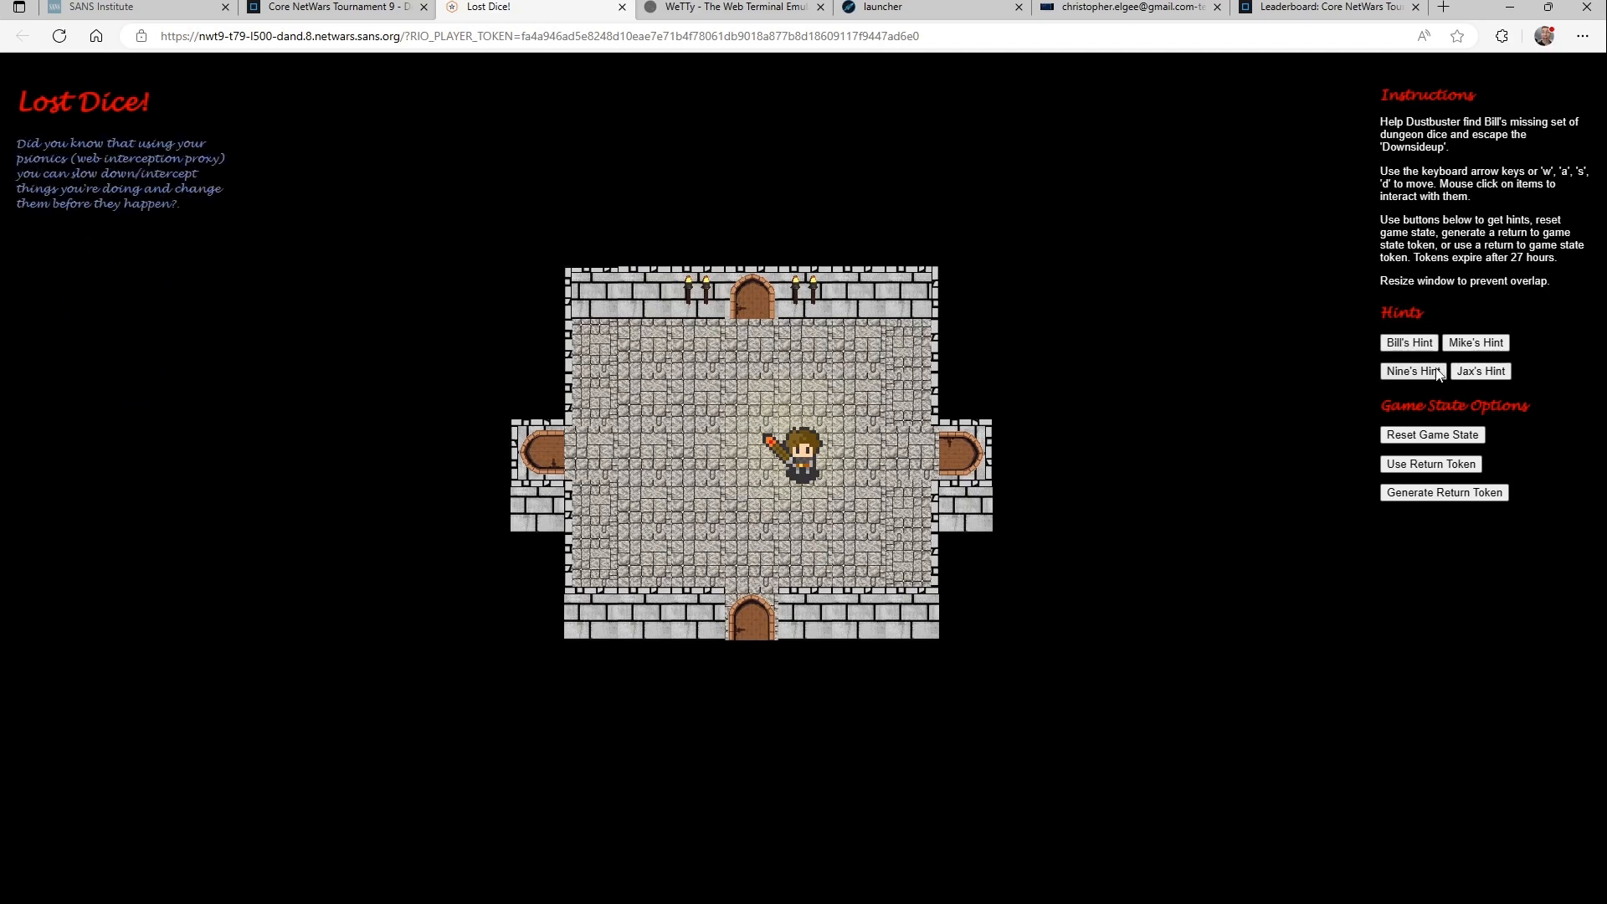
mouse_move(1148, 478)
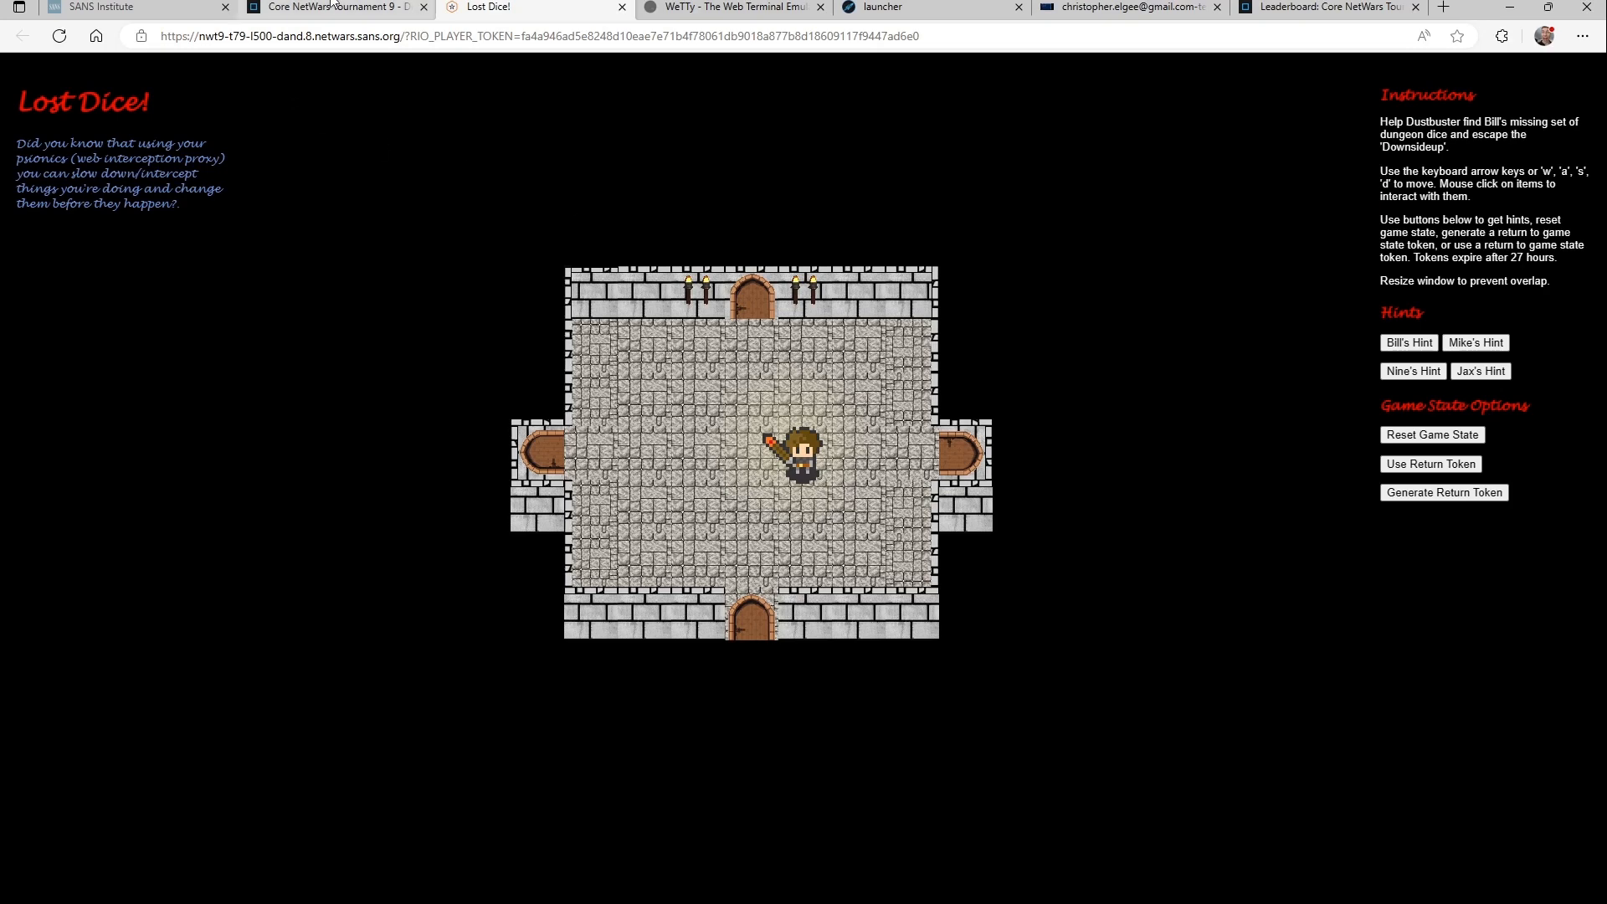
left_click(333, 8)
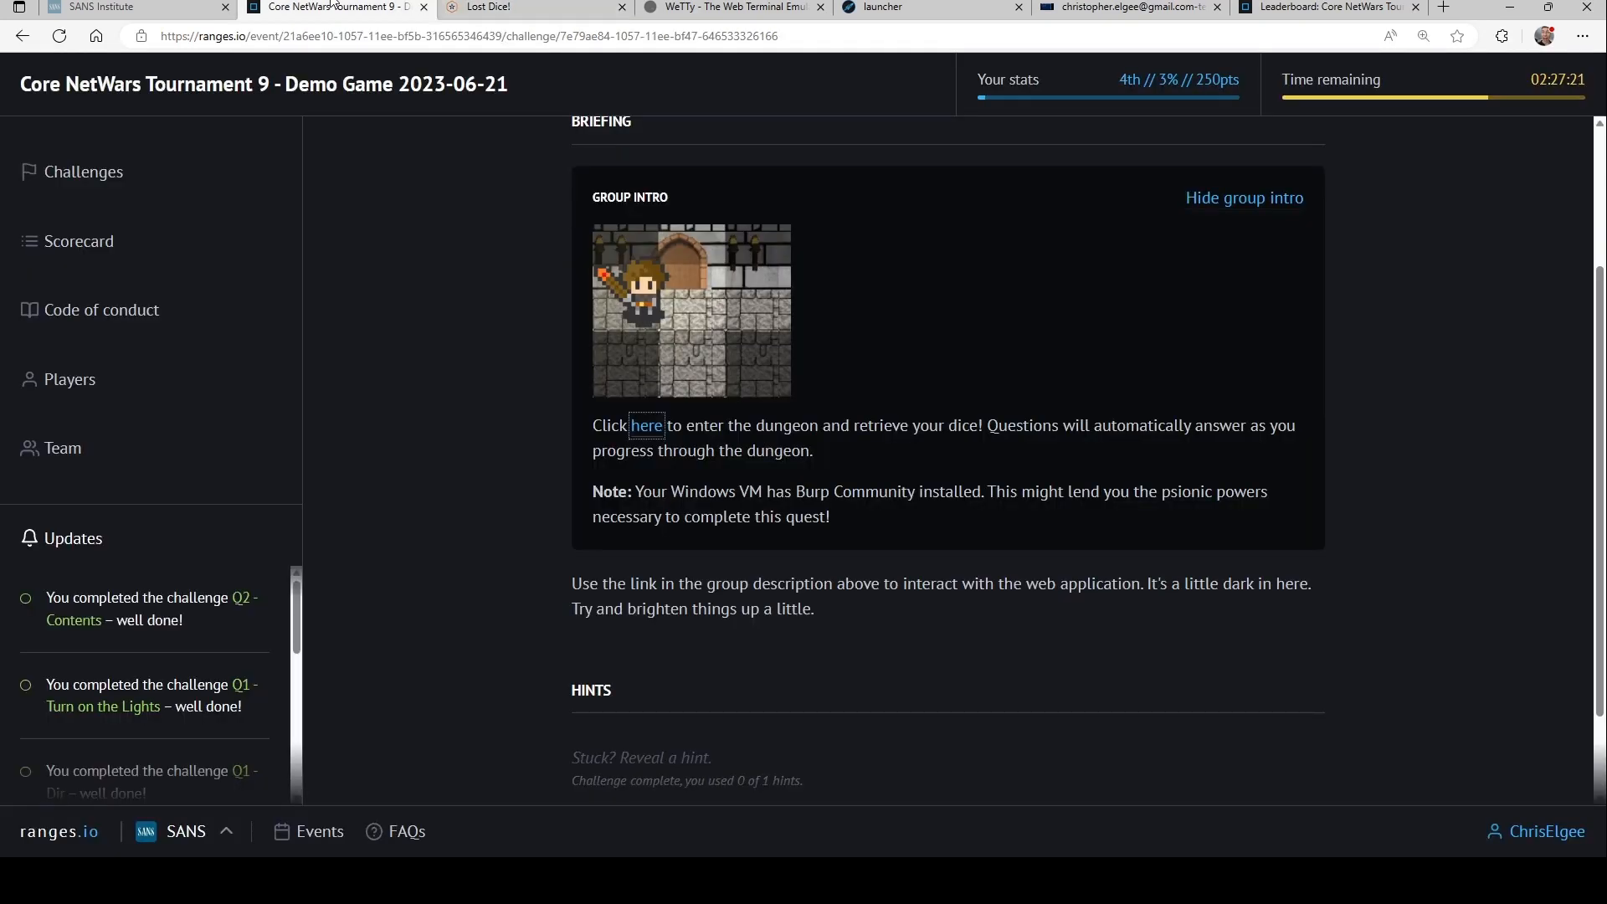